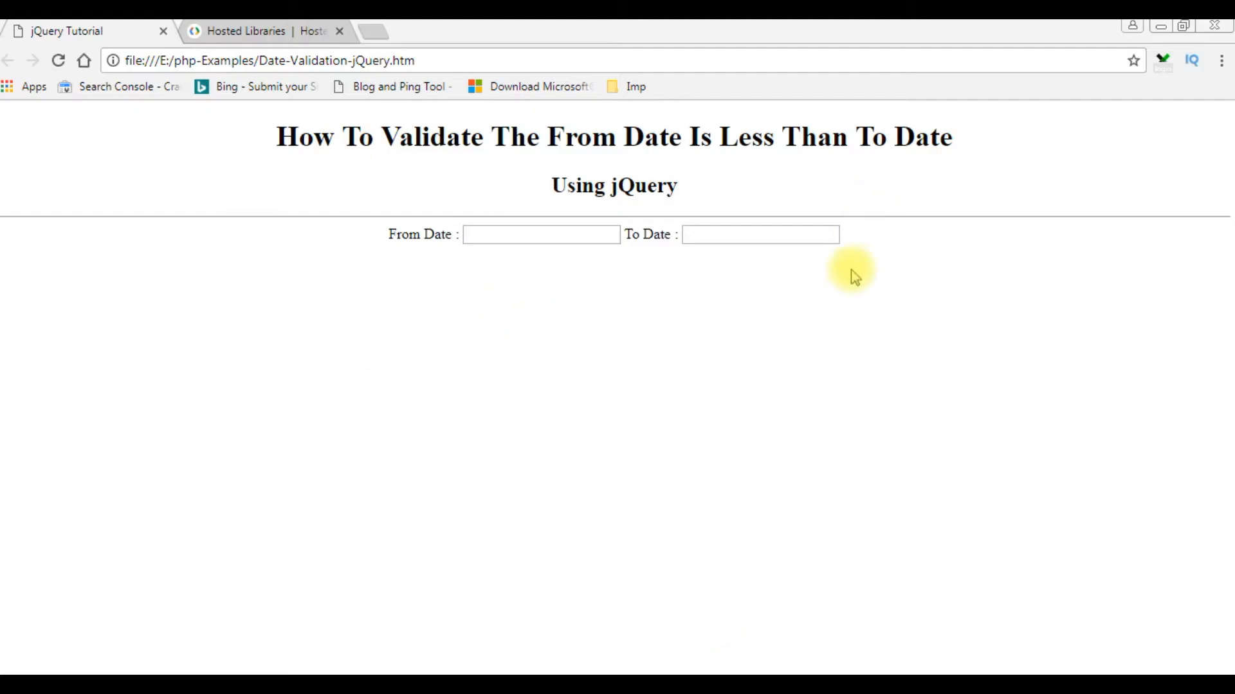
mouse_move(859, 326)
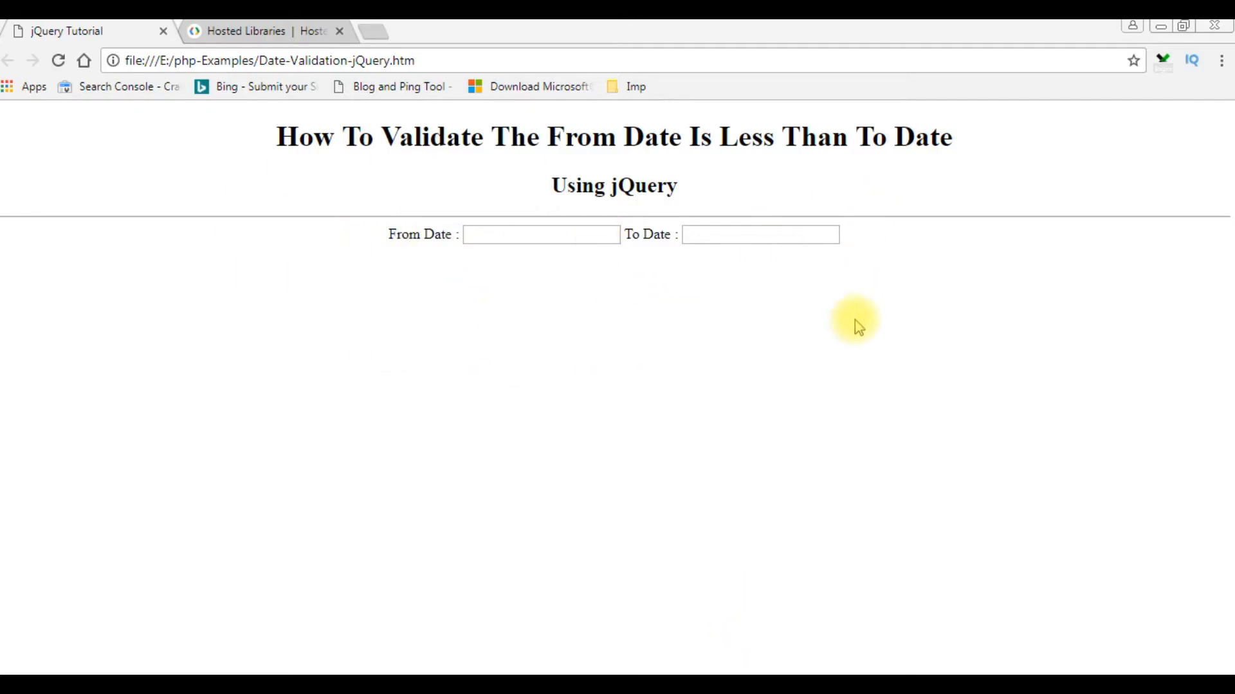
Step: Pick 2 February 2018 as the From date, then open the To Date calendar to check disabled days
left_click(541, 234)
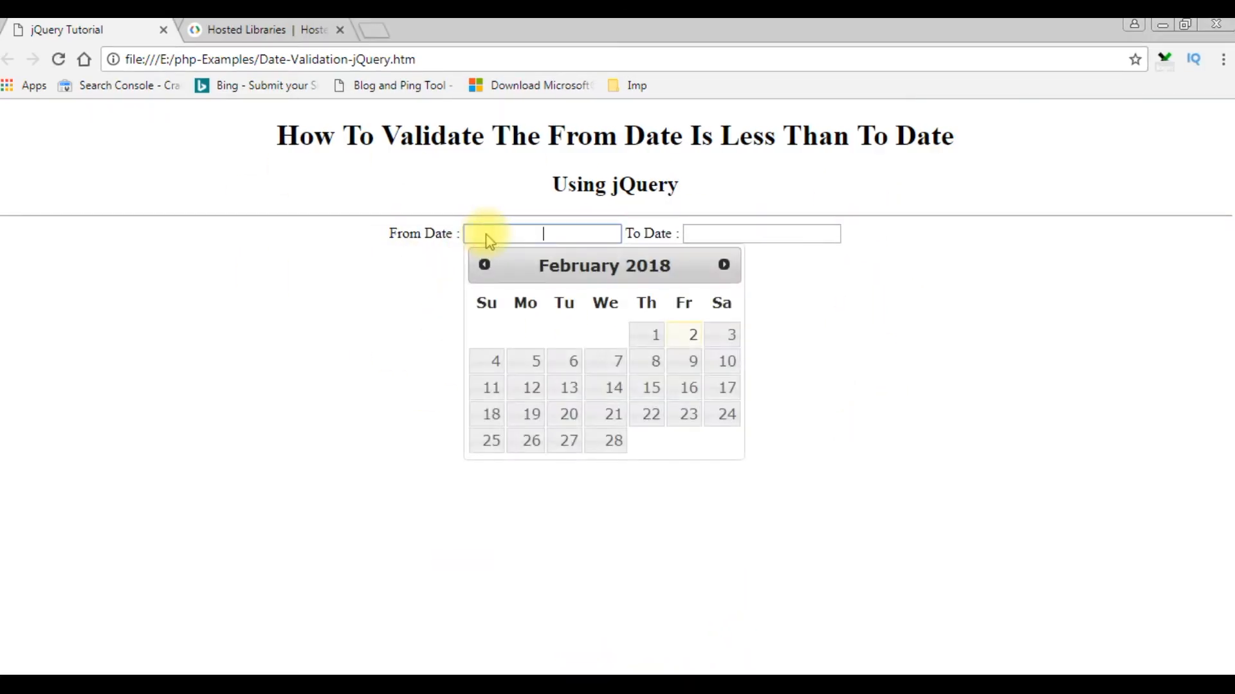
mouse_move(701, 253)
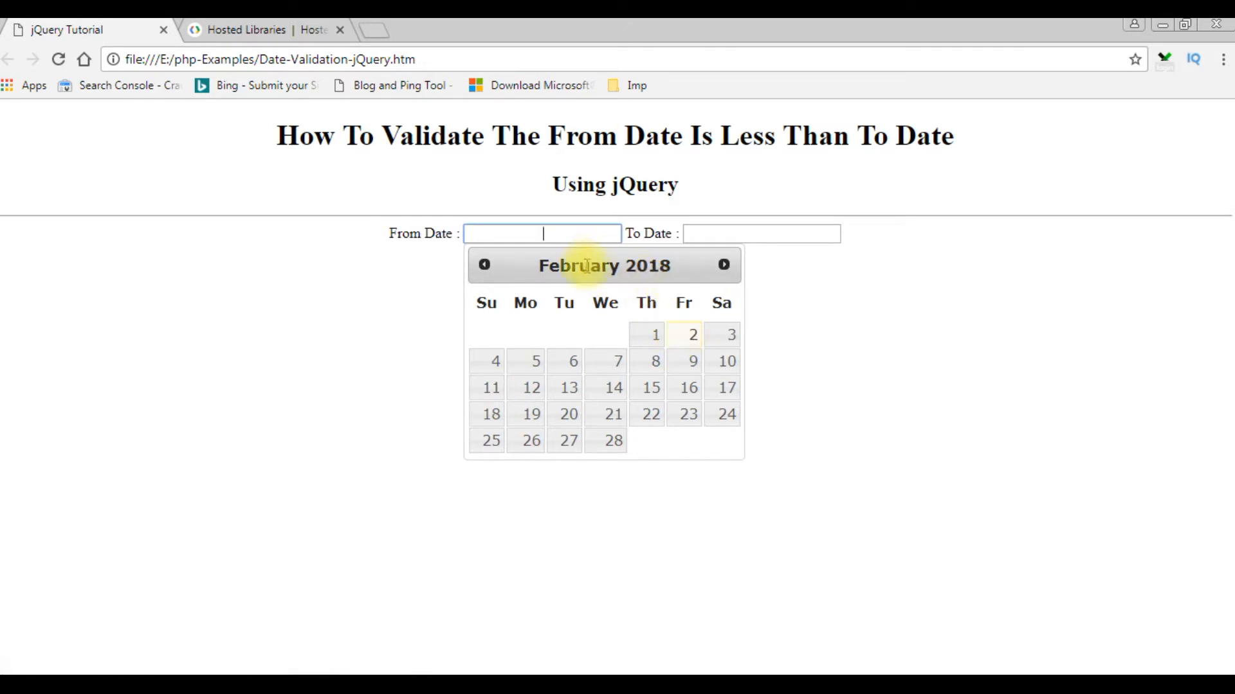
left_click(691, 334)
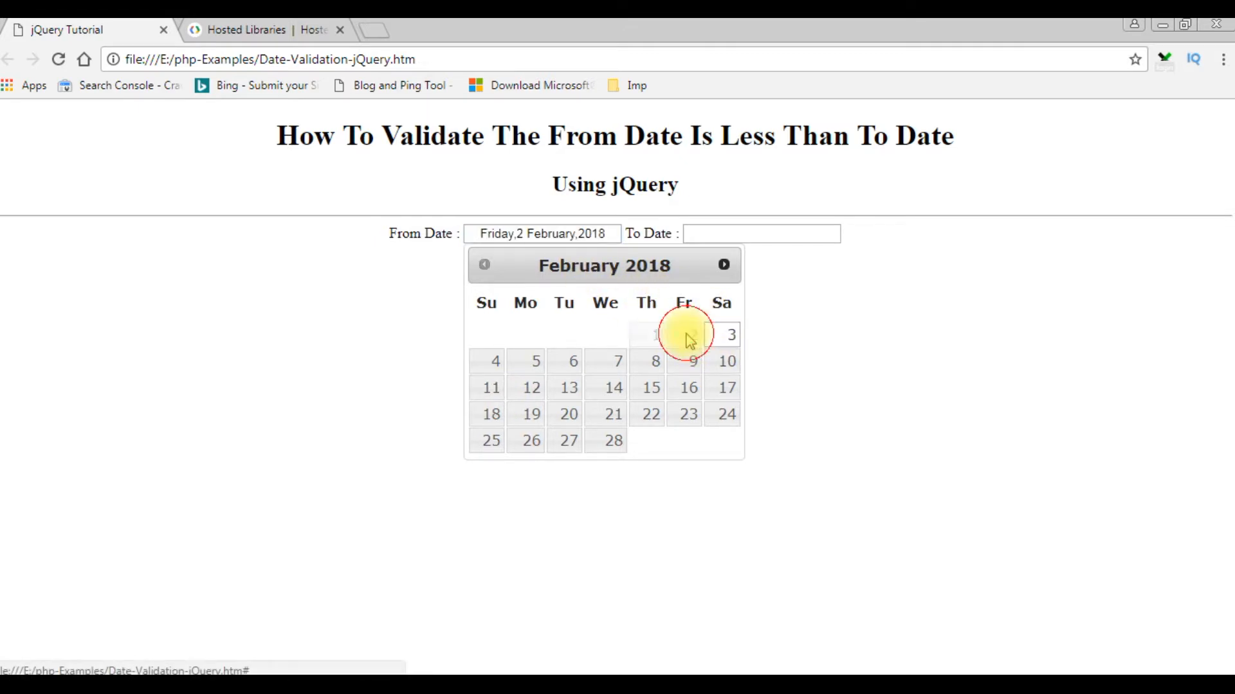
left_click(760, 234)
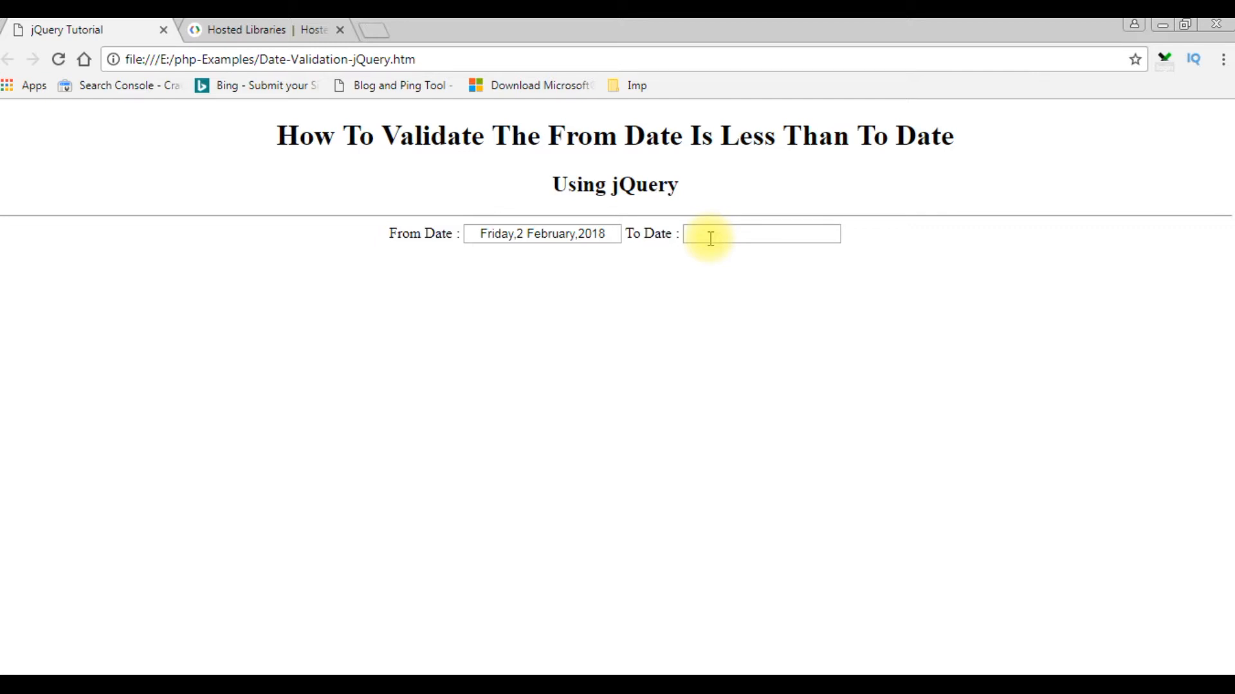
left_click(760, 233)
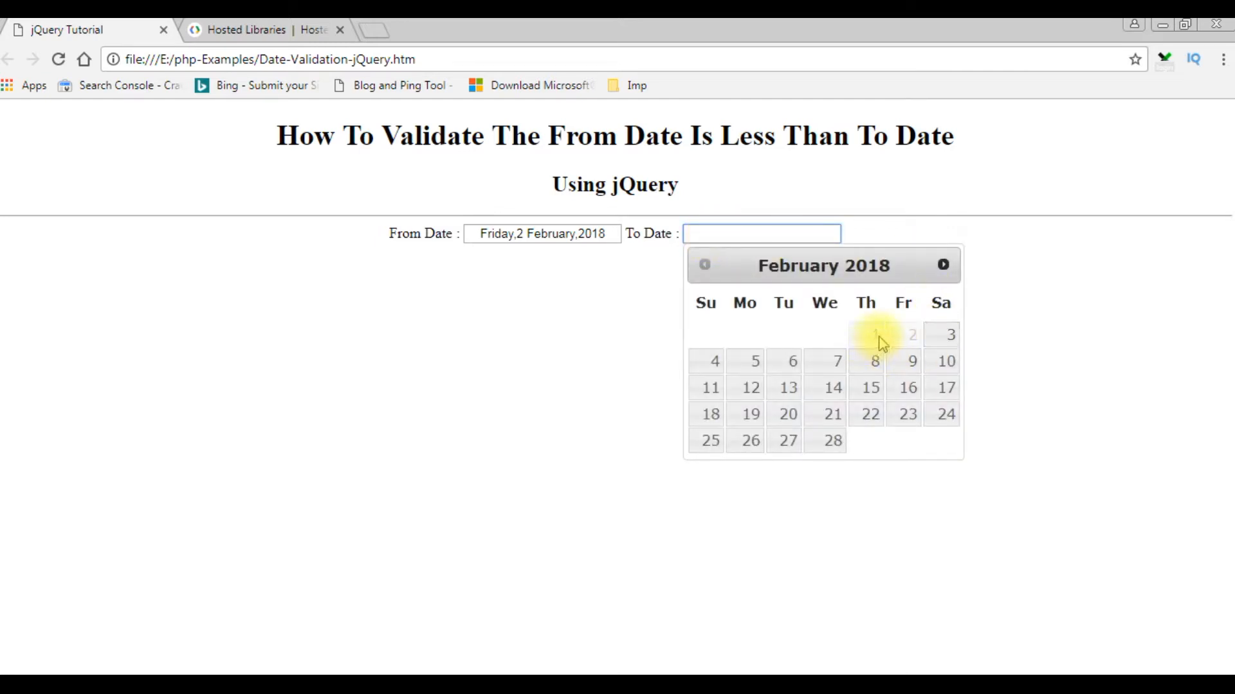
mouse_move(907, 333)
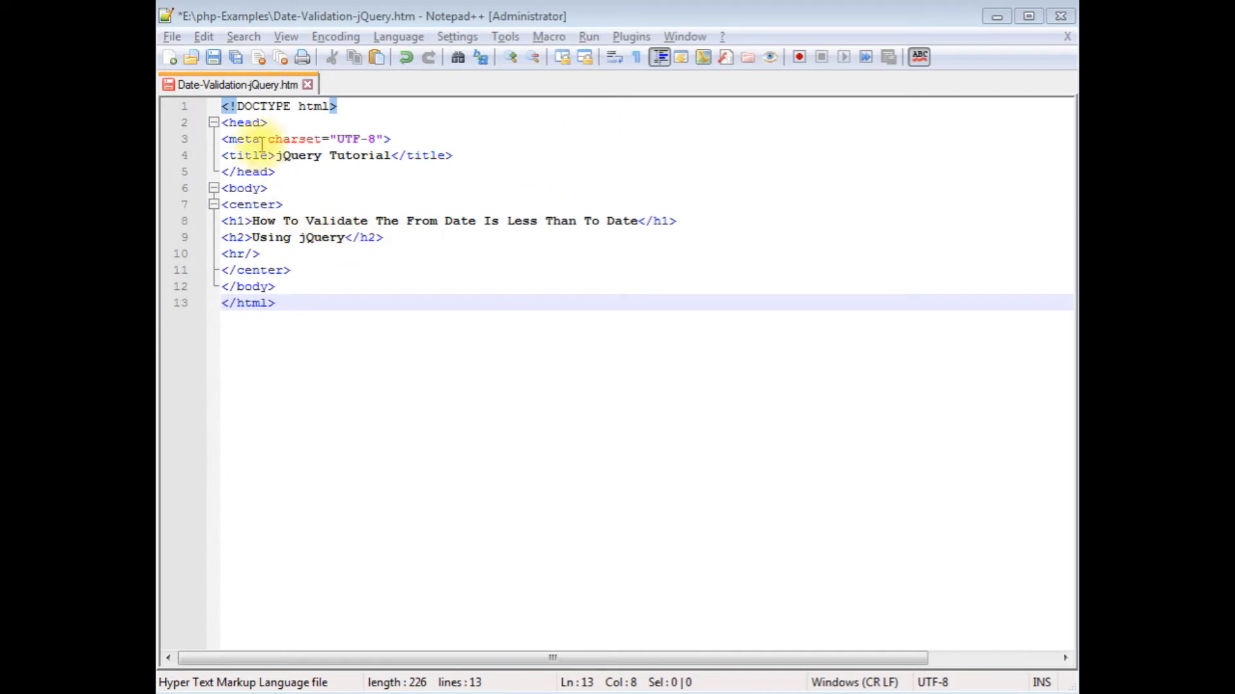
mouse_move(290, 260)
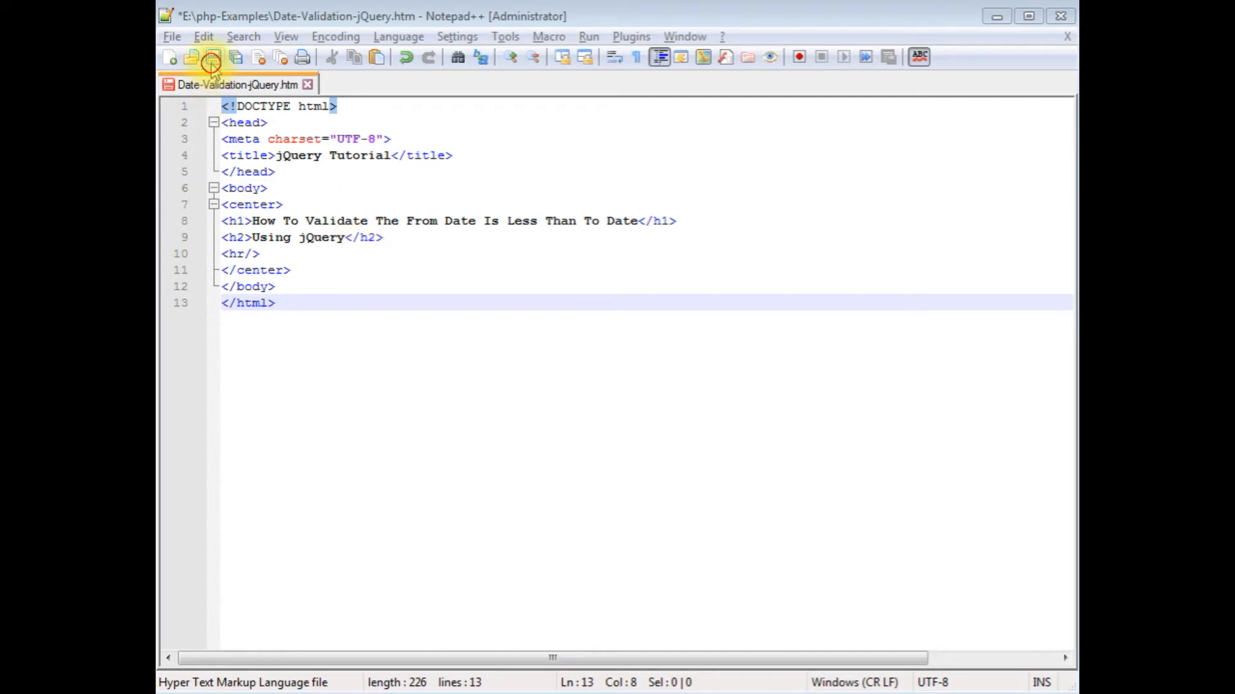
Step: Save Date-Validation-jQuery.htm with its title, headings and horizontal rule
left_click(210, 56)
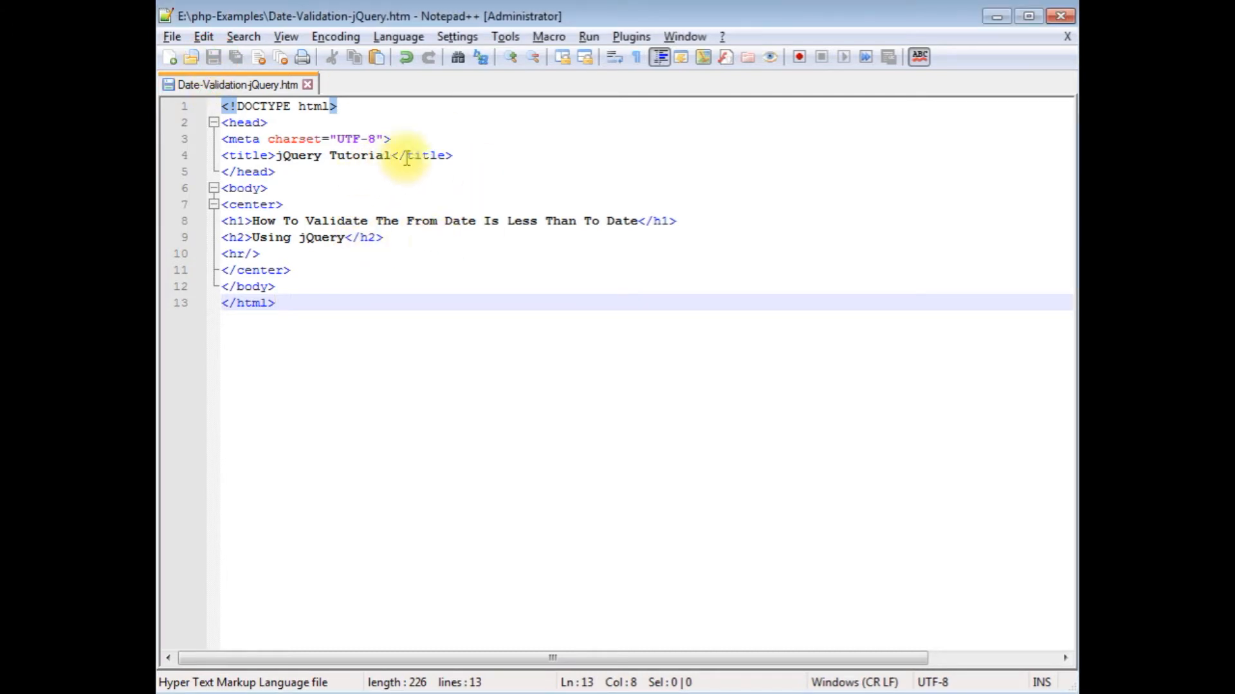
mouse_move(466, 353)
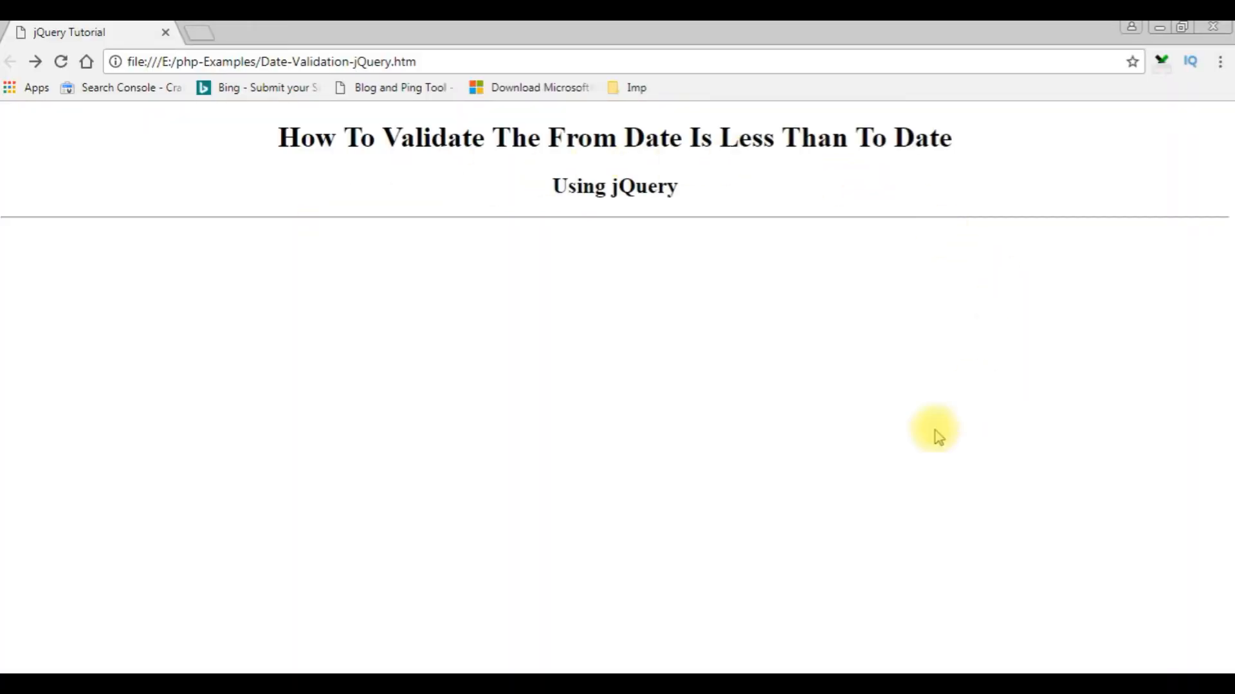
mouse_move(683, 129)
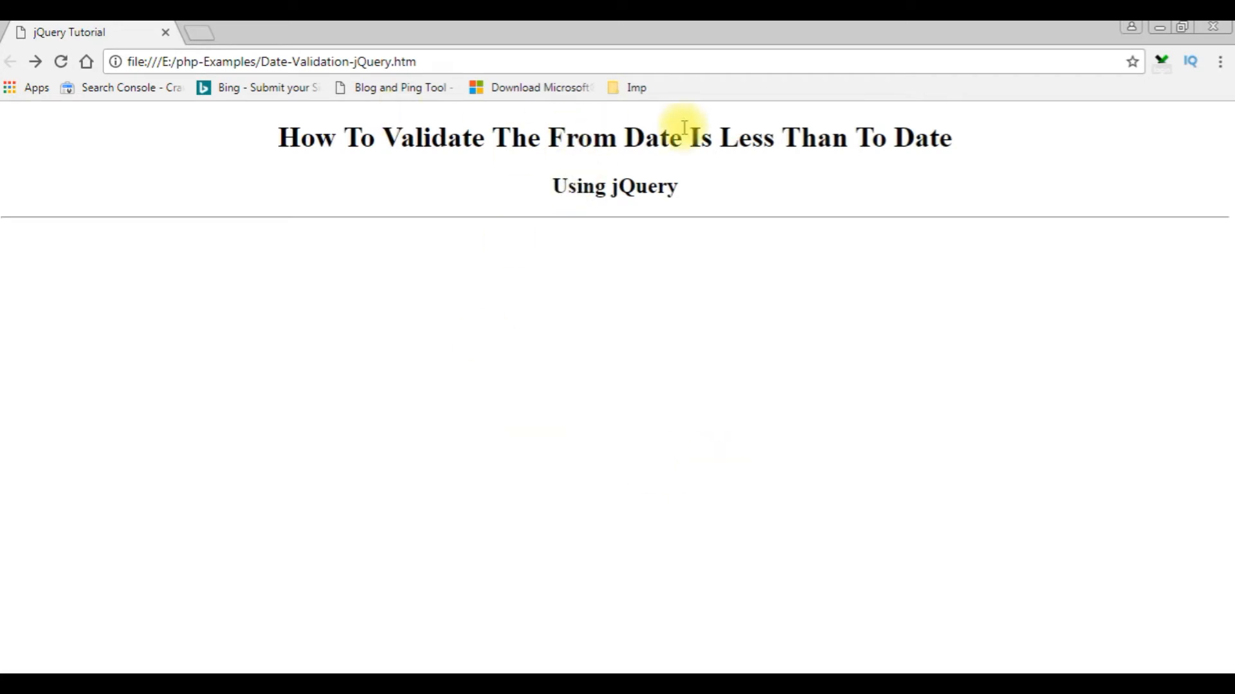
mouse_move(718, 222)
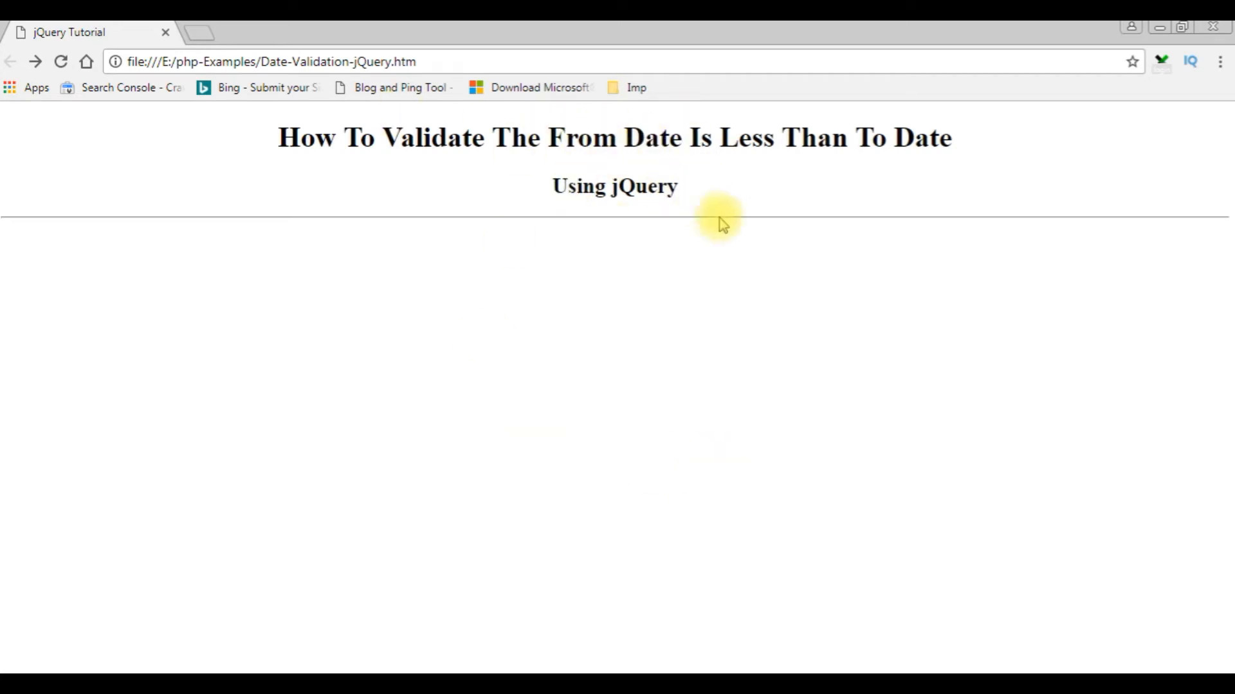
mouse_move(835, 397)
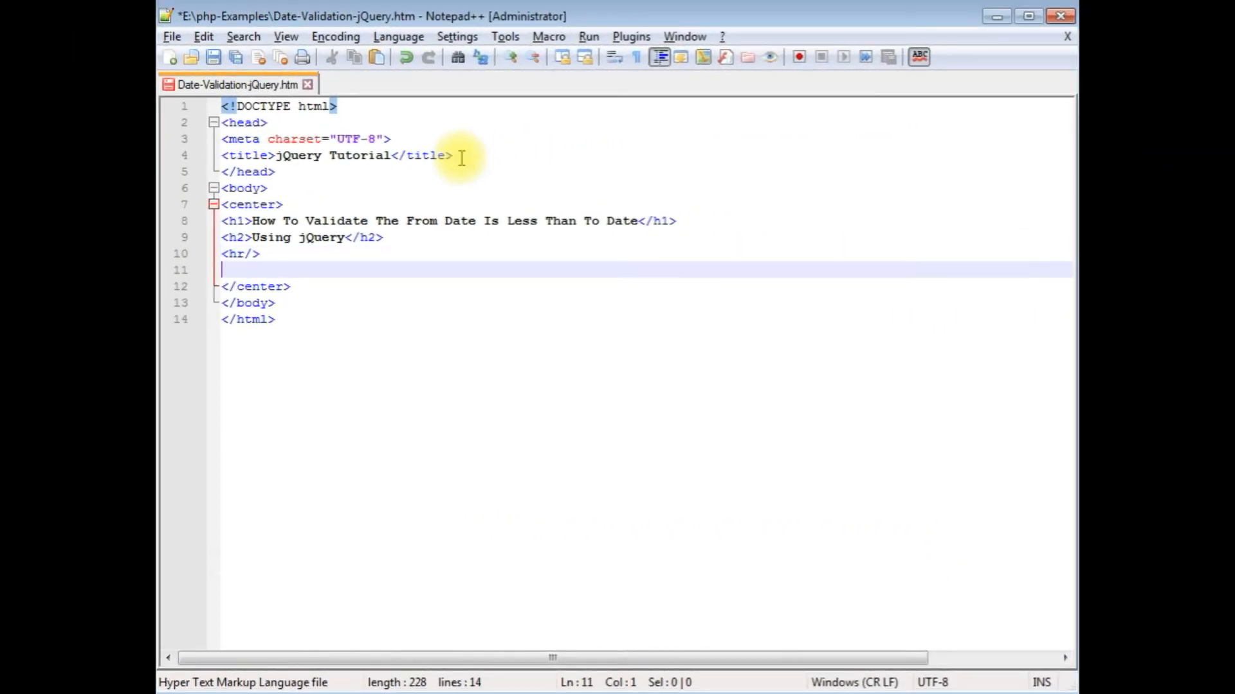
Step: Add a 'From Date :' input with id TxtFrom and centred text below the rule
type("From Date :")
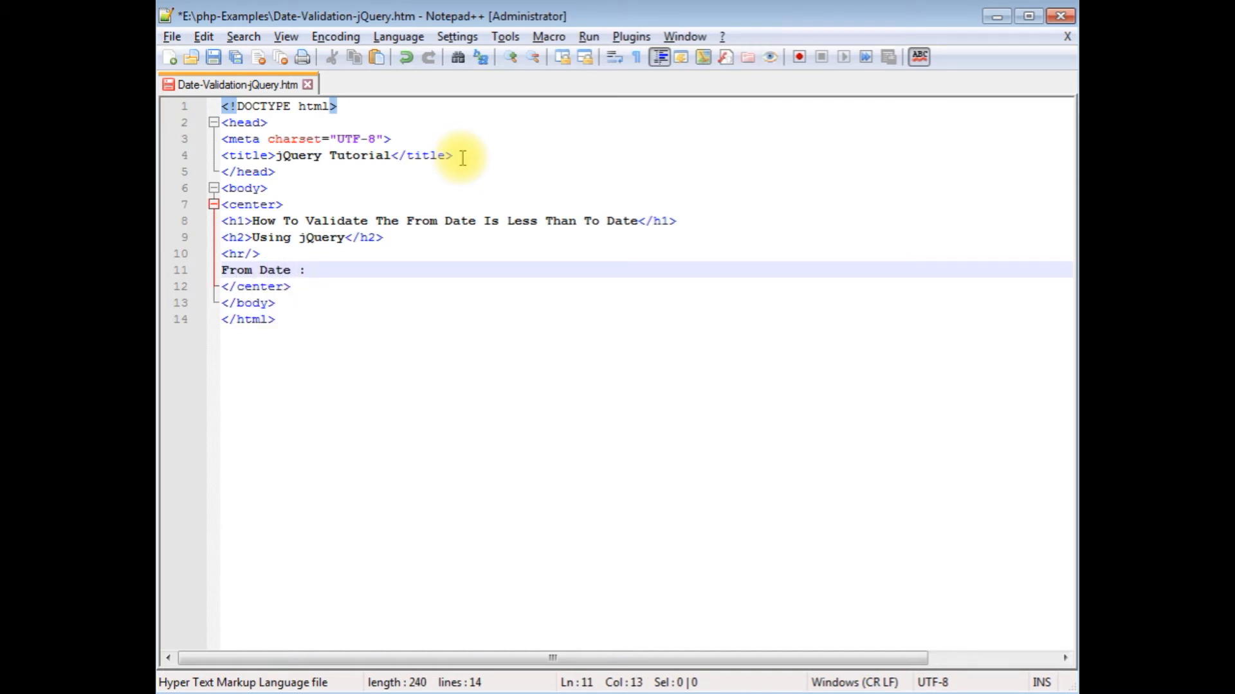
type("<input")
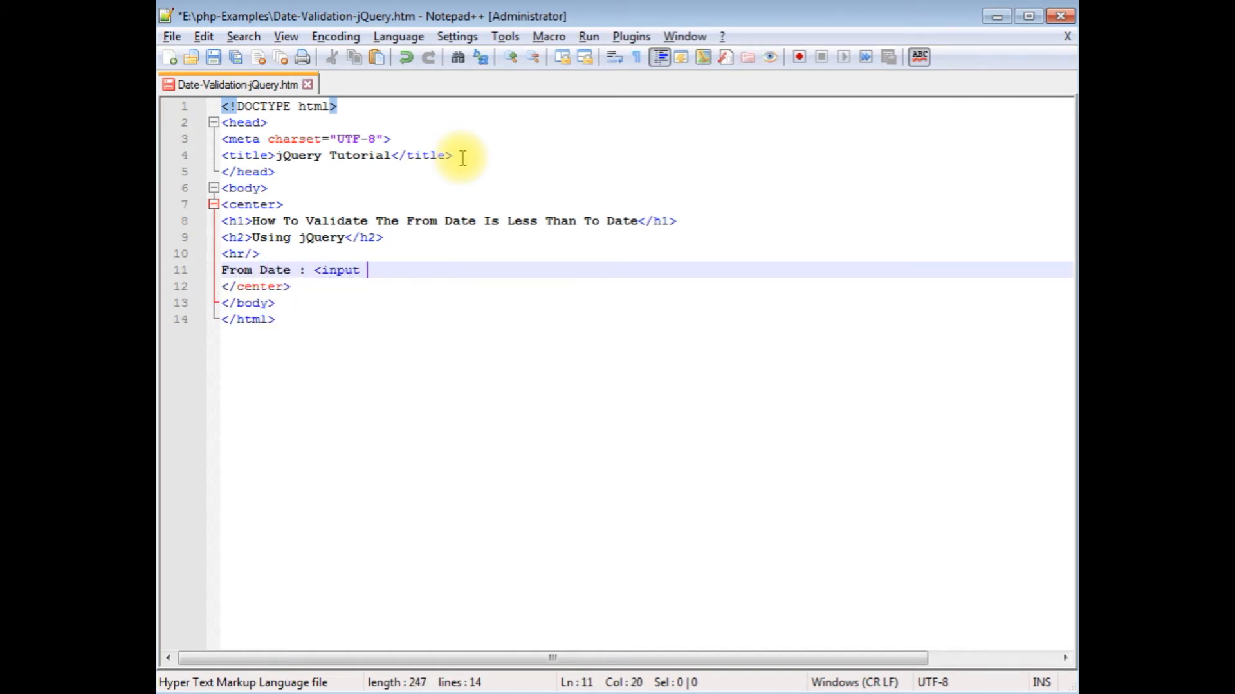
type("id=\"\"")
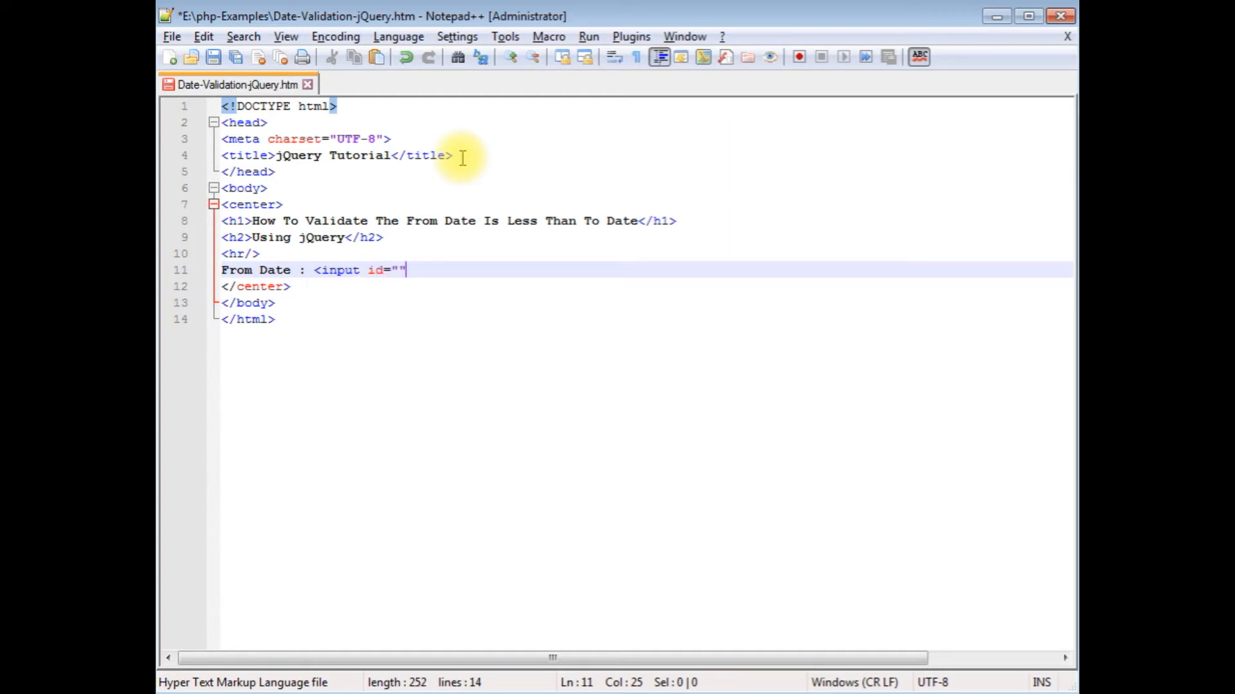
type("TxtFro")
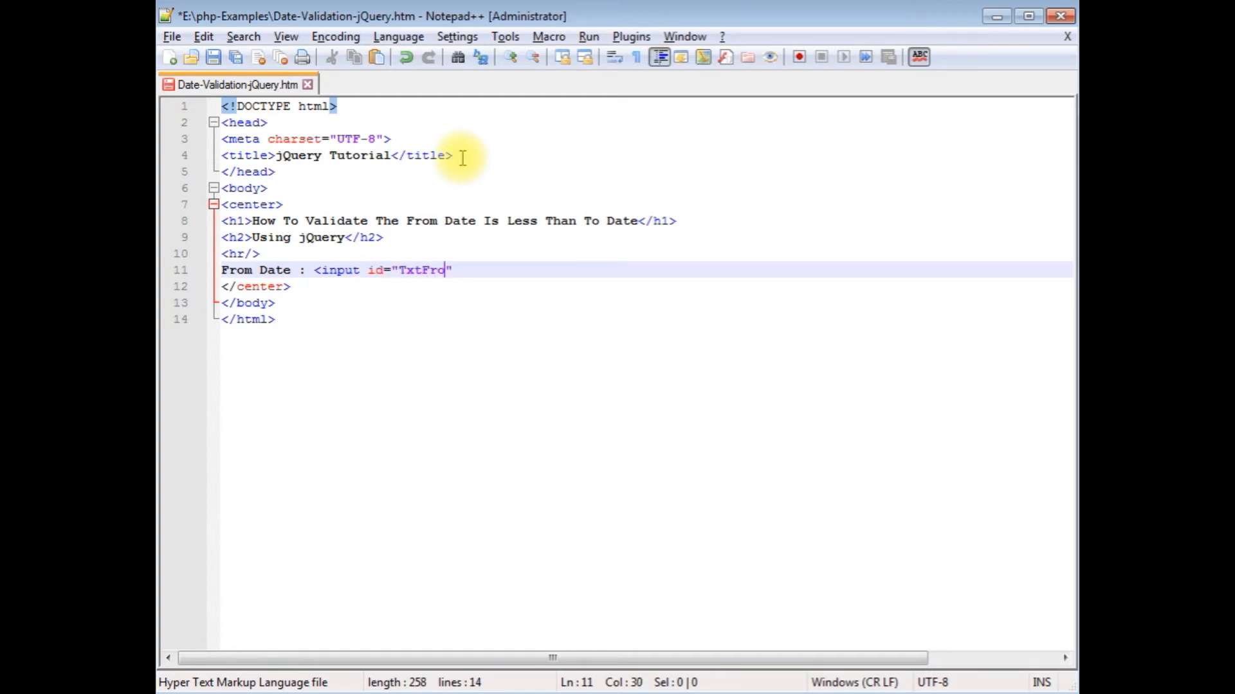
type("m")
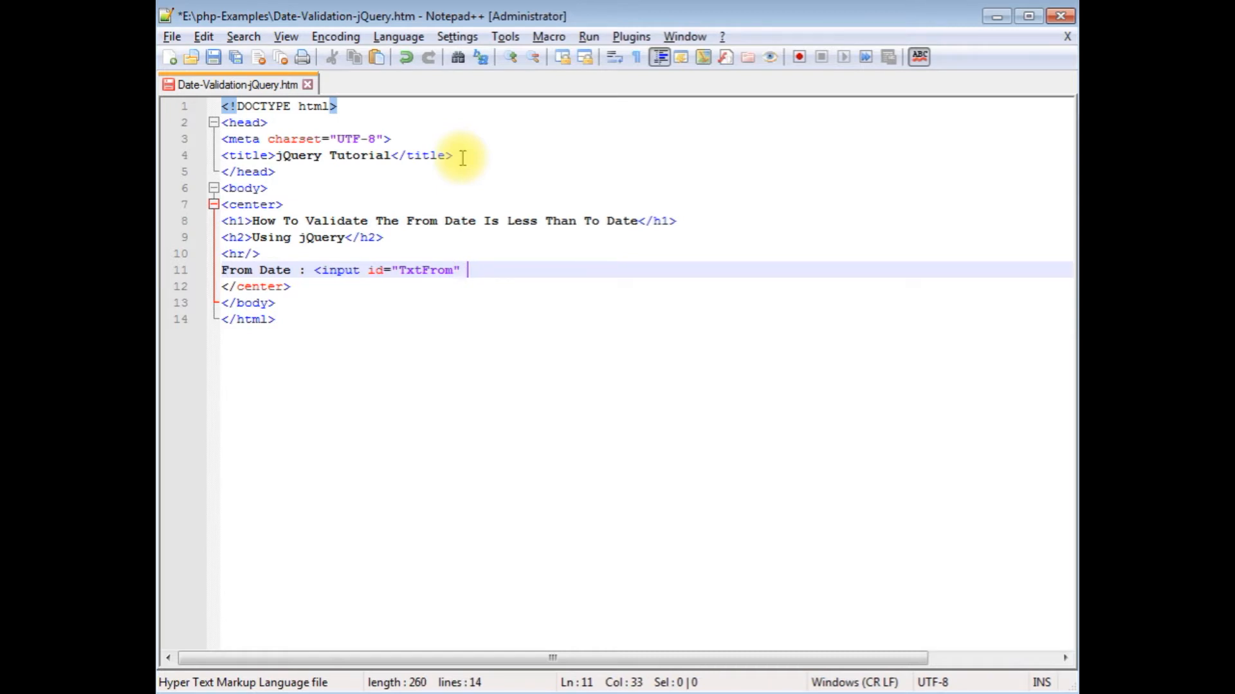
type("style=")
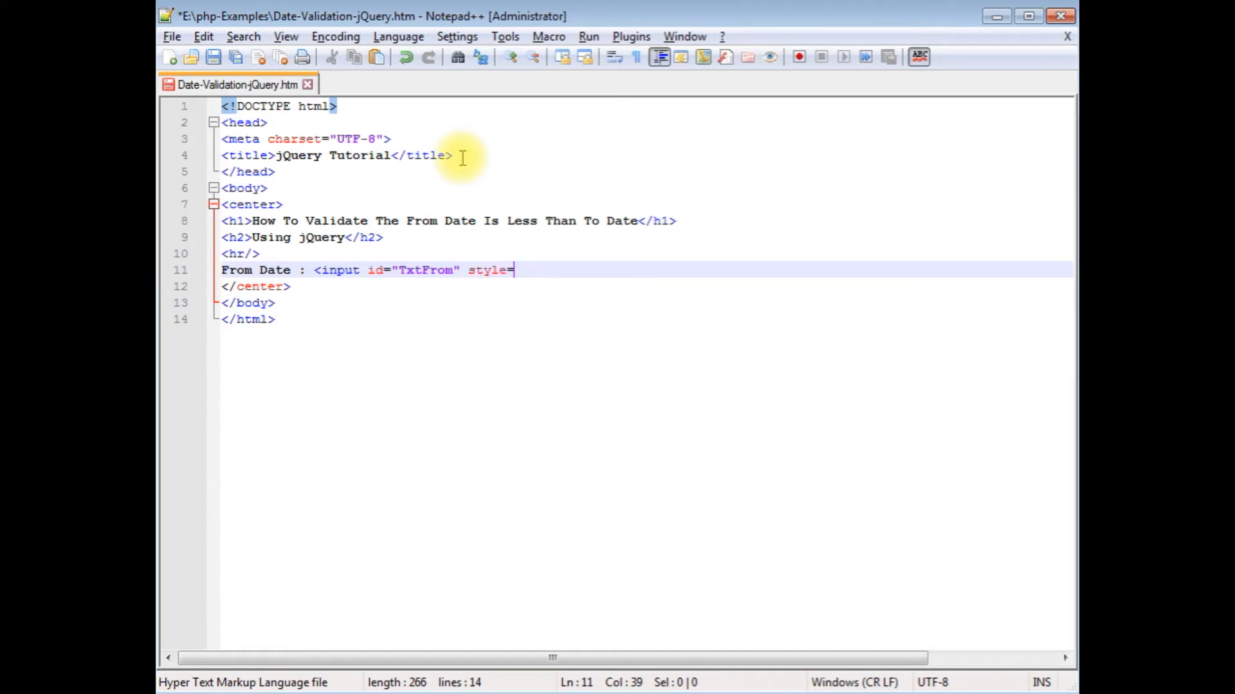
type("\"text-align:center")
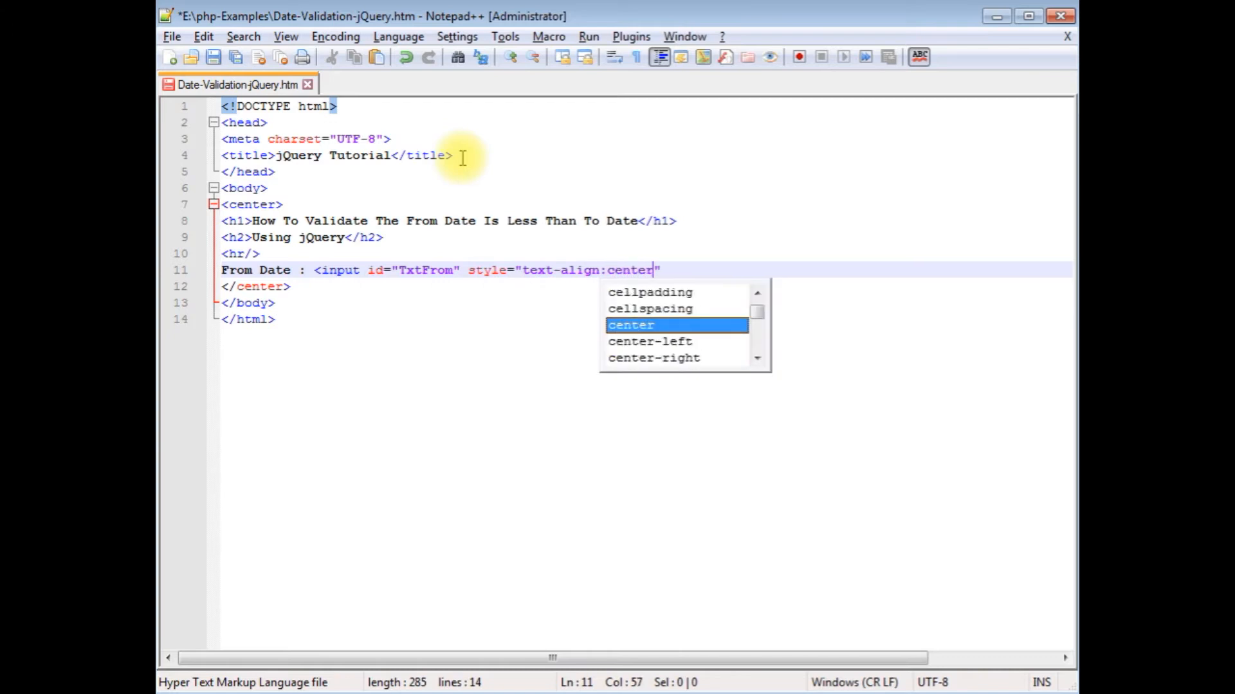
type(";\">")
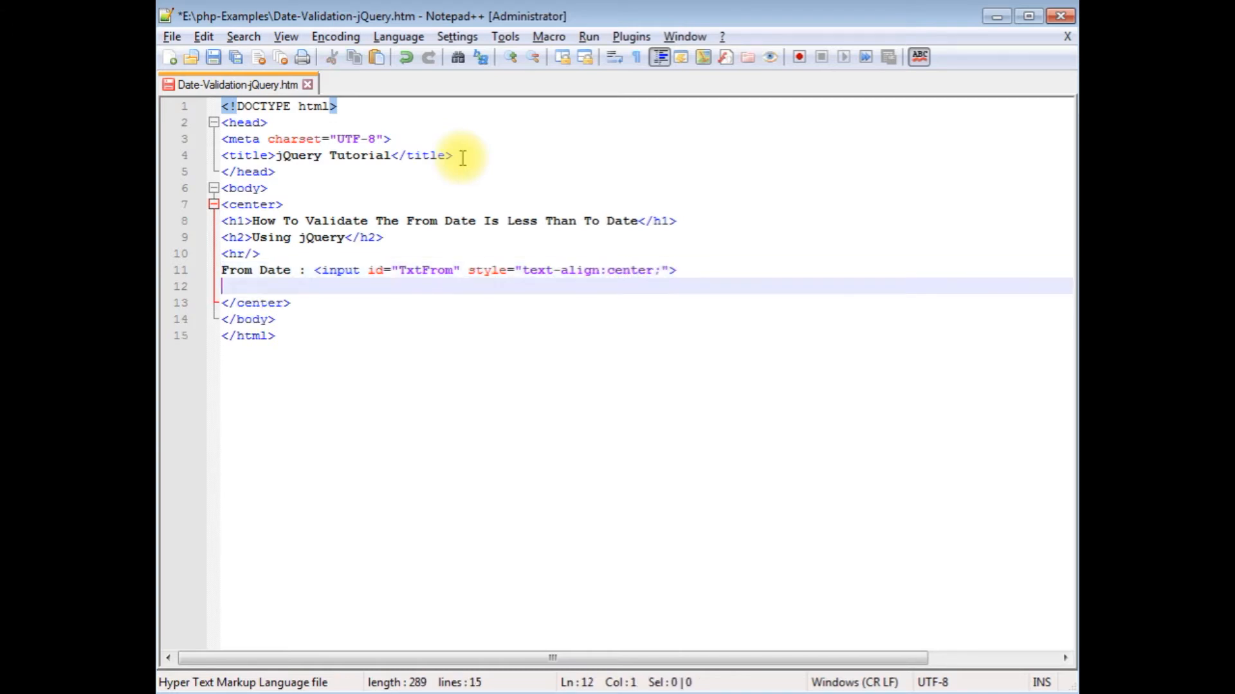
type("Date : <input id=\"TxtFrom\" style=\"text-align:center;\">")
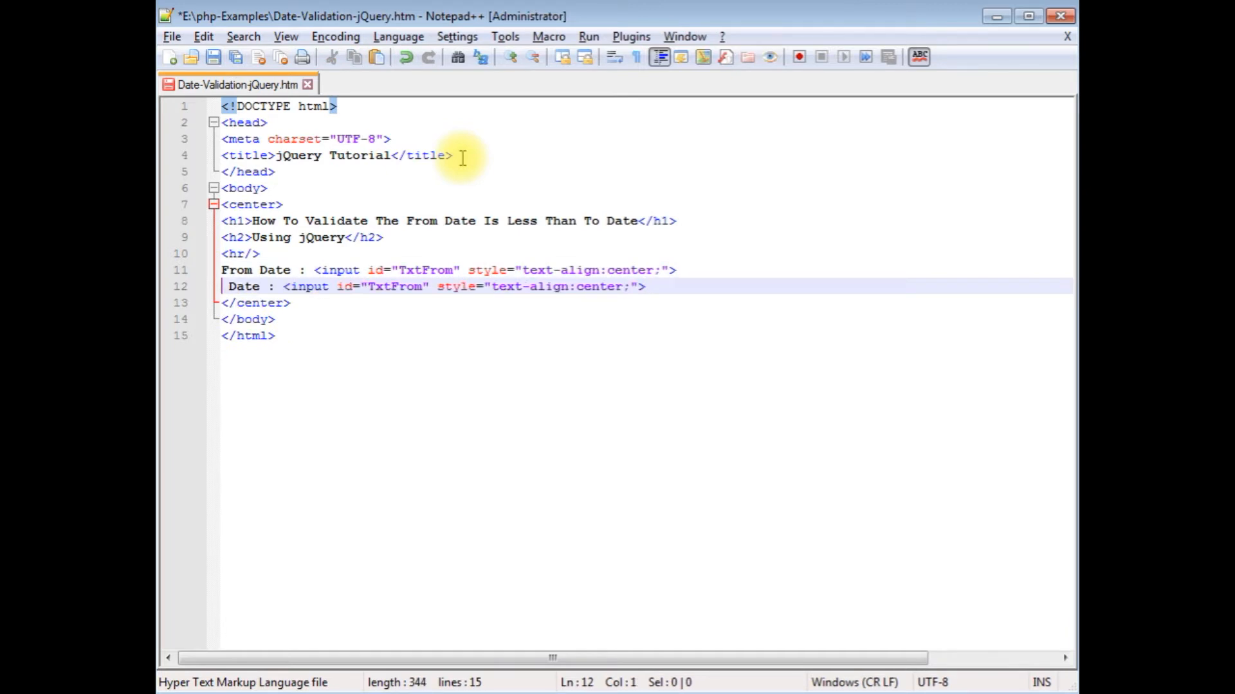
Step: Add the matching 'To Date' input with id TxtTo and save the page
type("To")
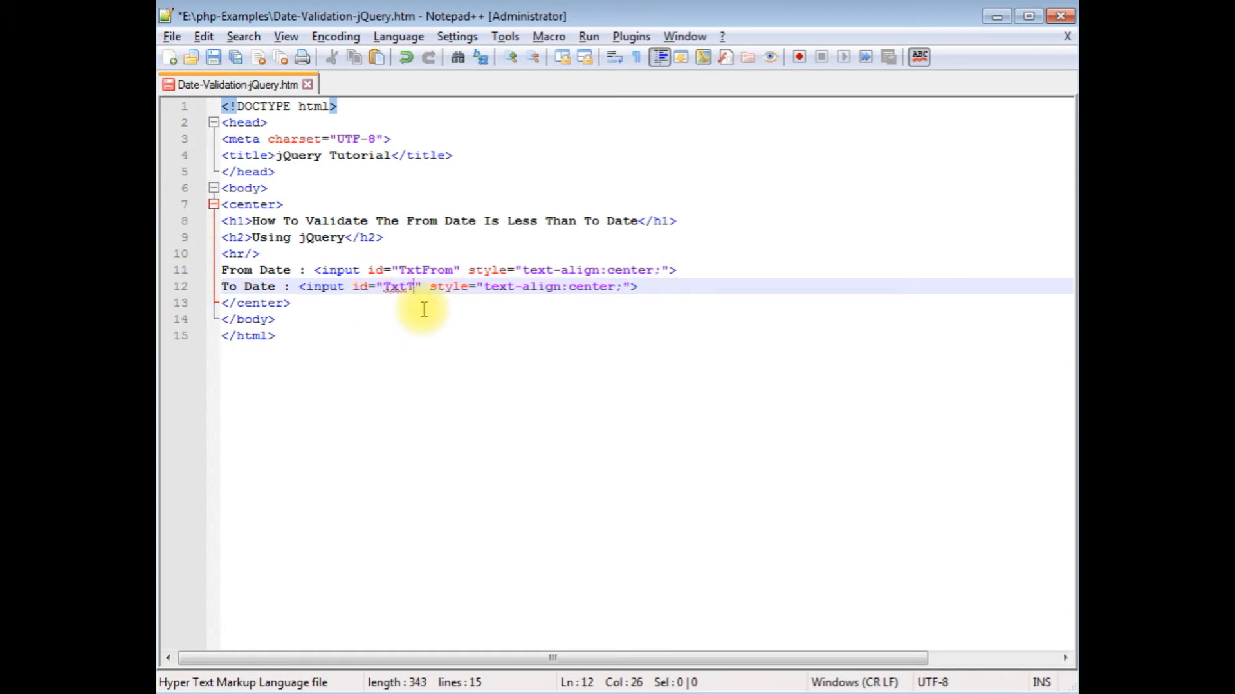
type("o")
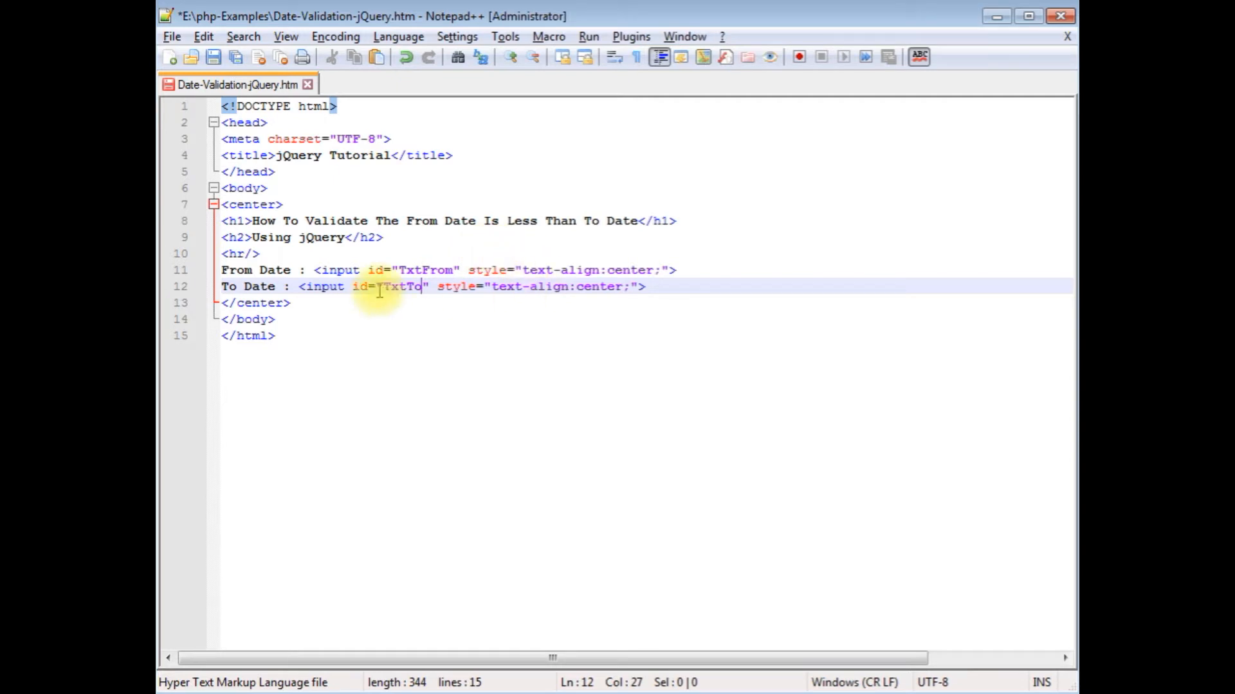
left_click(453, 155)
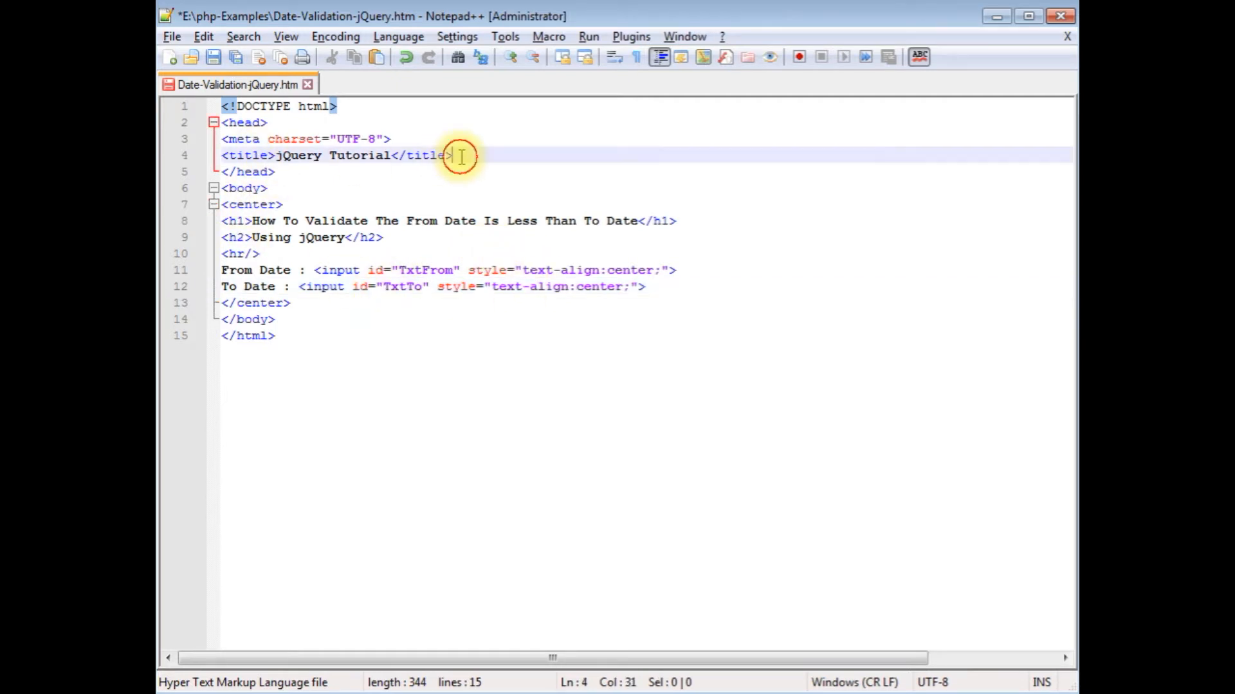
key("Enter")
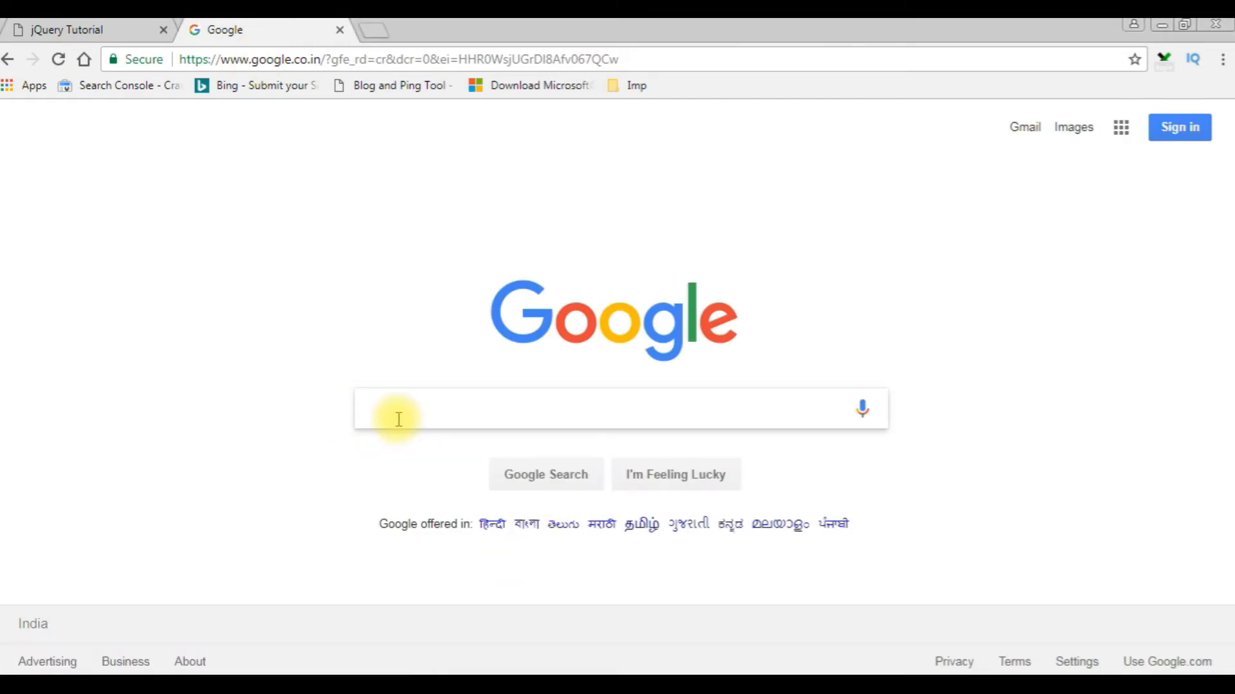
Step: Search Google for the Ajax CDN, open Google Hosted Libraries, and jump to jQuery
type("ajax latest cdn")
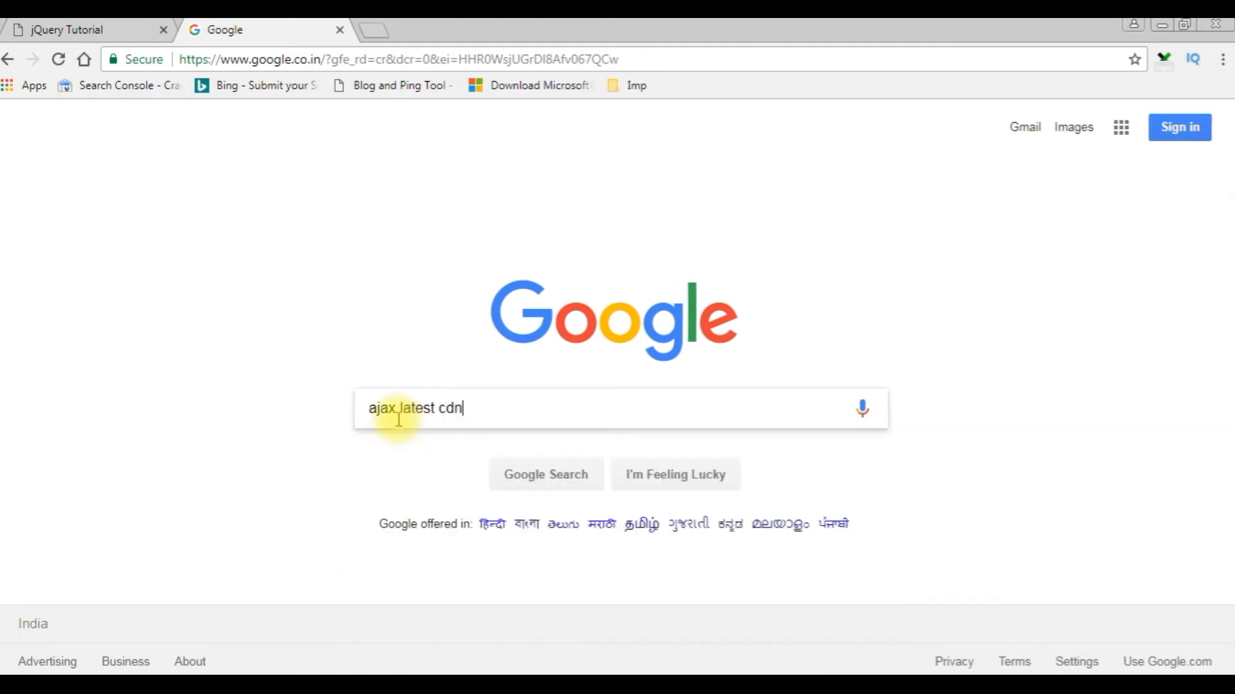
type("google developers")
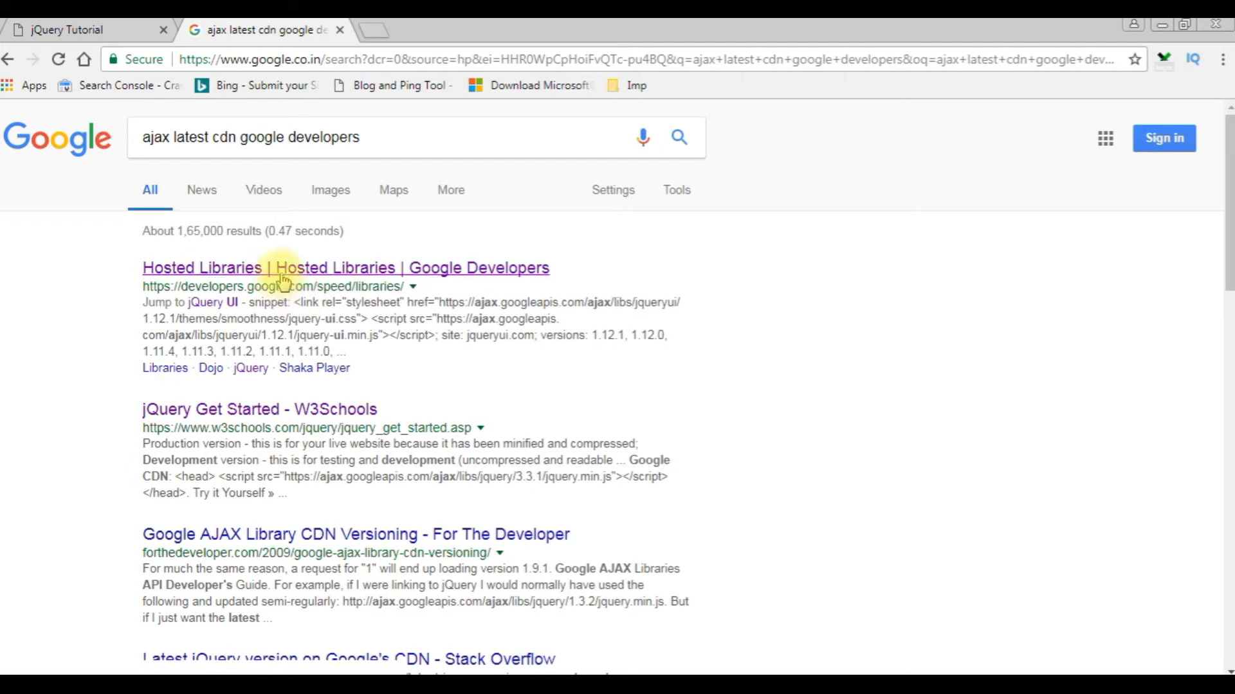
left_click(344, 268)
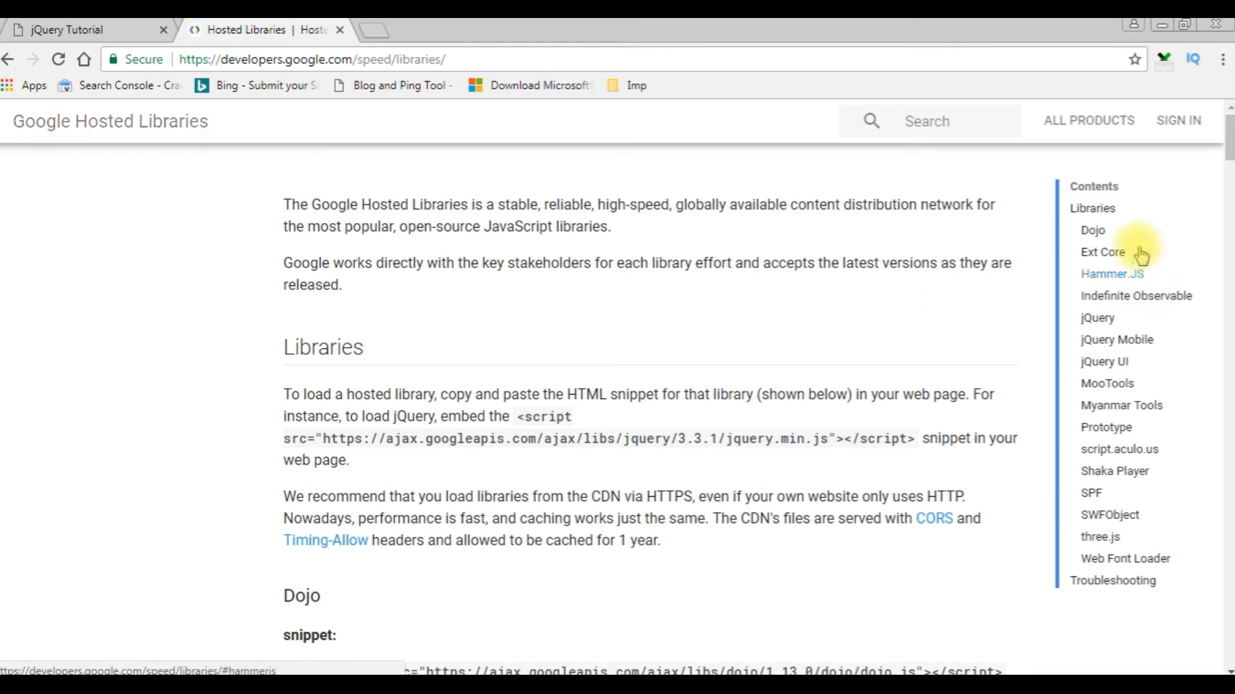
left_click(1095, 317)
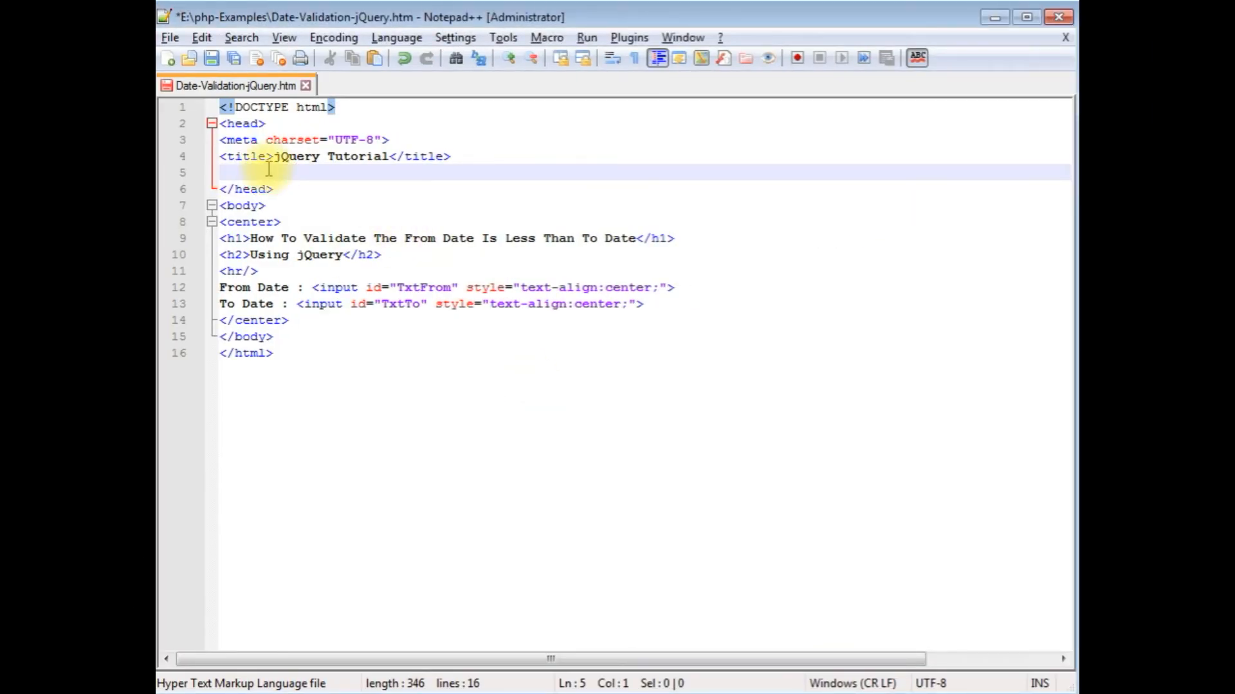
Step: Paste the jQuery 3.3.1 jquery.min.js script tag into the page head
type("<script src=\"https://ajax.googleapis.com/ajax/libs/jquery/3.3.1/jquery.min.js\"></script>")
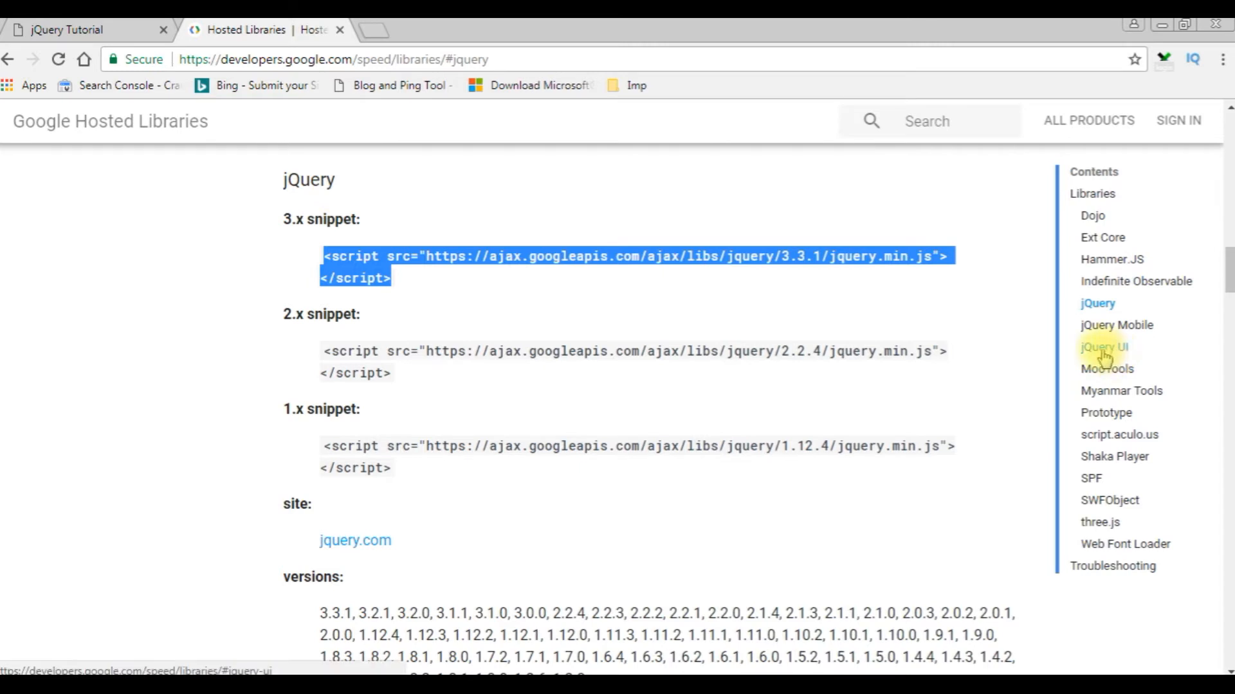
Step: Jump to the jQuery UI section and highlight its stylesheet link and script snippet
left_click(1103, 347)
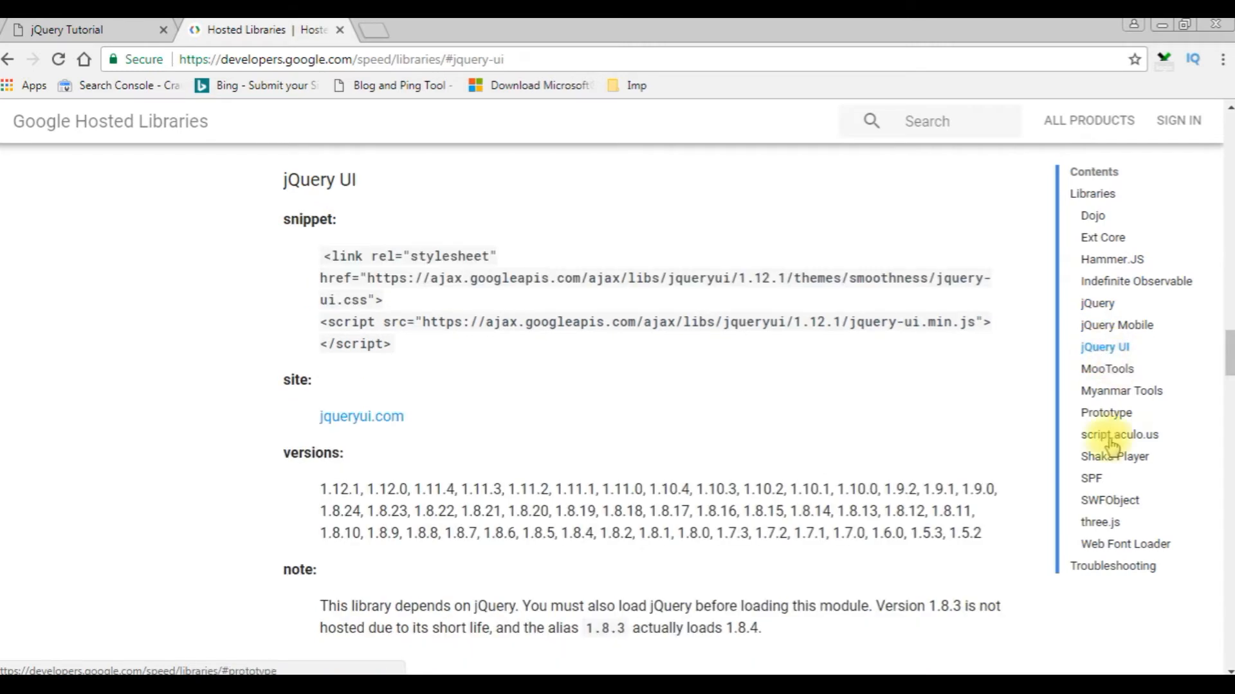
left_click_drag(322, 256, 380, 300)
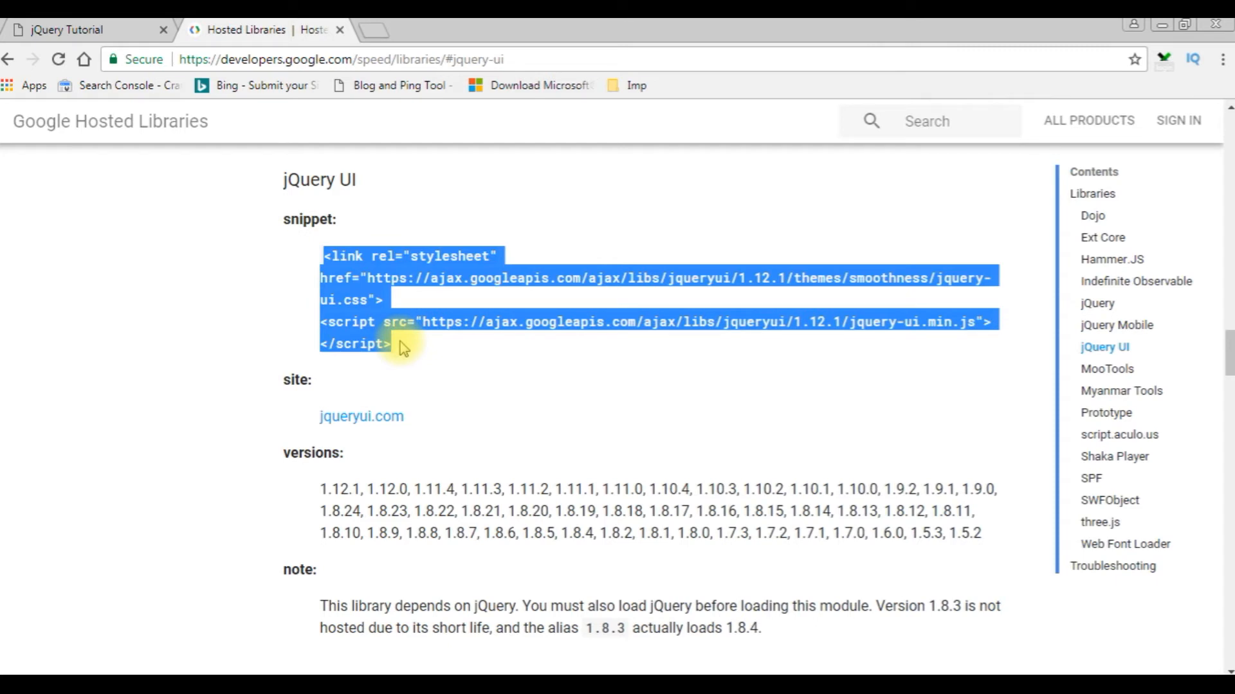
mouse_move(441, 271)
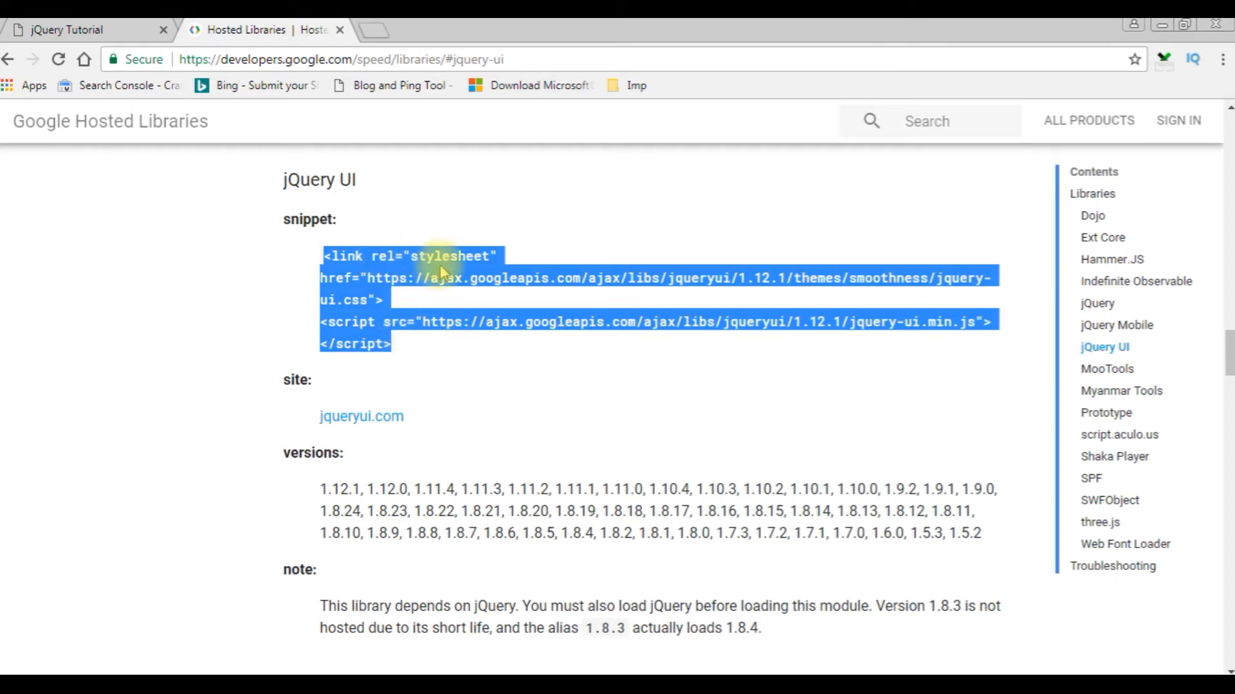
mouse_move(634, 322)
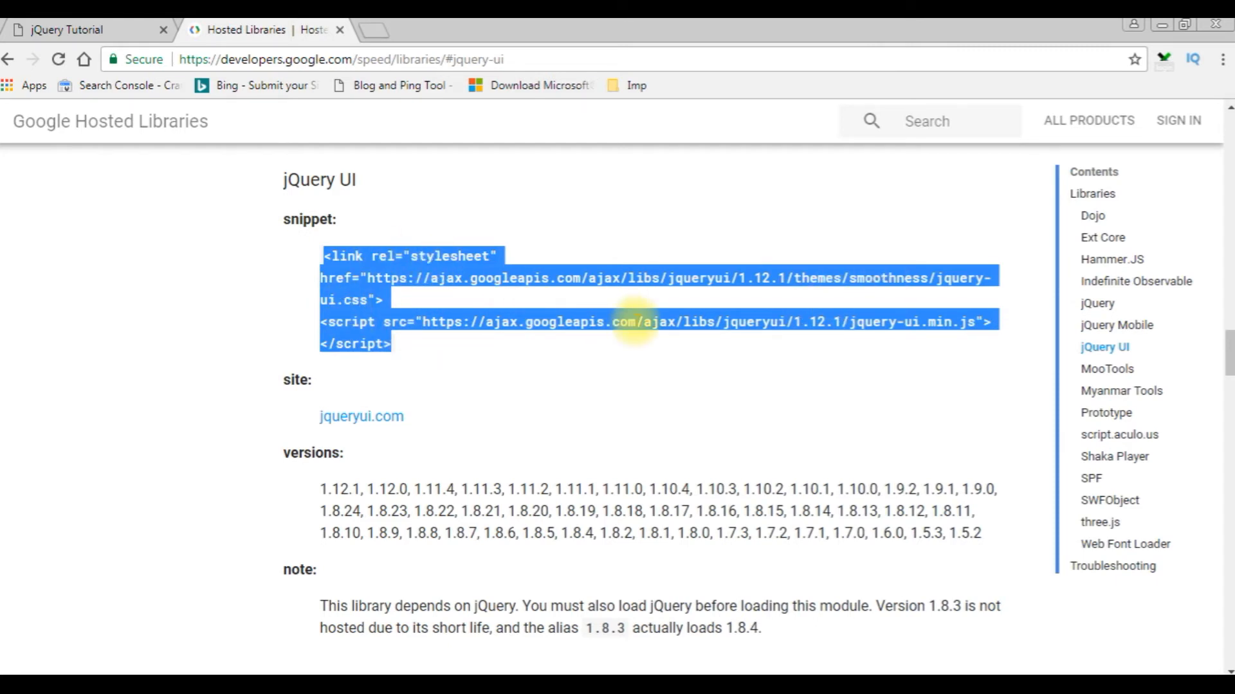
mouse_move(480, 315)
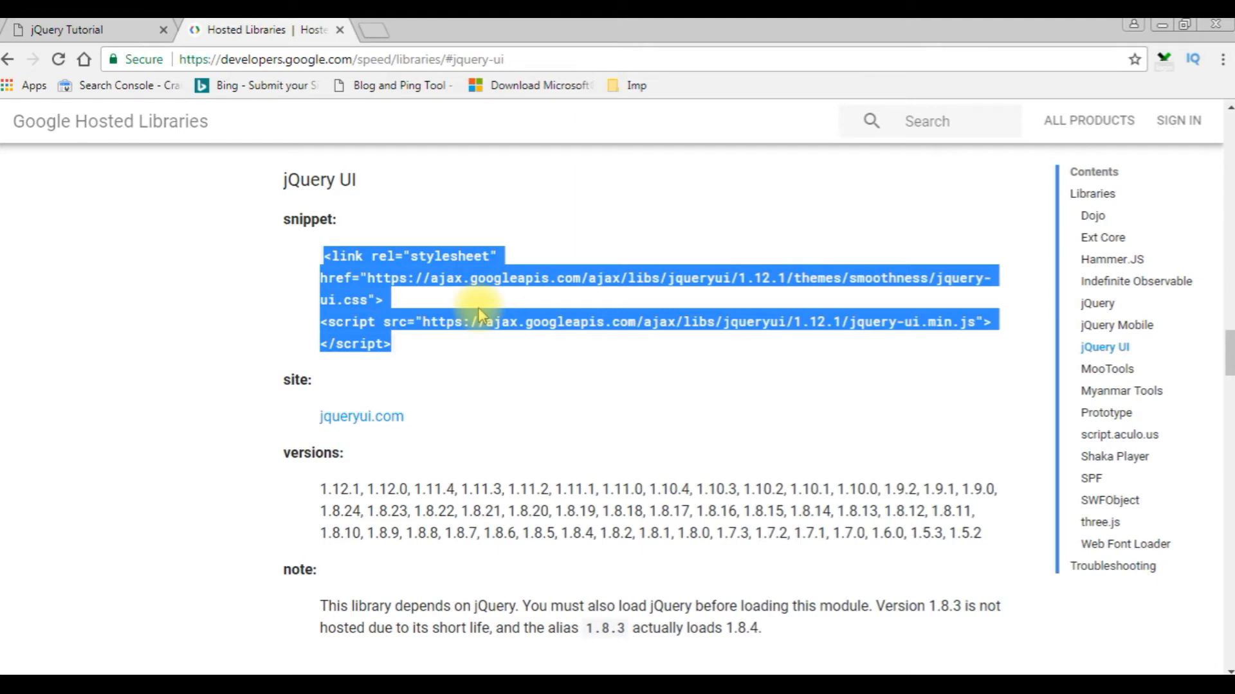
mouse_move(421, 339)
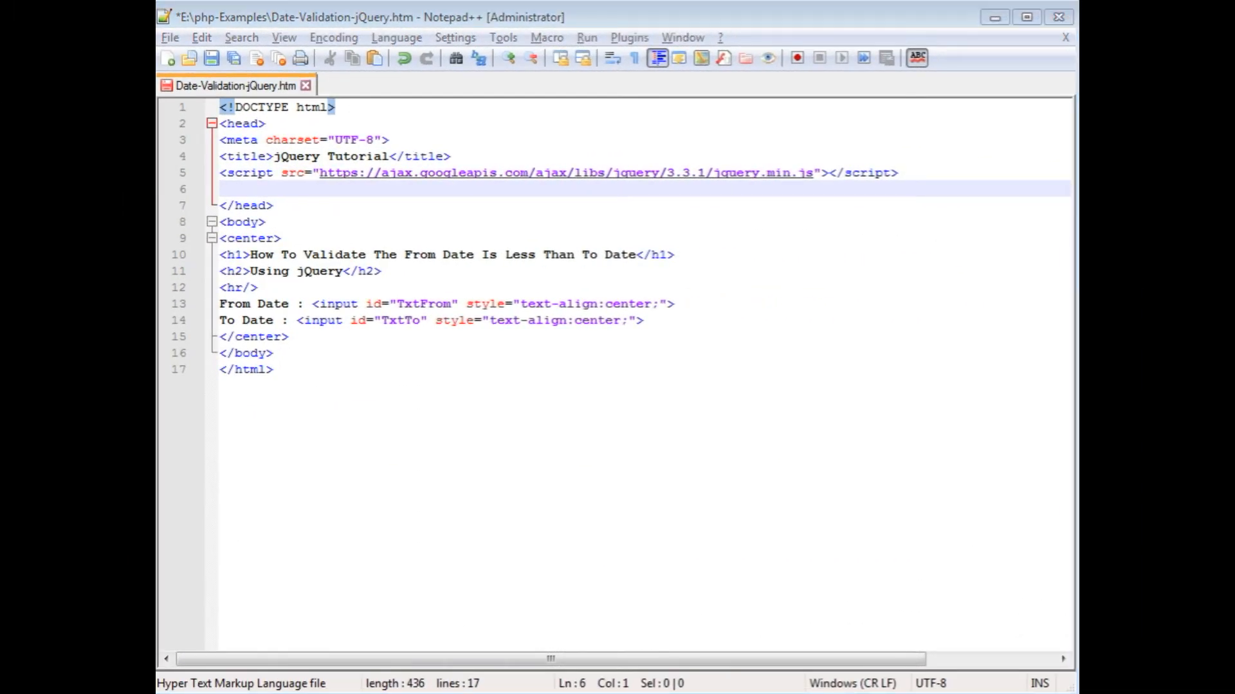
Step: Paste the jQuery UI 1.12.1 stylesheet link and script below the jQuery script
left_click(228, 189)
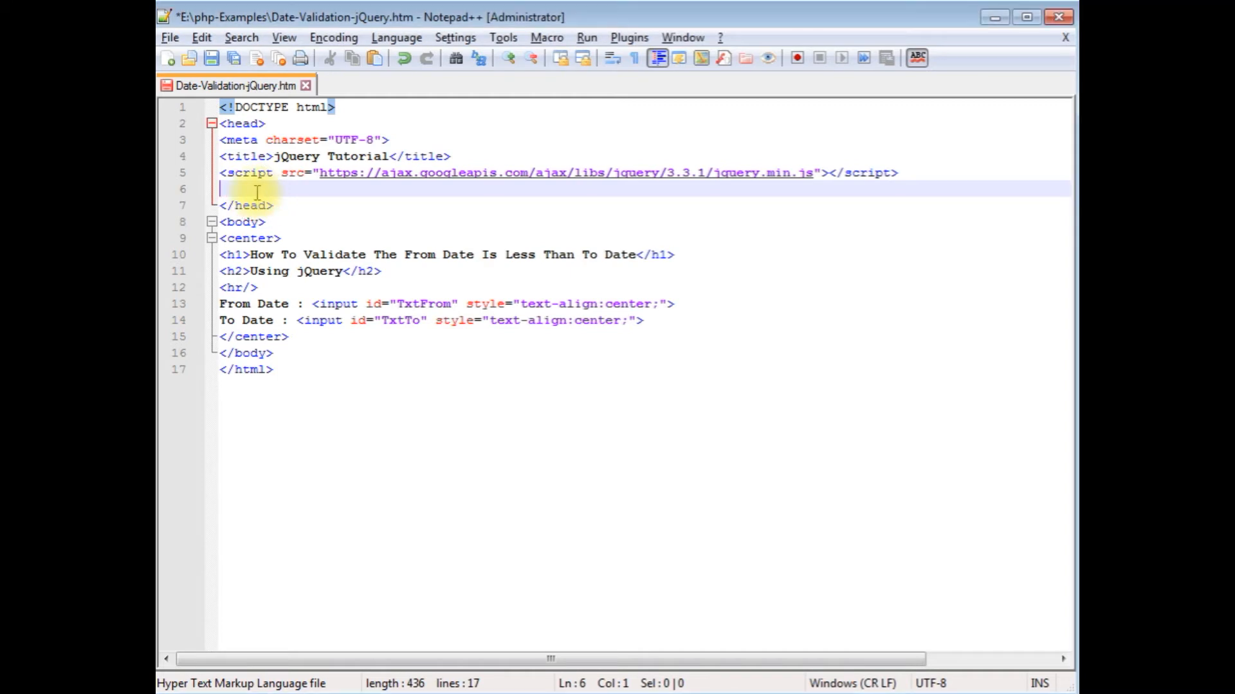
type("<link rel=\"stylesheet\" href=\"https://ajax.googleapis.com/ajax/libs/jqueryui/1.12.1/themes/smoothness/jquery-ui.css\">")
type("<script src=\"https://ajax.googleapis.com/ajax/libs/jqueryui/1.12.1/jquery-ui.min.js\"></script>")
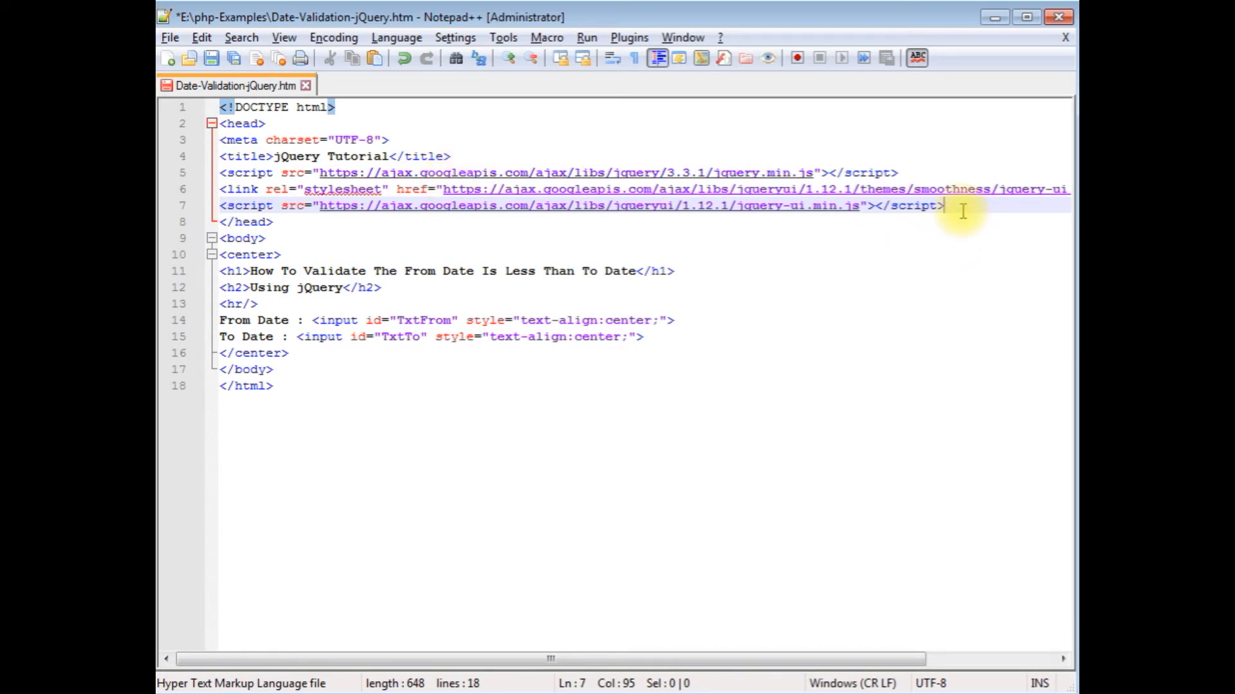
key("Enter")
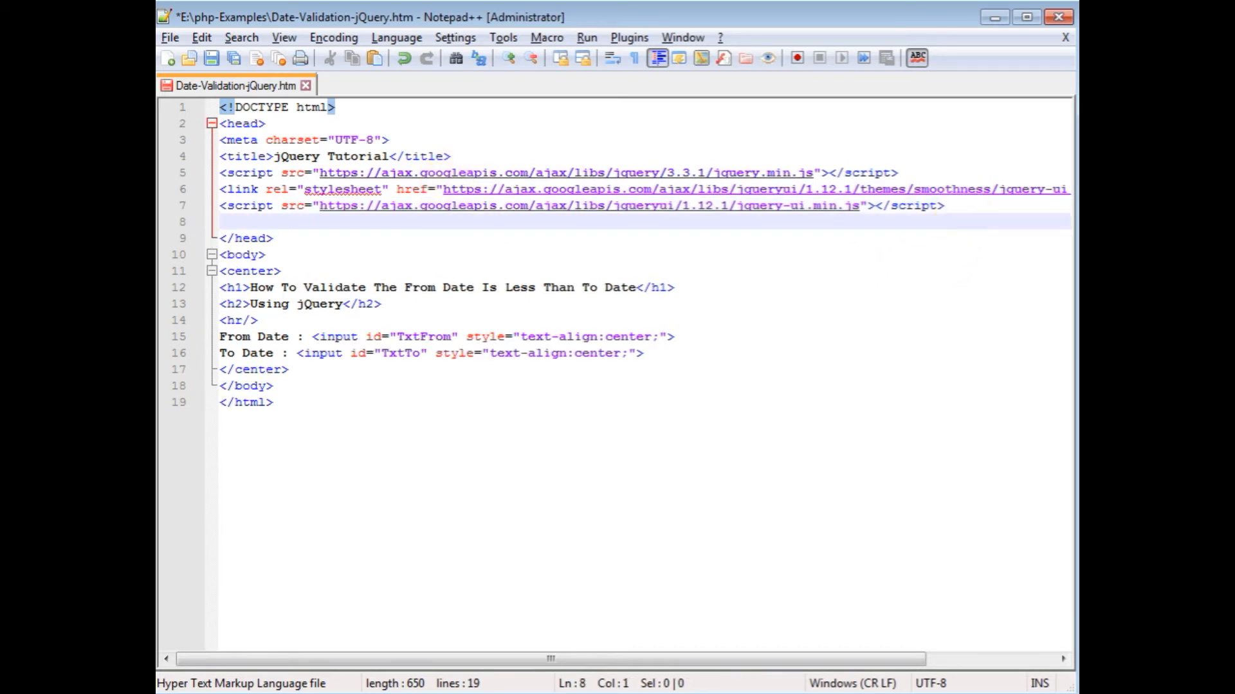
Step: Add a <script> block containing an empty $(function(){ }); ready handler
type("<script>")
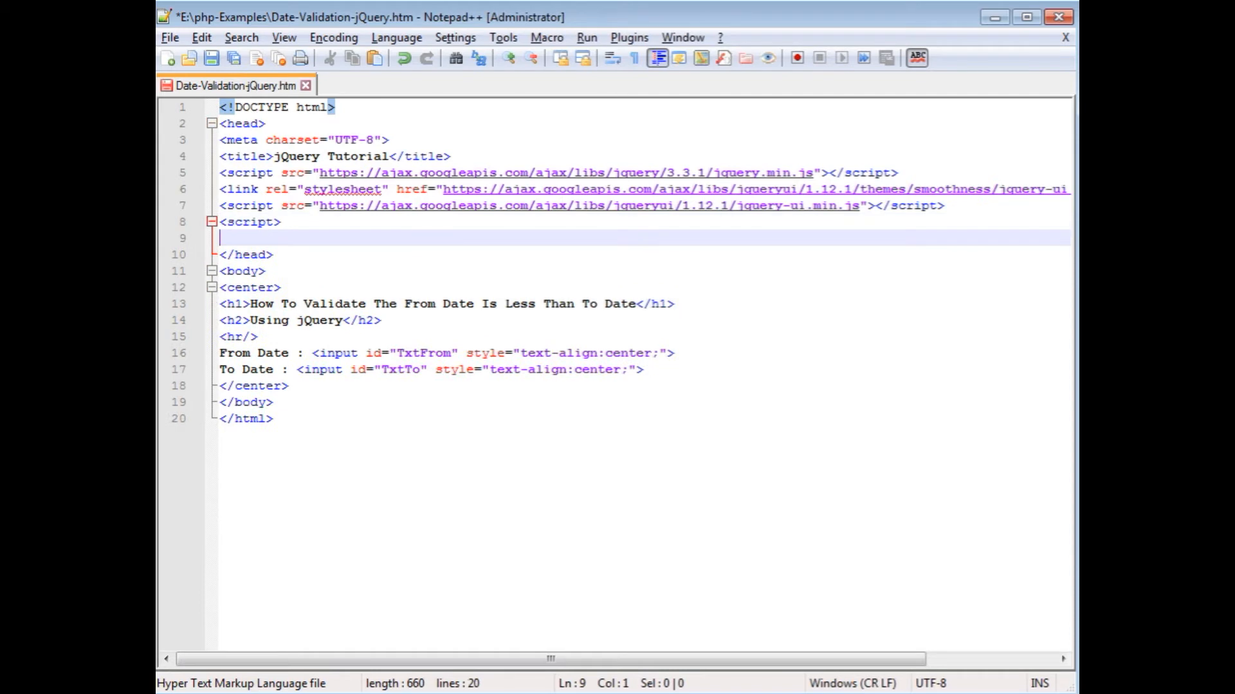
type("</script>")
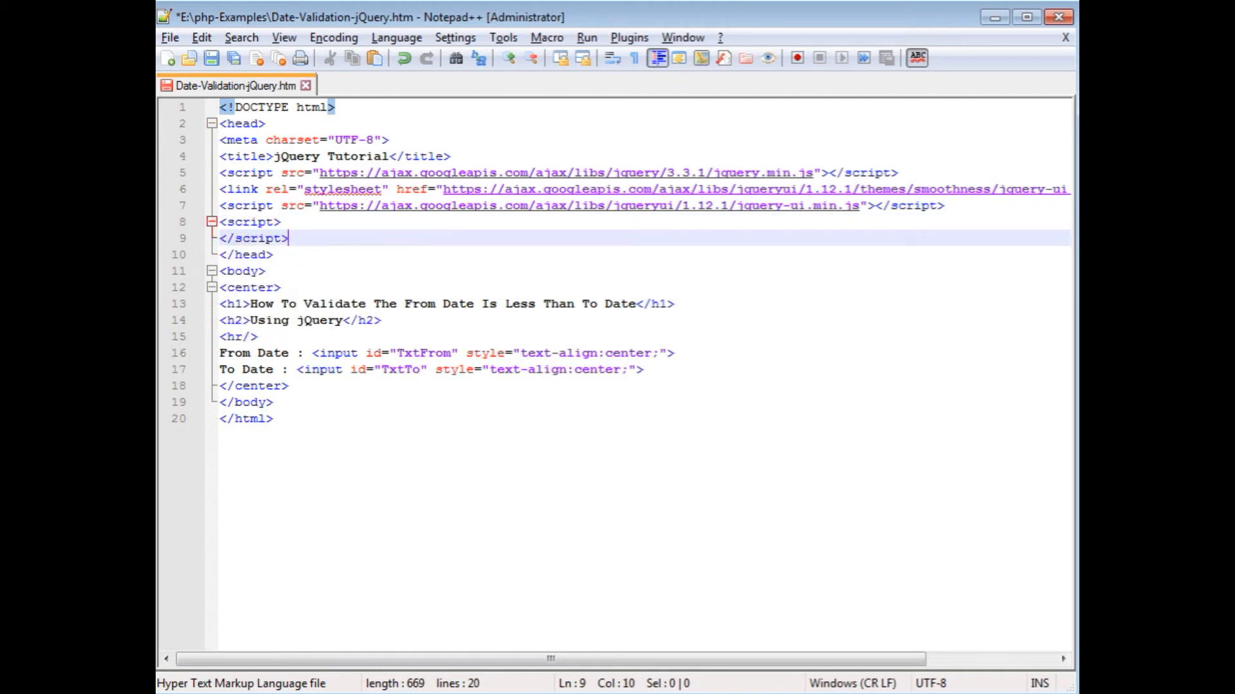
key("Enter")
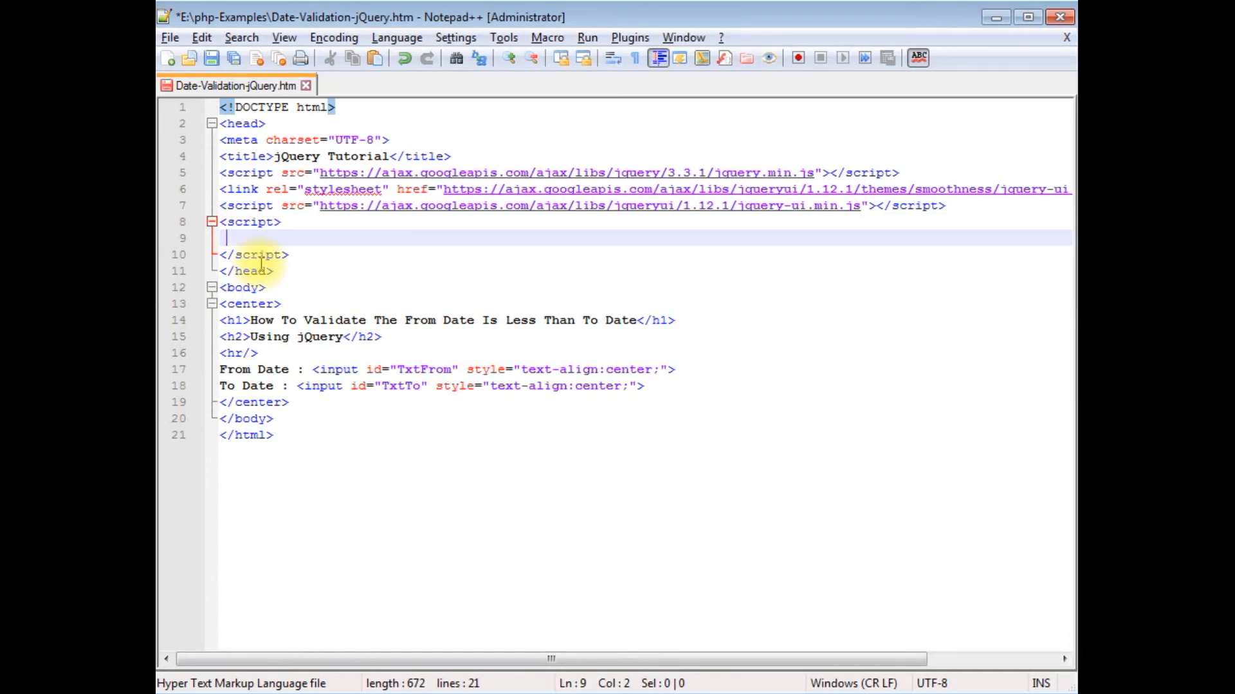
type("$(f")
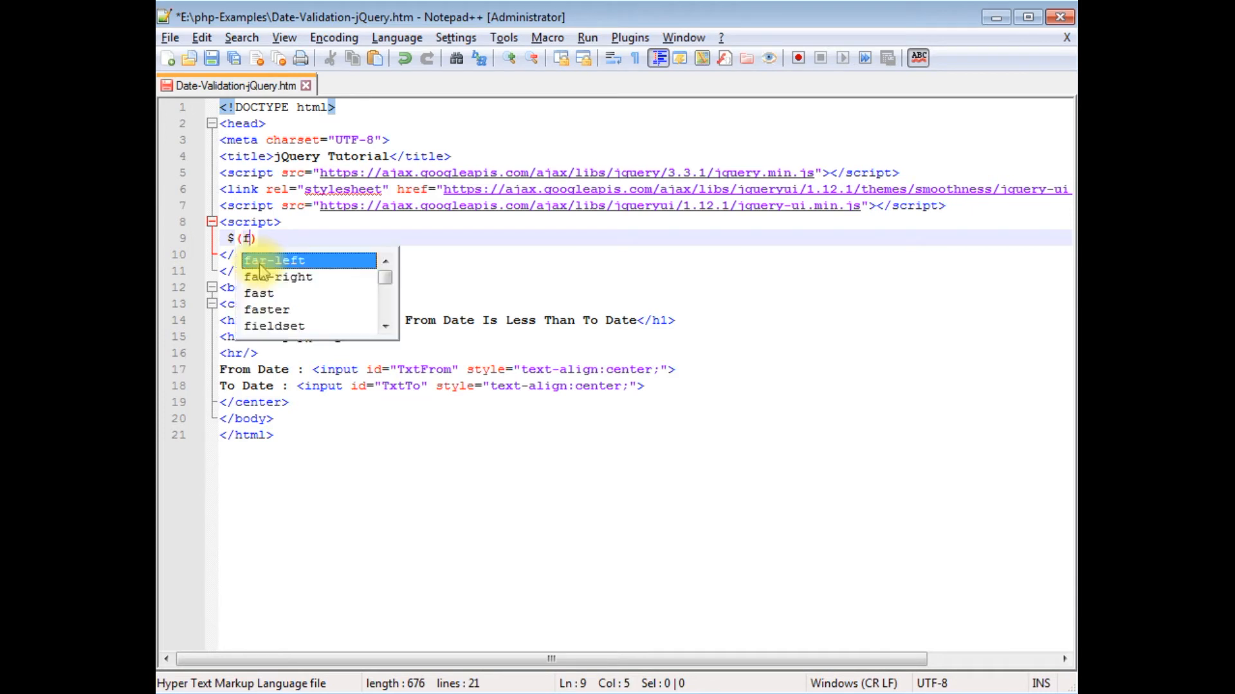
type("function()")
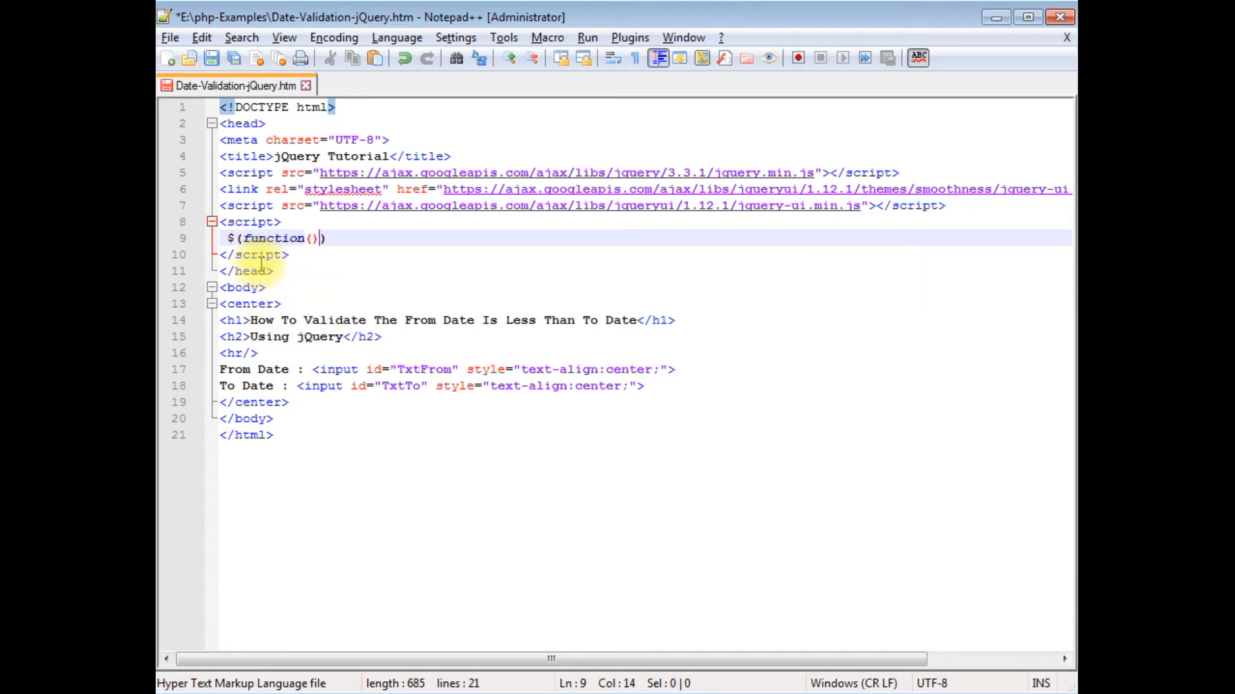
type("{")
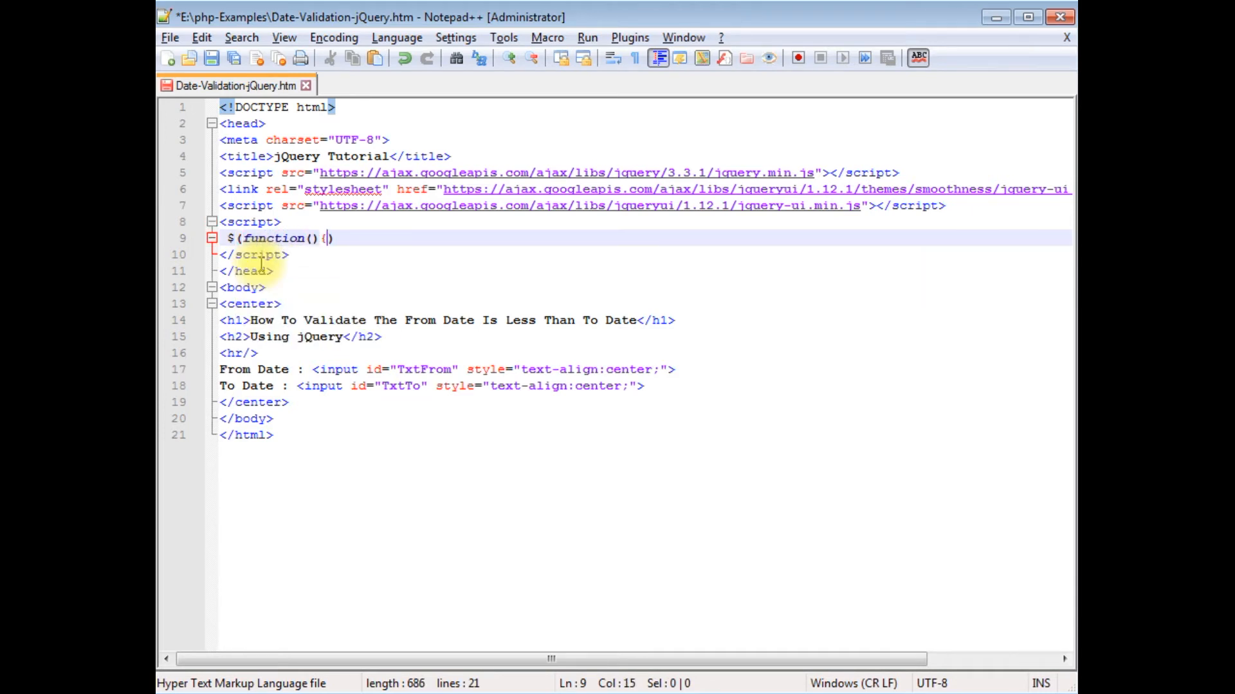
type("});")
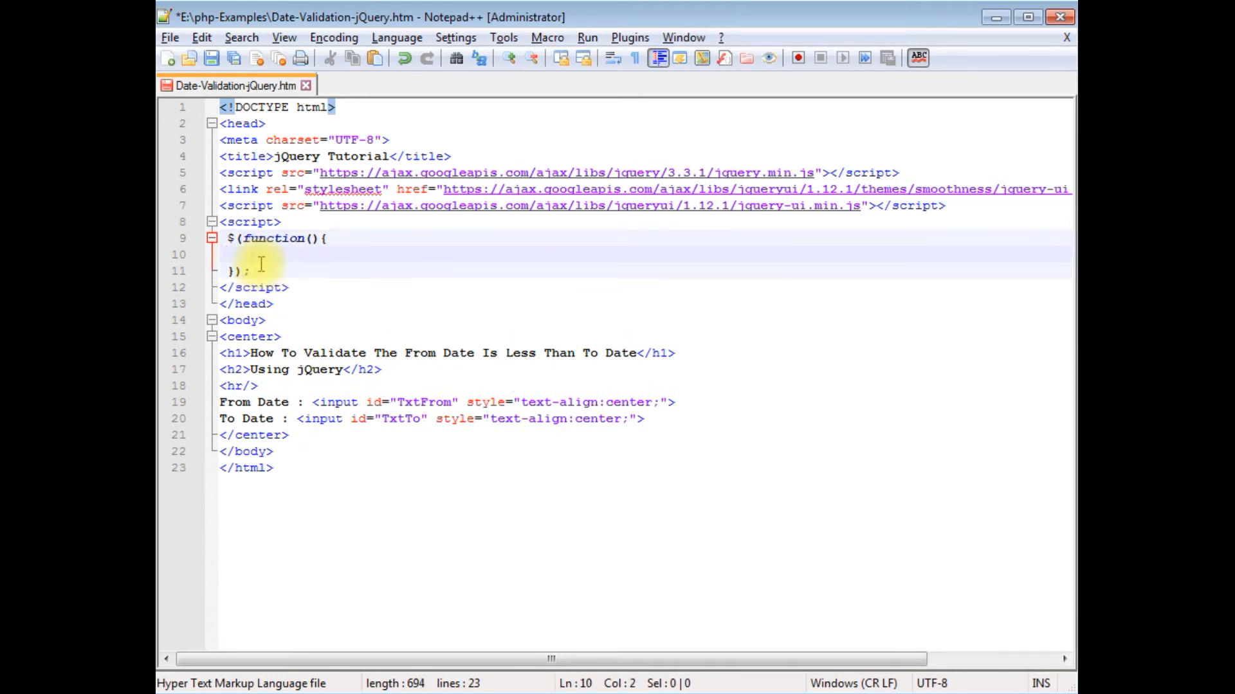
Step: Inside the ready handler, call $("#TxtFrom").datepicker() with an empty options object
type("$")
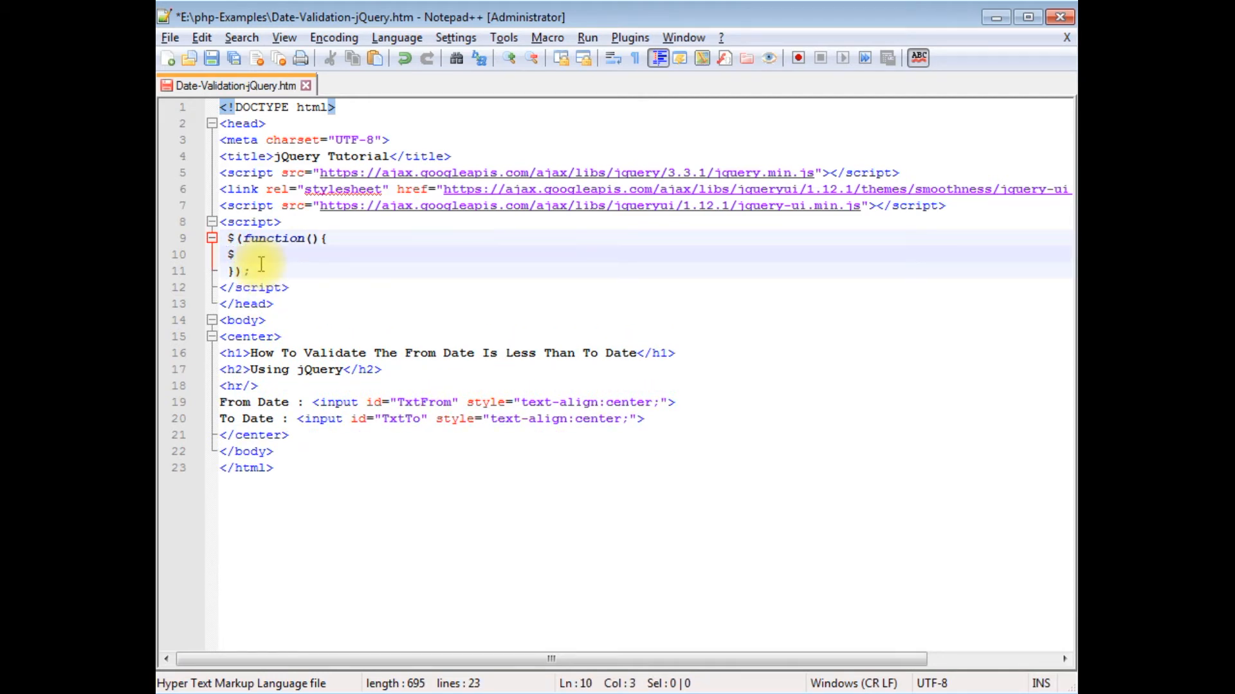
type("(")
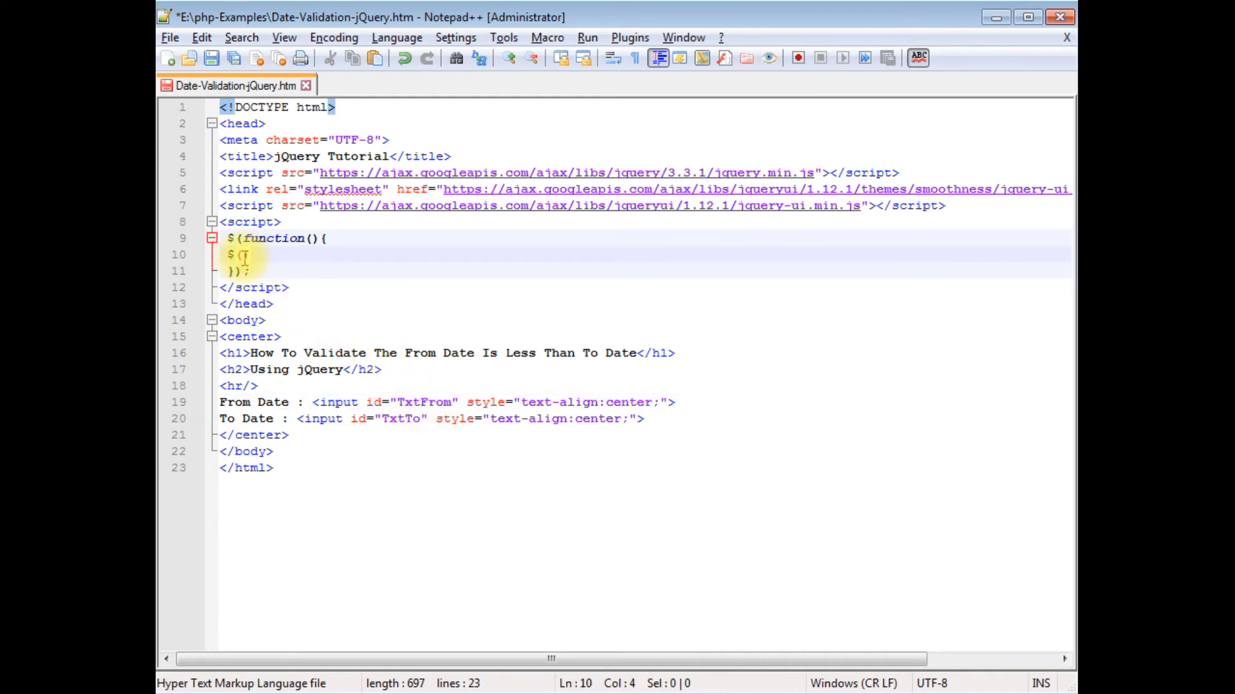
type("#TxtFrom\")")
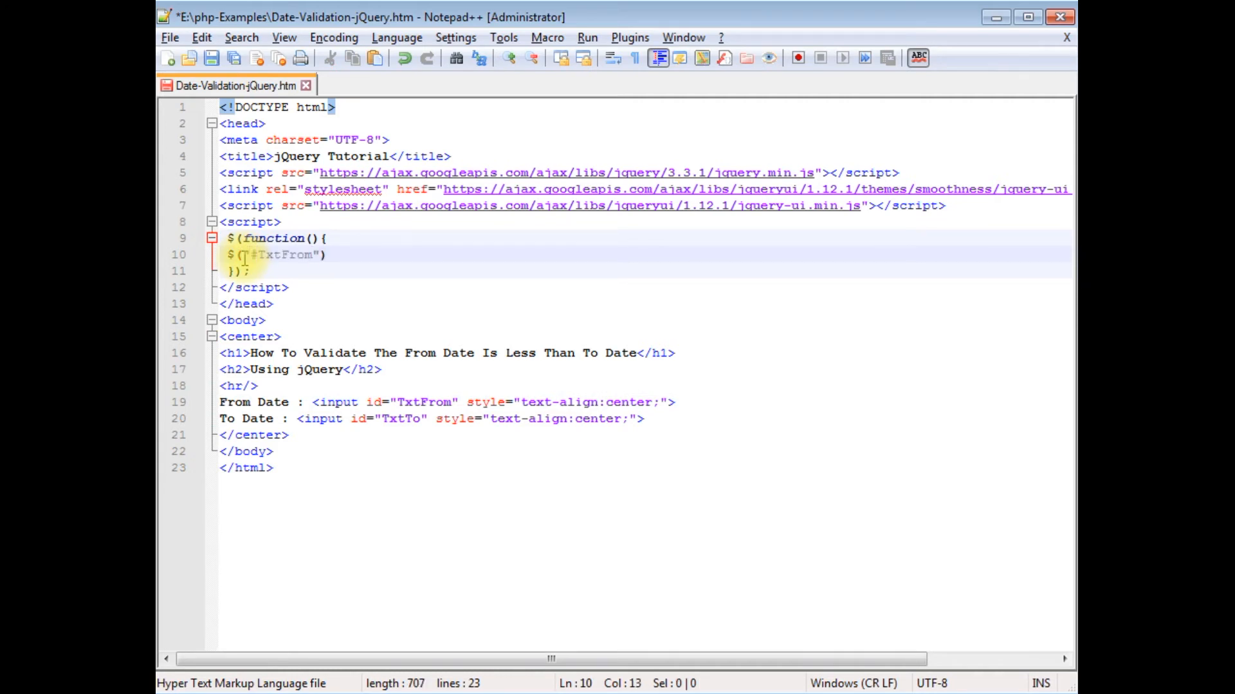
type(".dat")
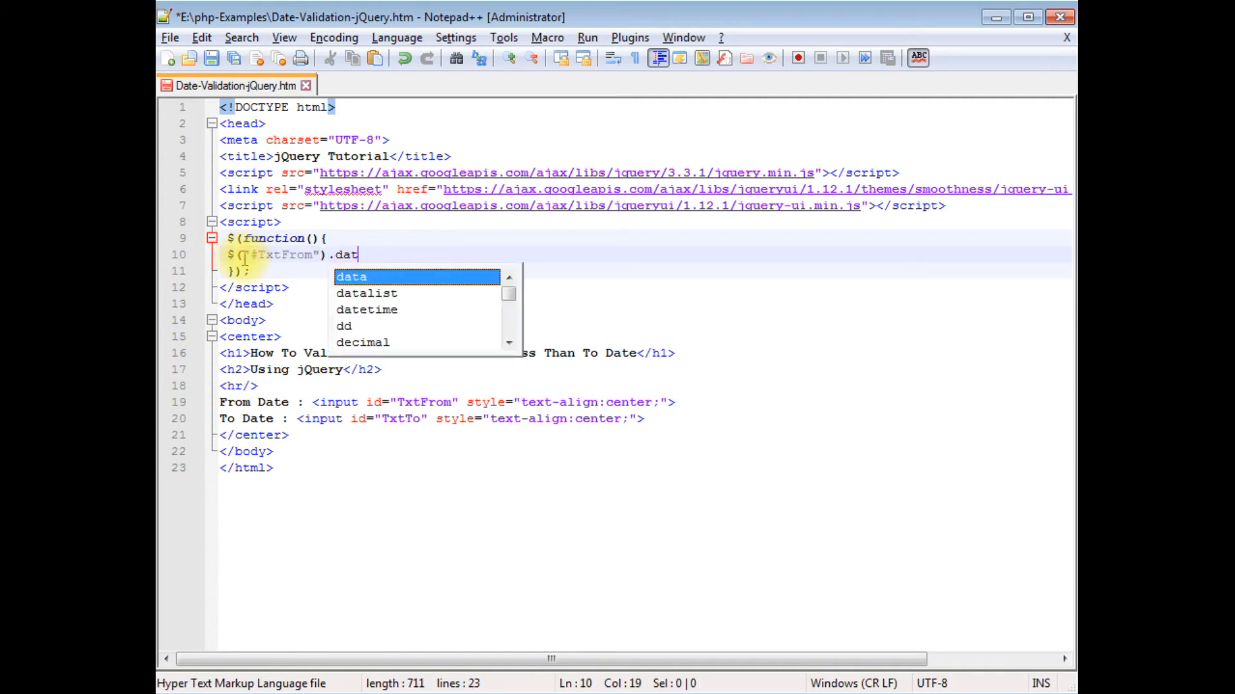
type("epicker")
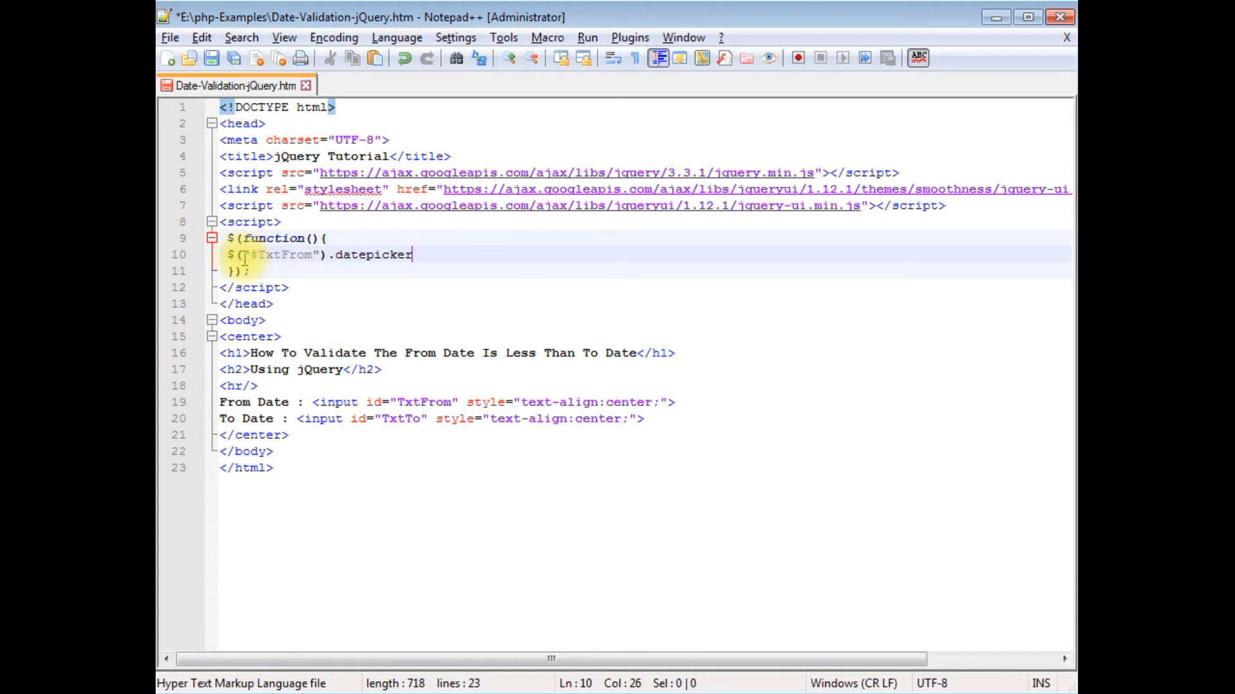
type("()")
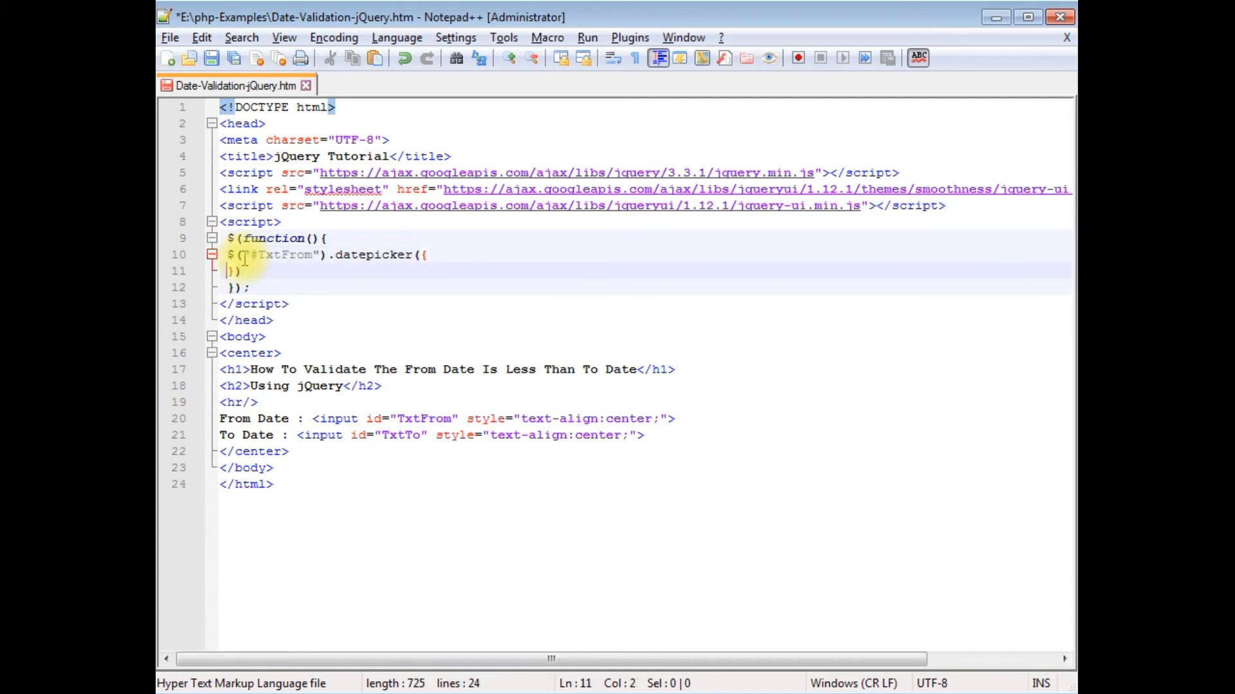
type(";")
key("enter")
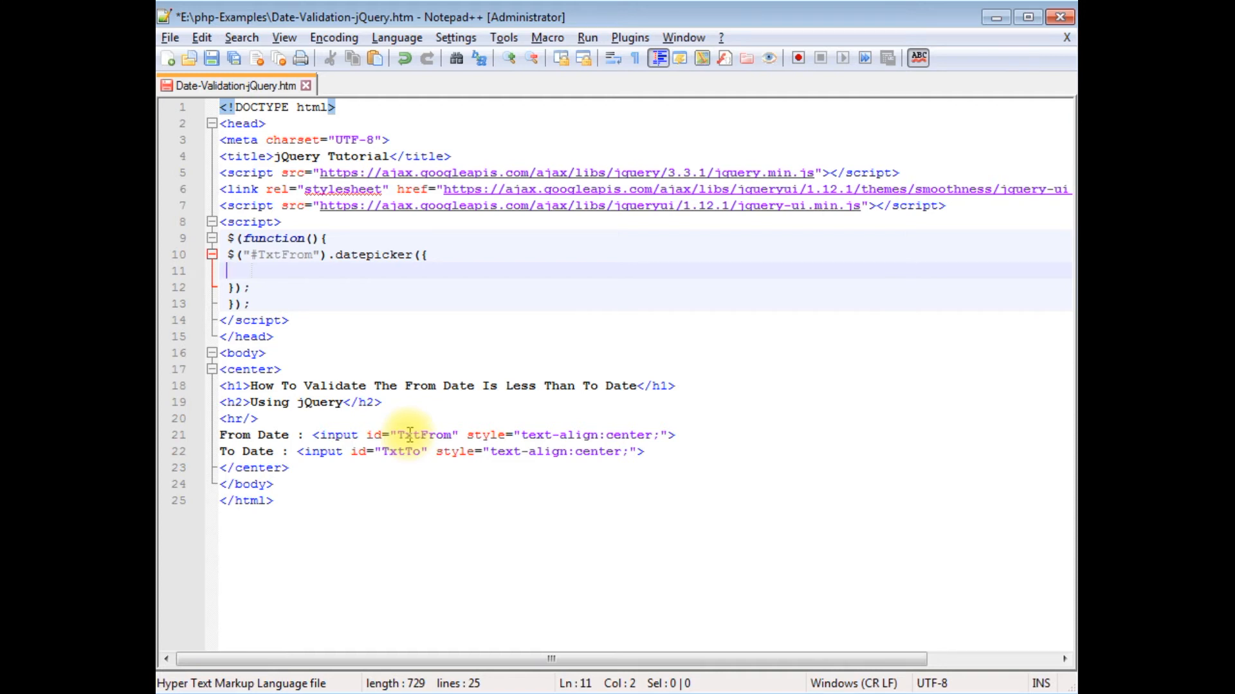
Step: Give the TxtFrom datepicker options numberOfMonths:1 and dateFormat:'DD,d MM,yy'
type("number")
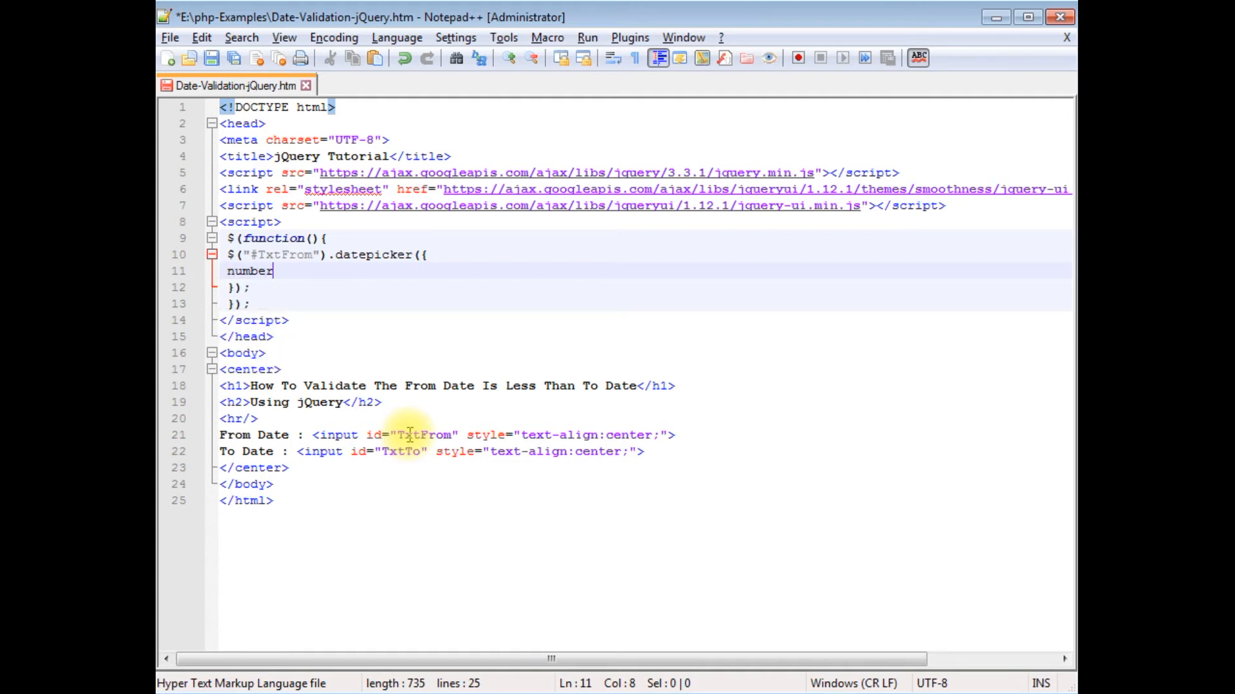
type("OfM")
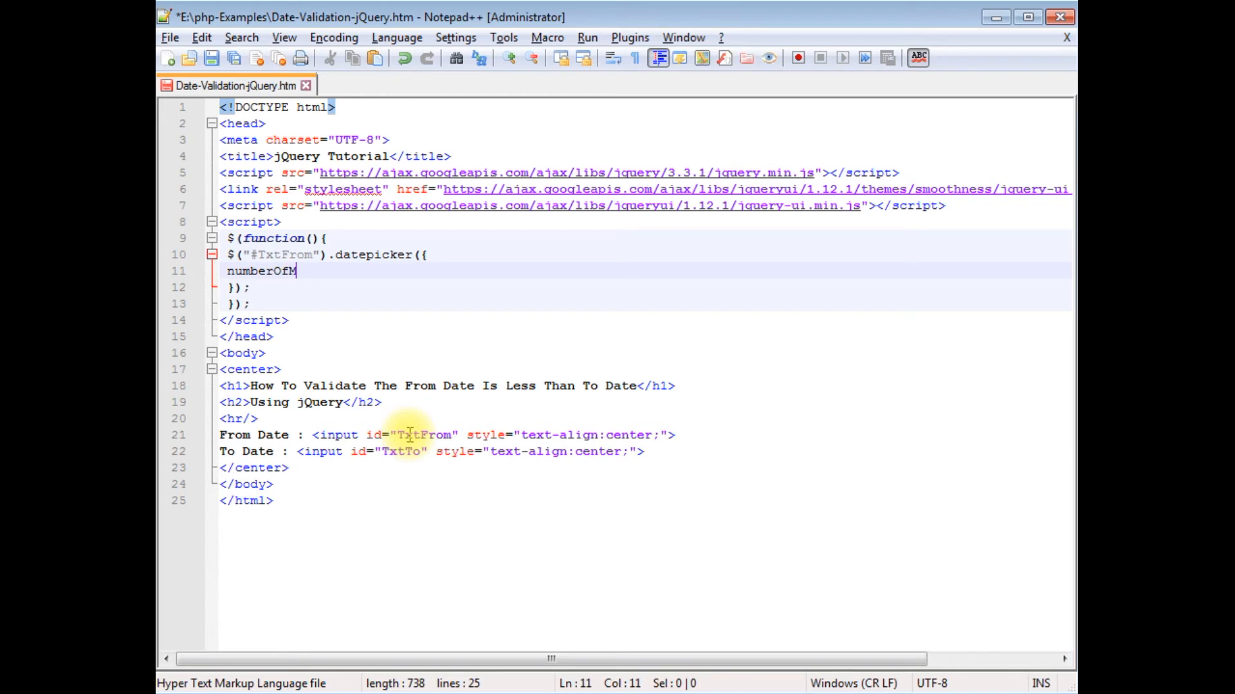
type("onths")
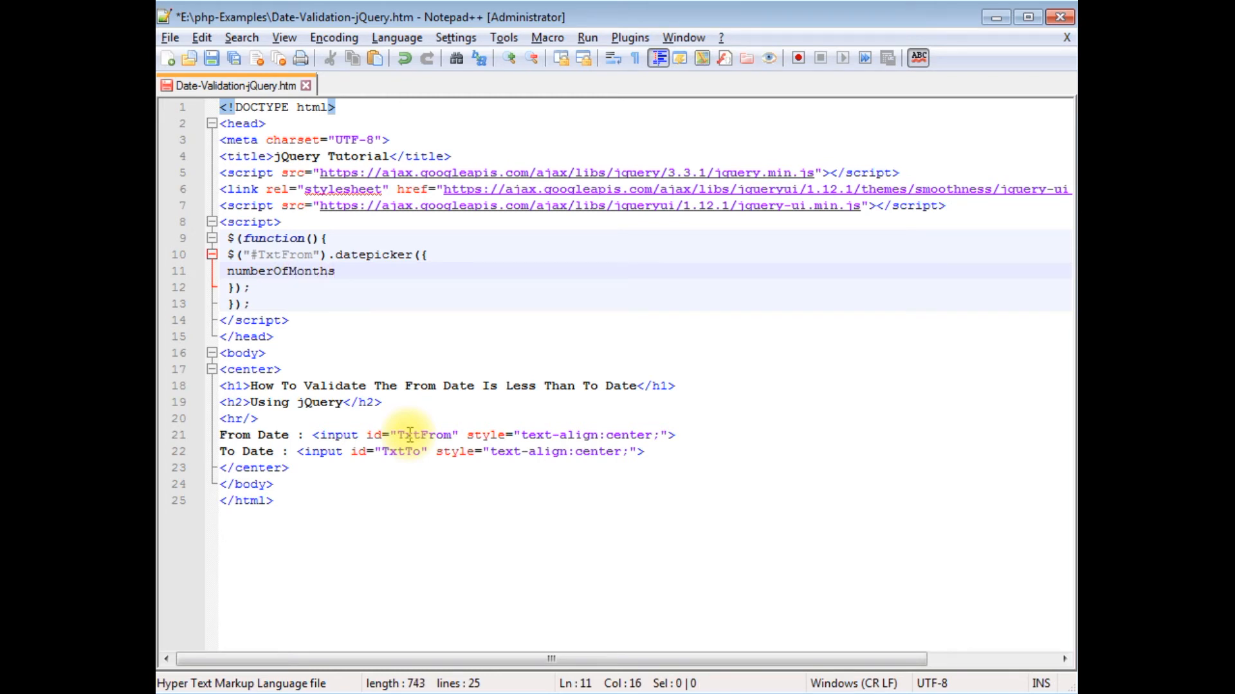
type(":1,")
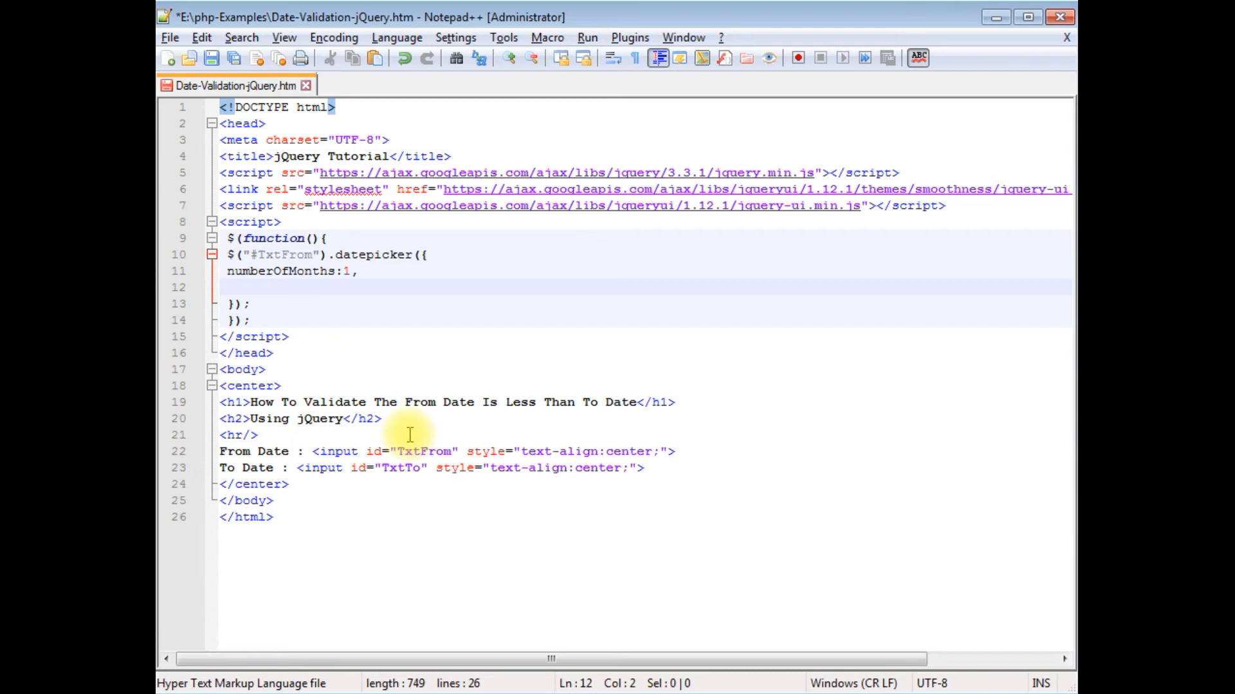
left_click(227, 288)
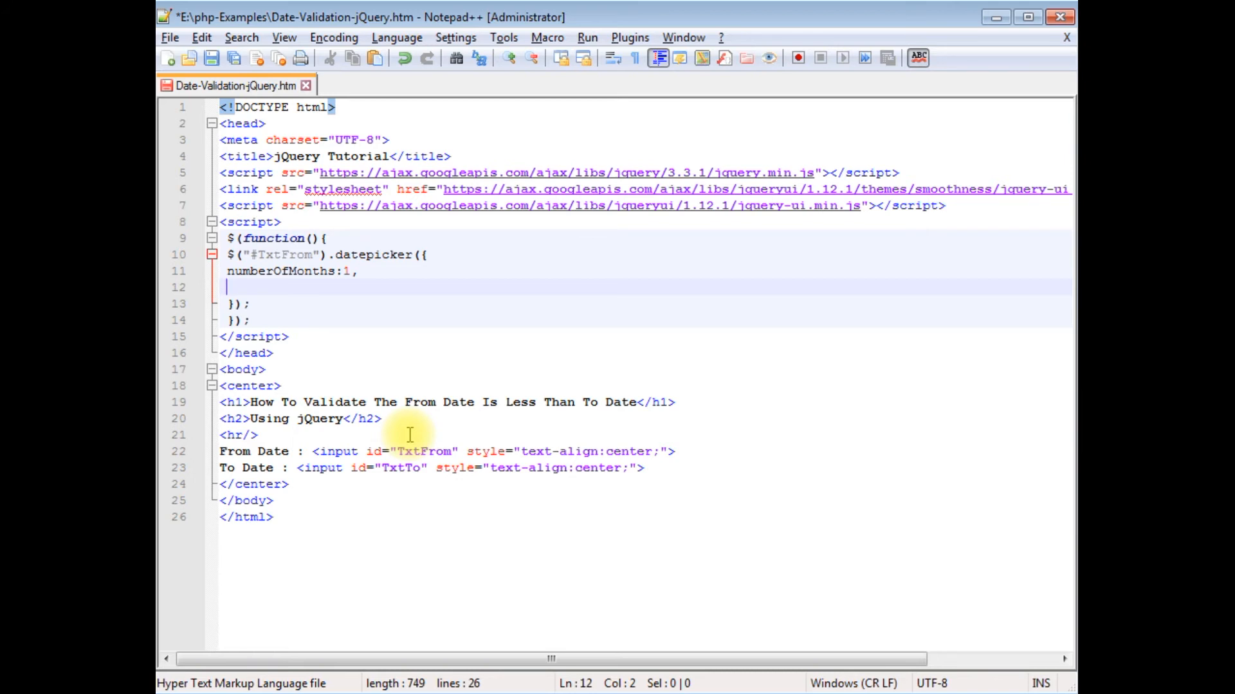
type("dateFormat")
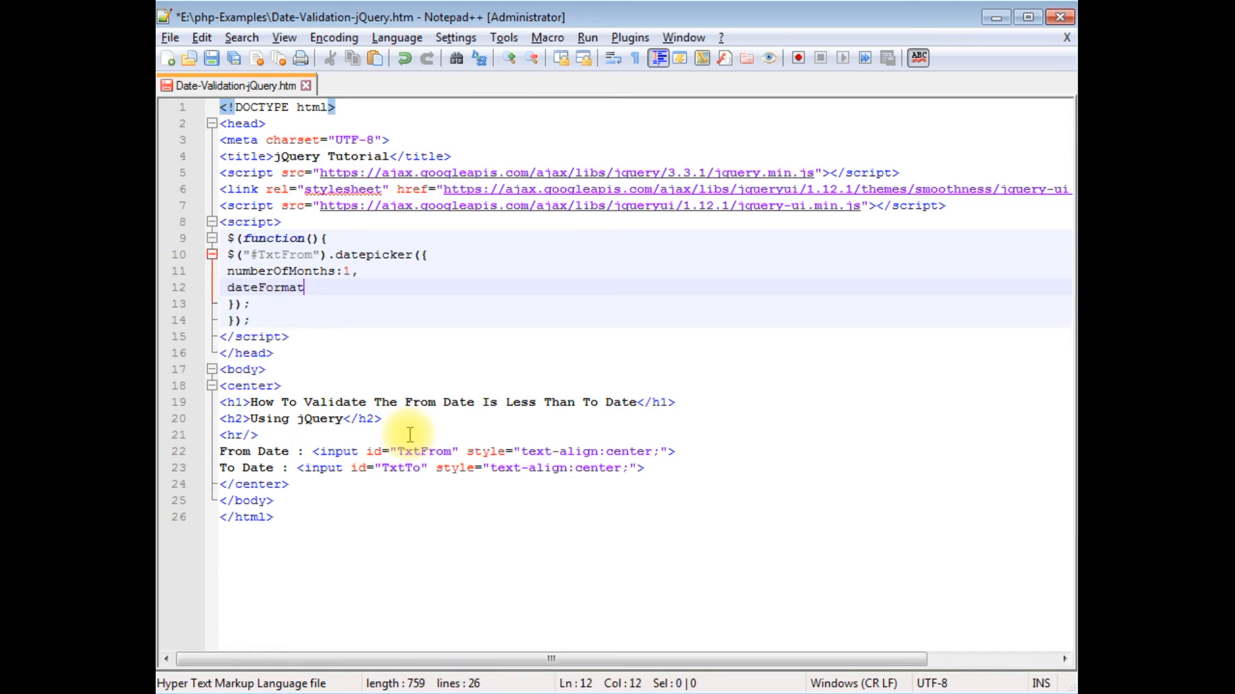
type(": '")
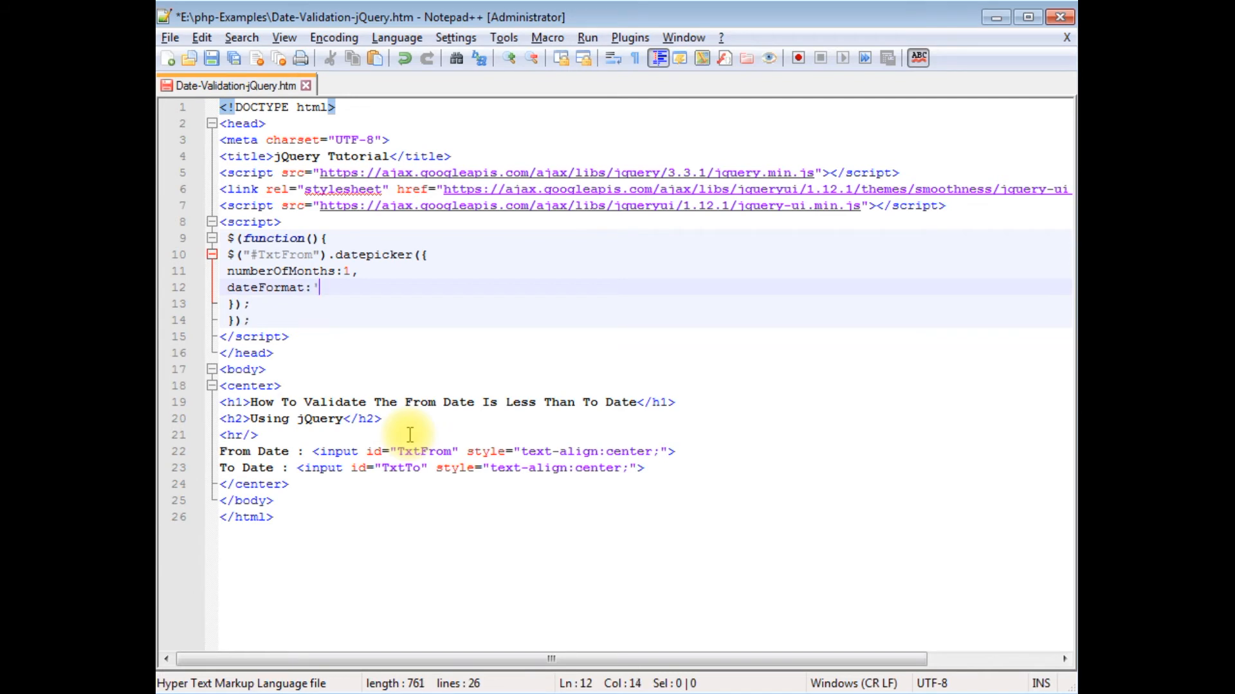
type("DD,")
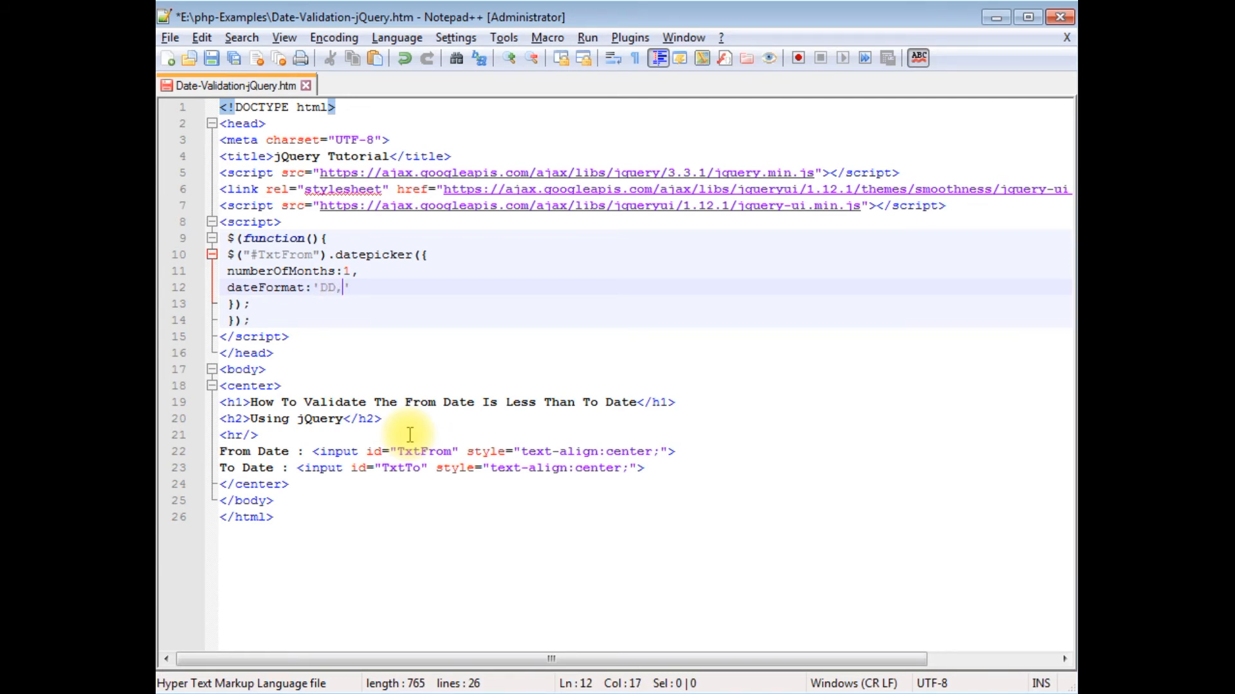
type("d MM")
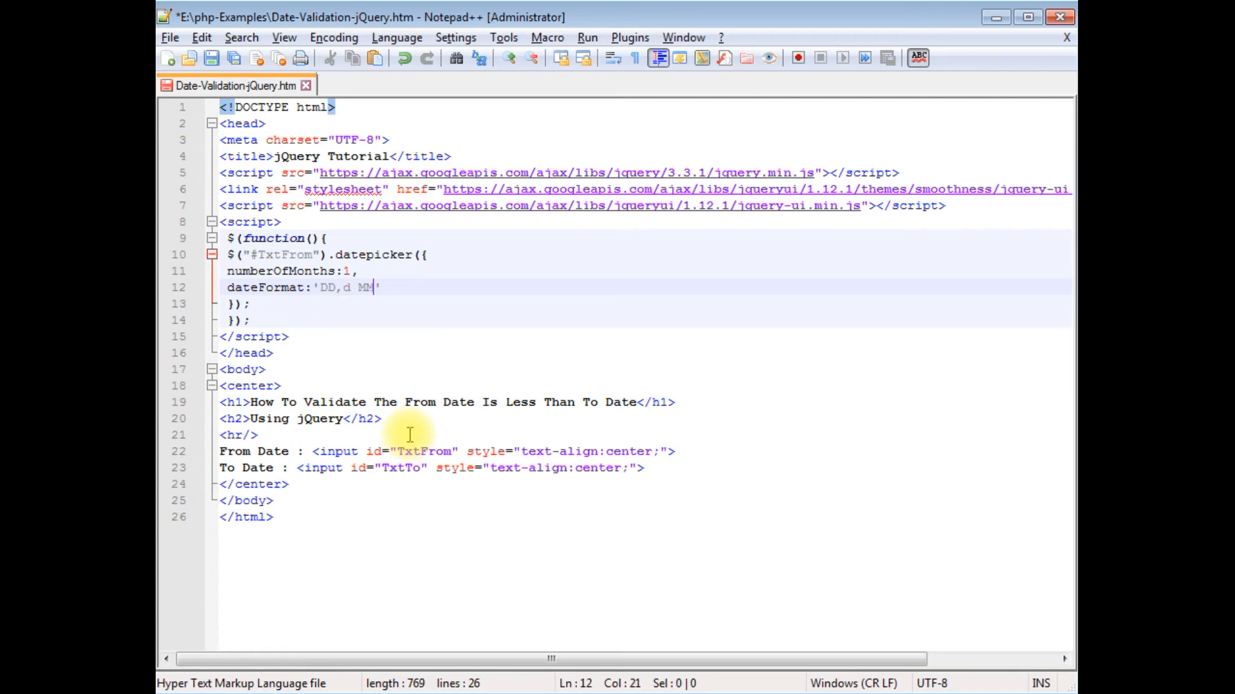
type(",yy")
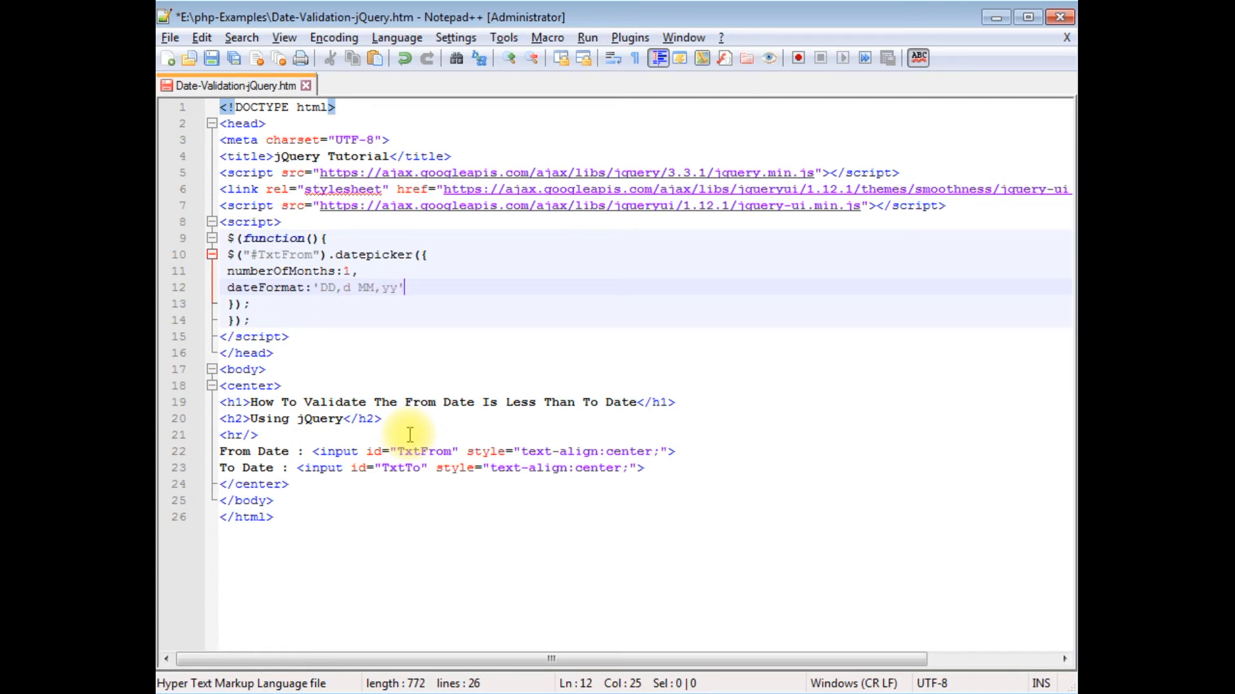
type(",")
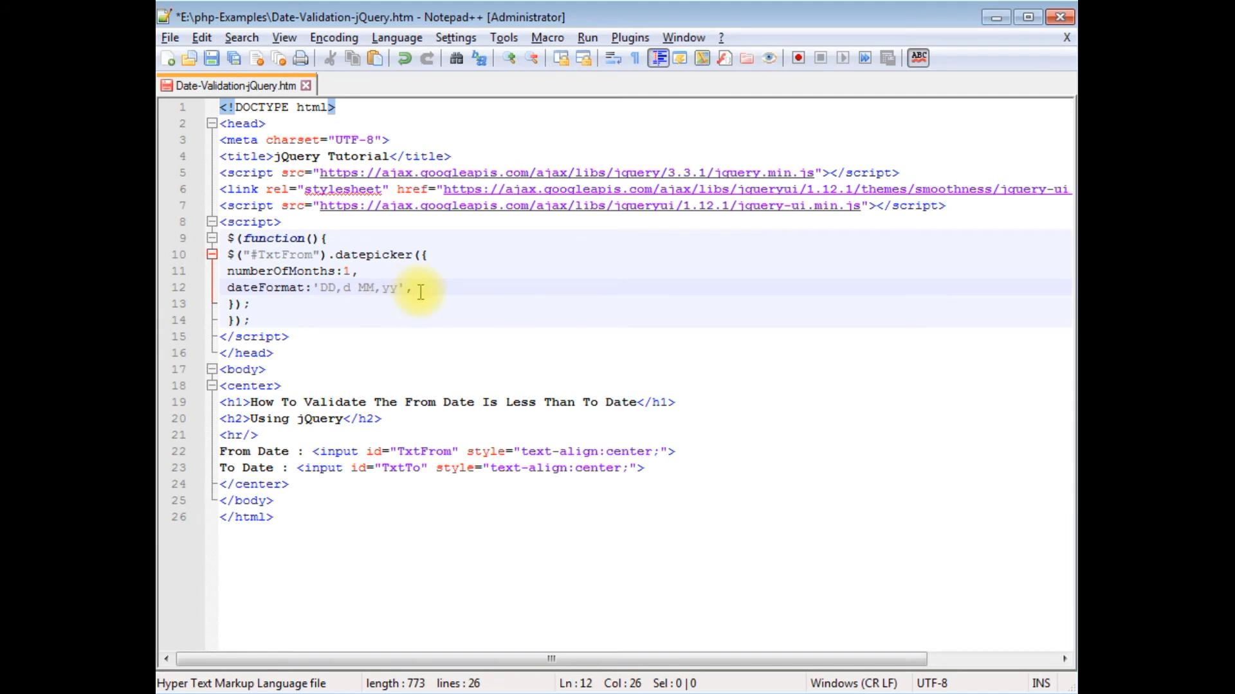
Step: Add an onSelect function(selectdate) option that creates var dt = new Date()
key("enter")
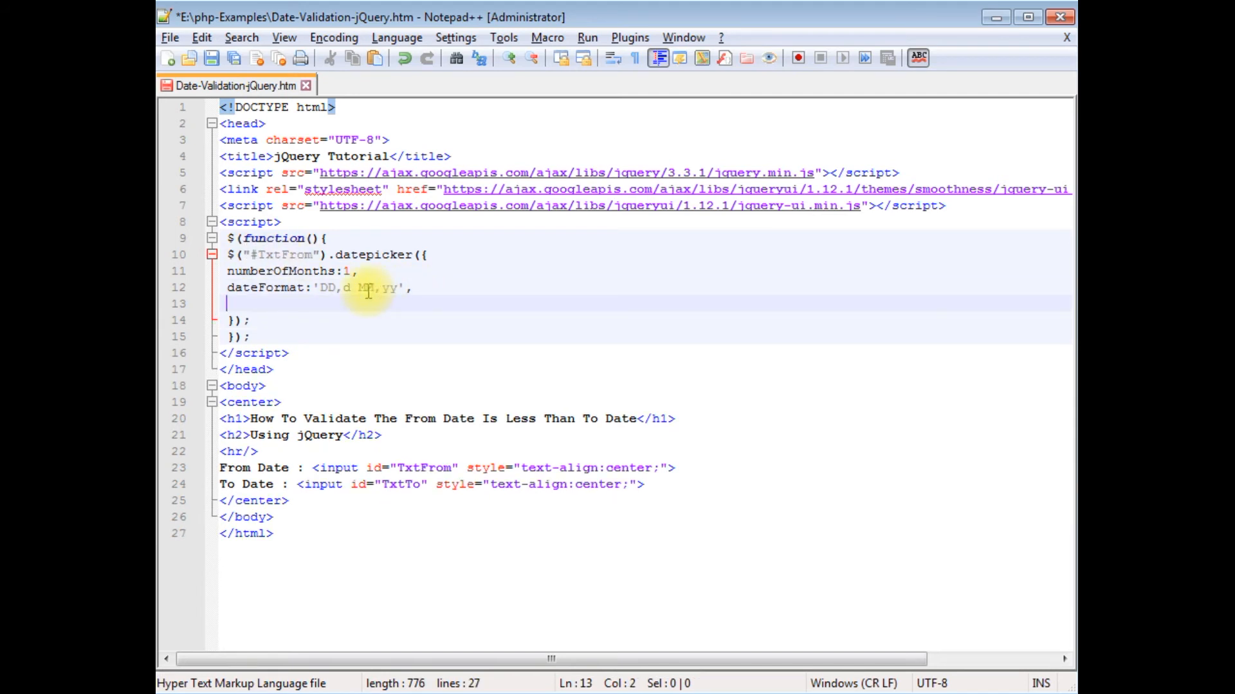
mouse_move(414, 468)
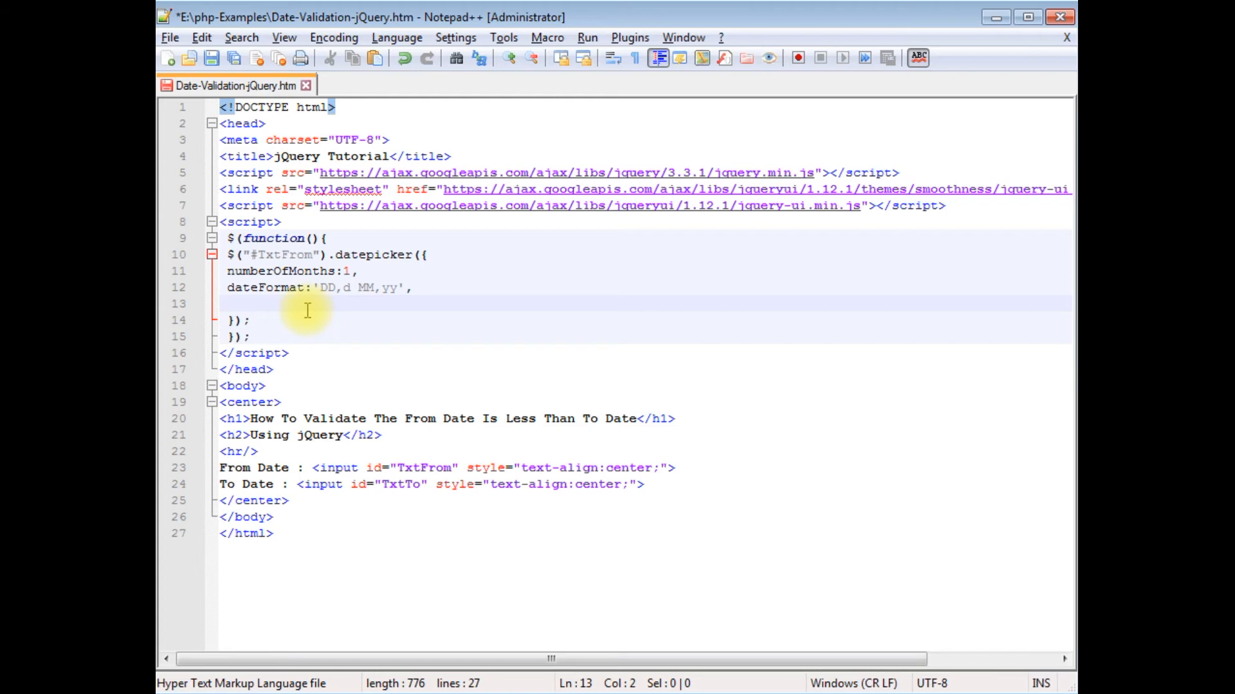
left_click(228, 304)
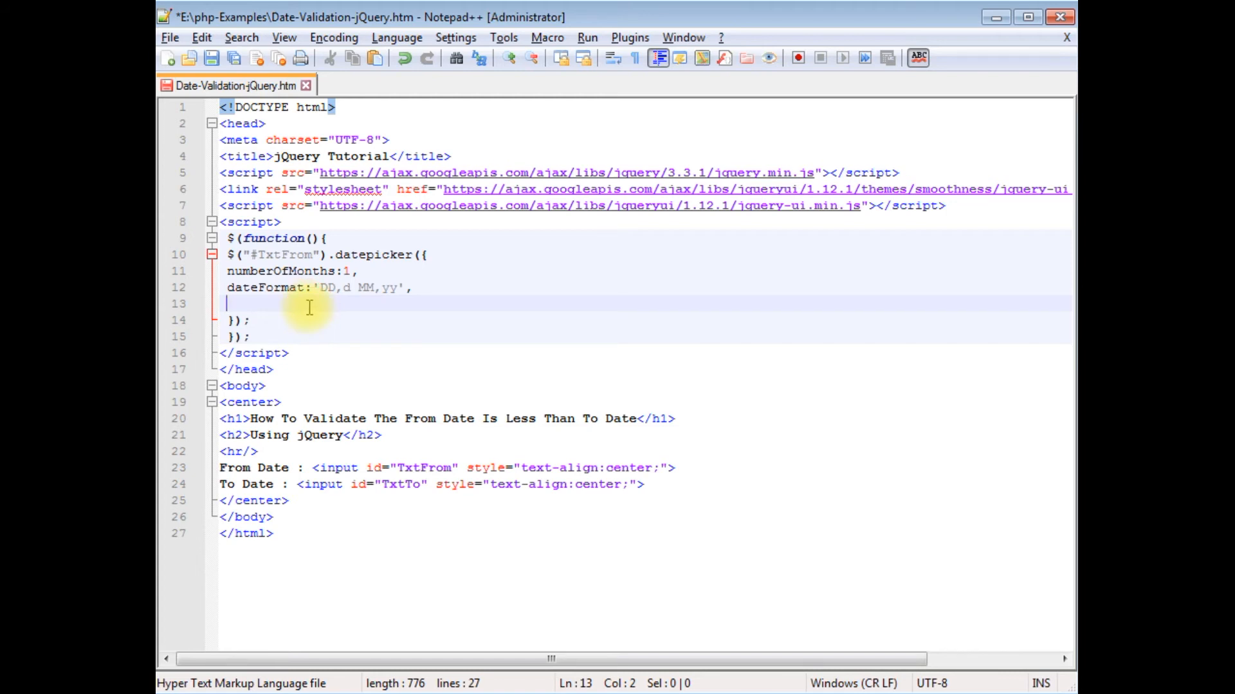
type("onSelect")
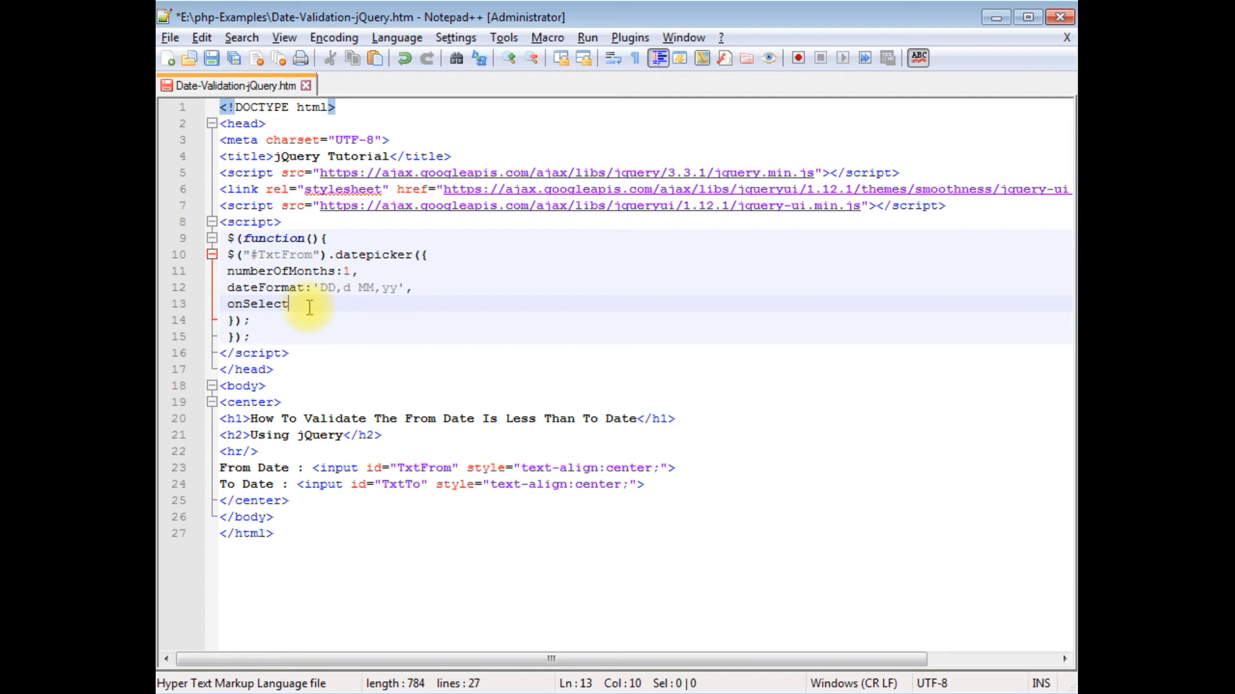
type("function(")
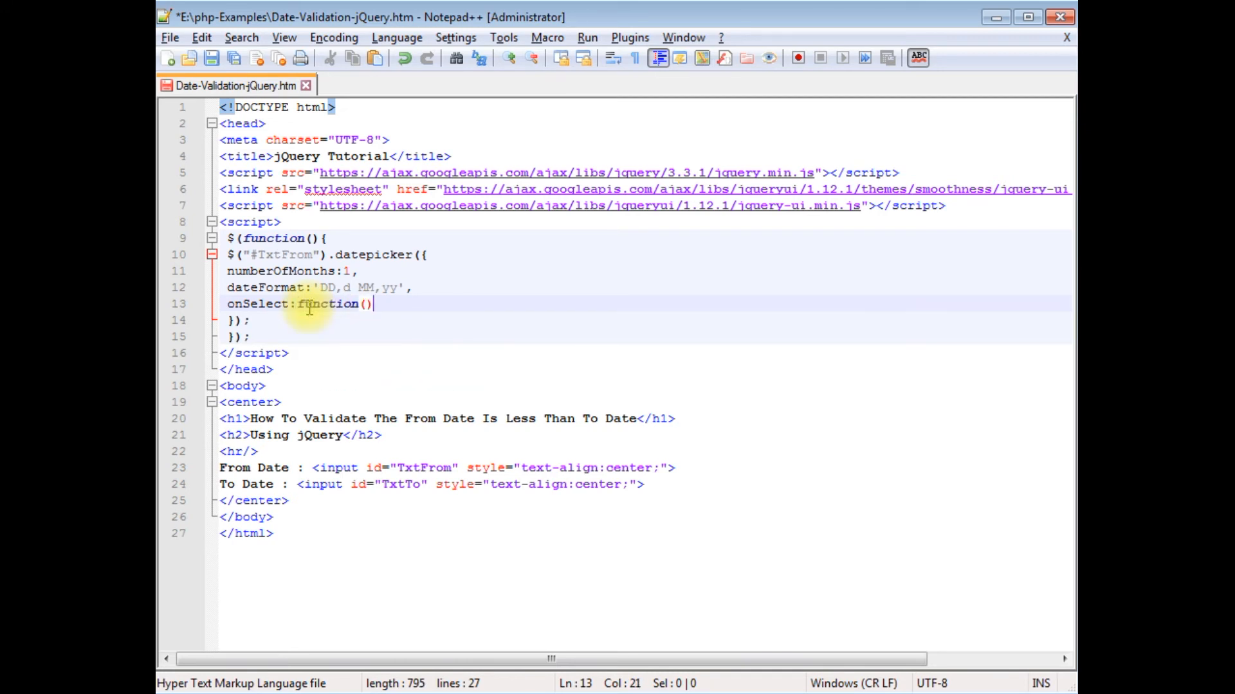
type("selectd")
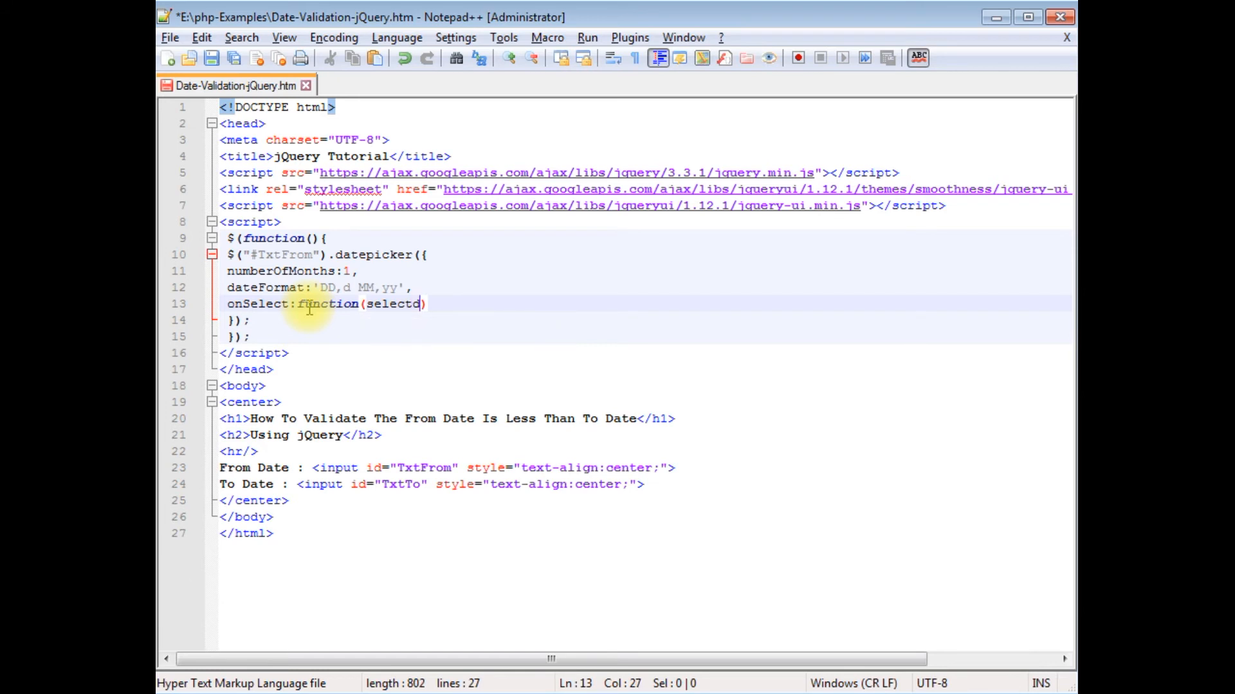
type("ate")
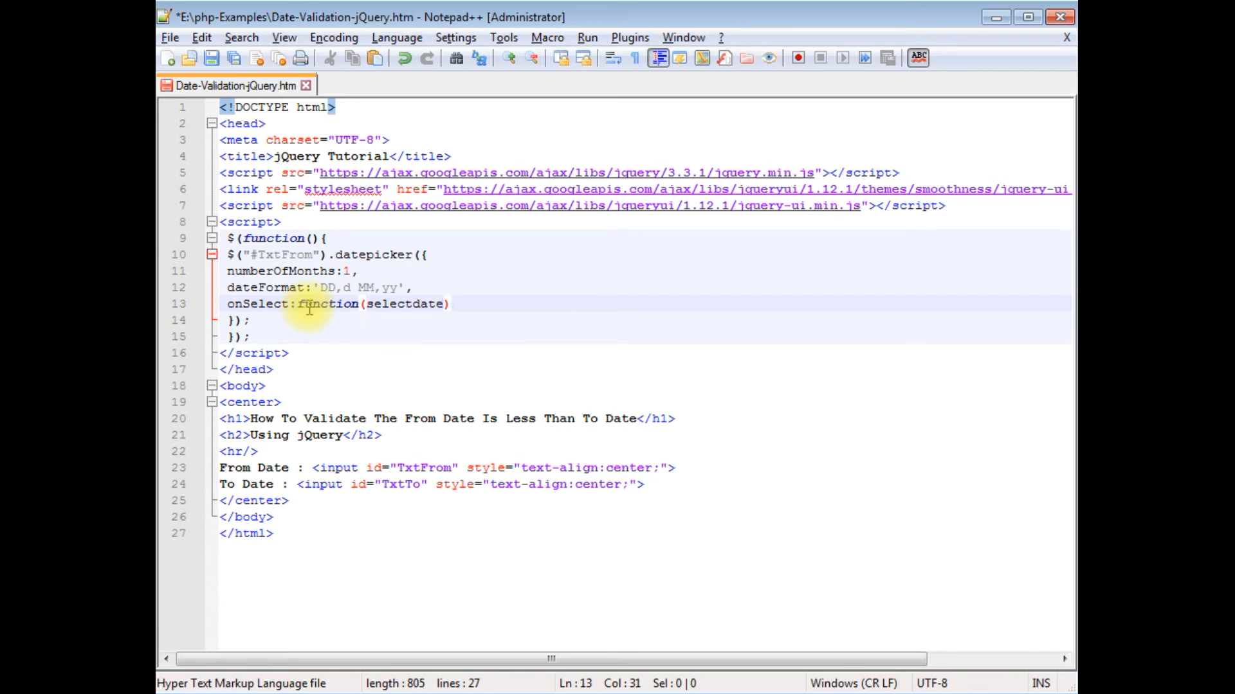
type("{")
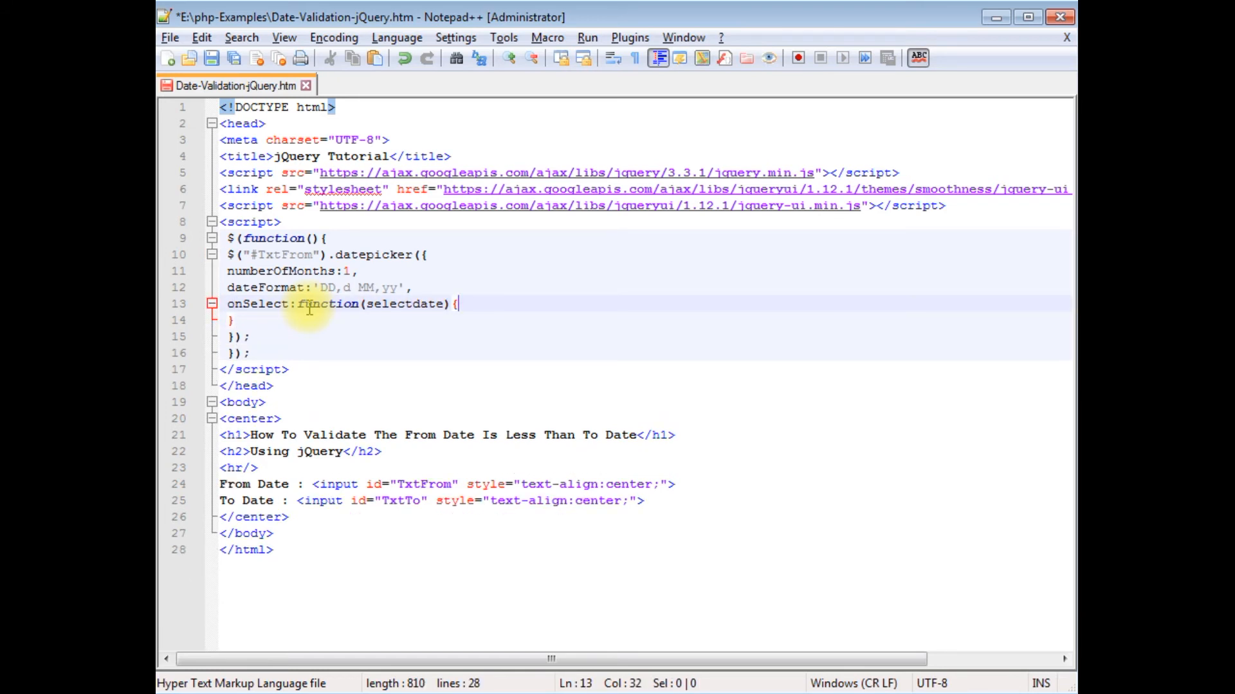
type("var dt=new")
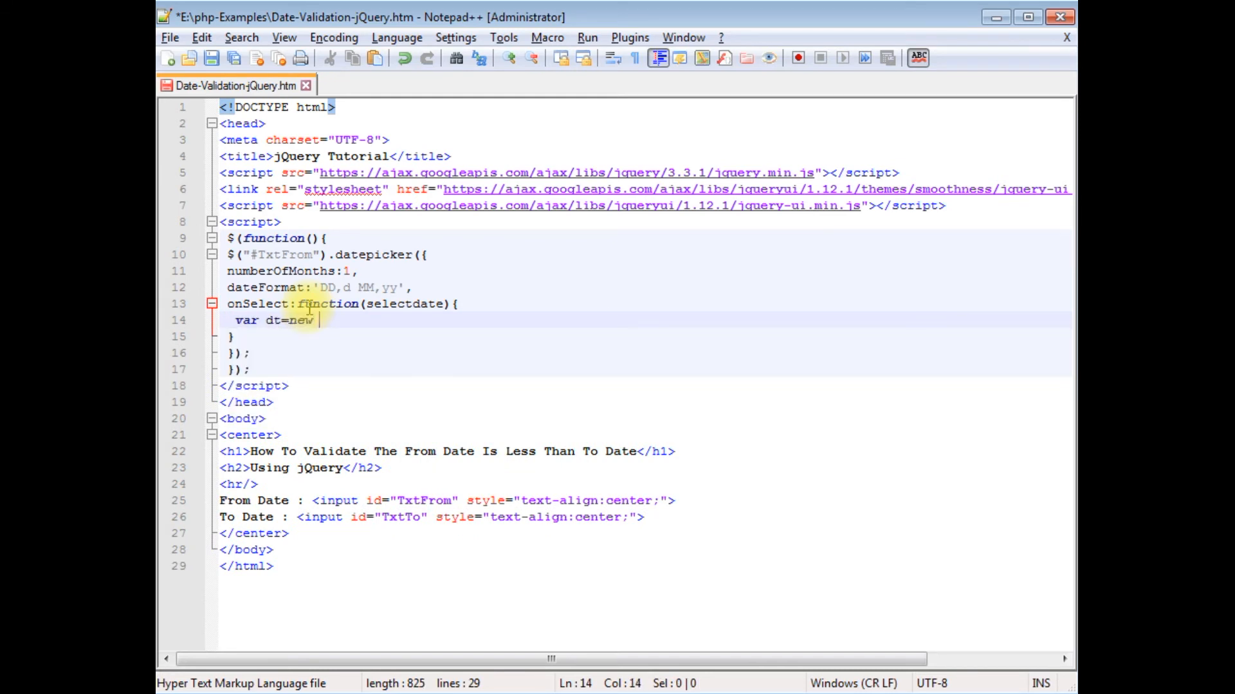
type("Date()")
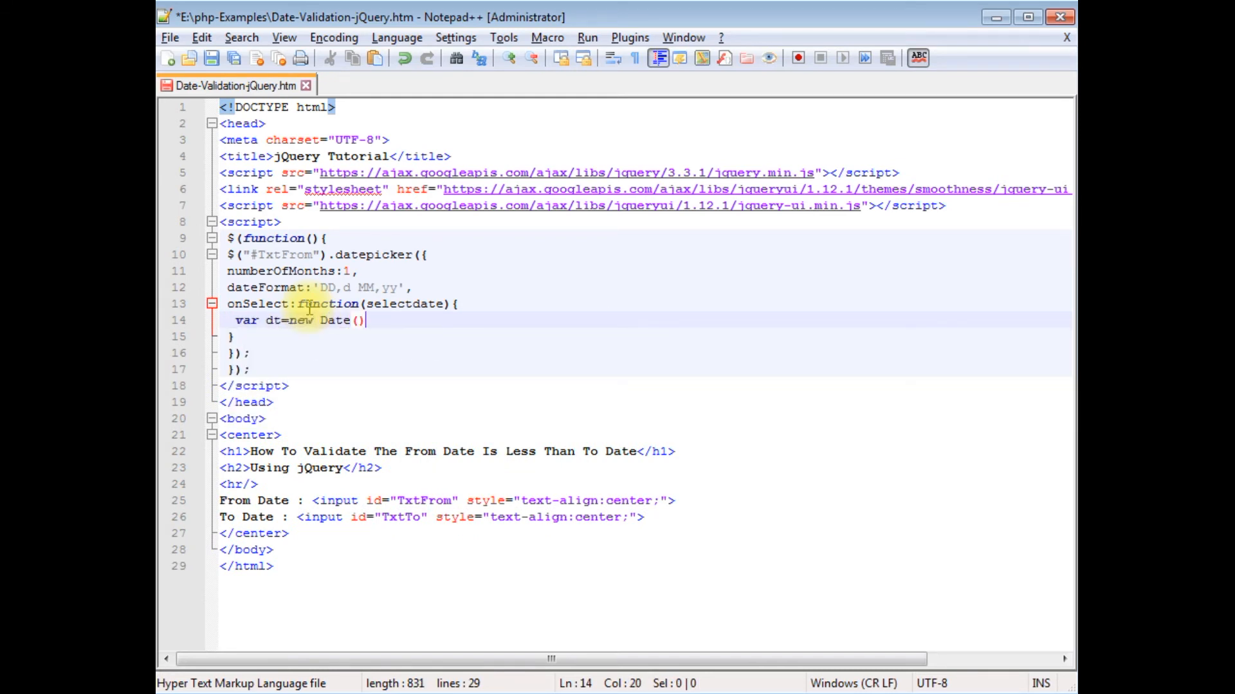
type(";")
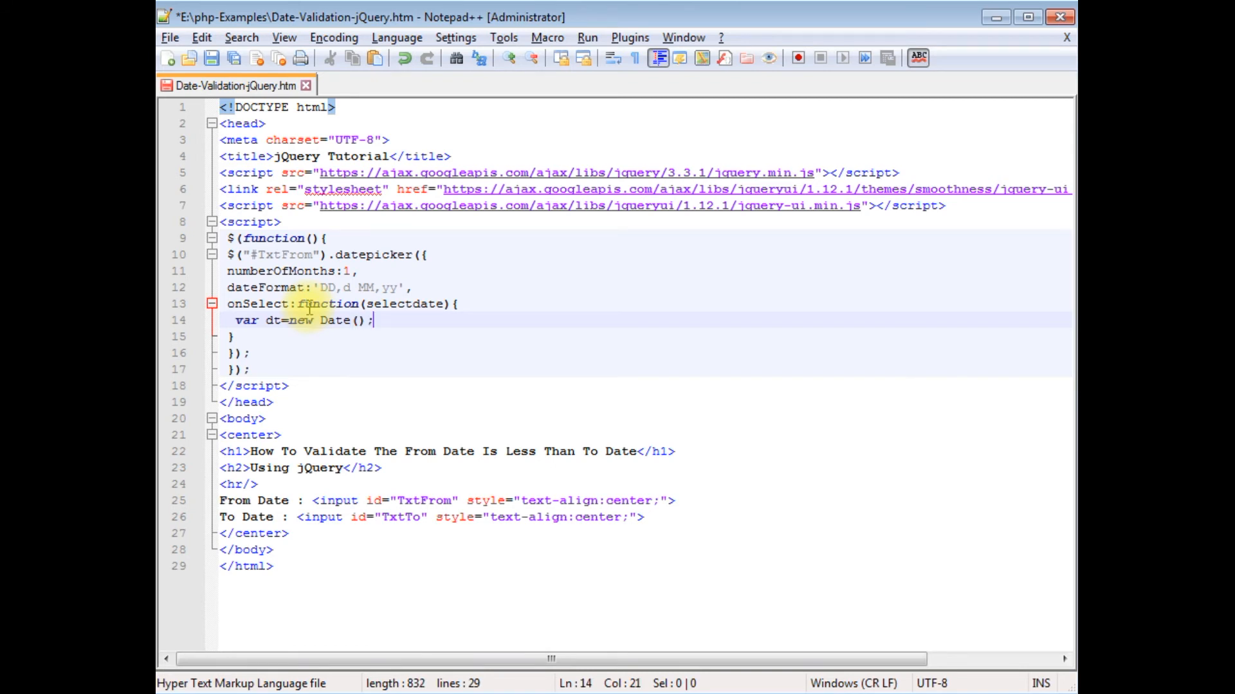
Step: Set dt to the selected date plus one day
double_click(401, 304)
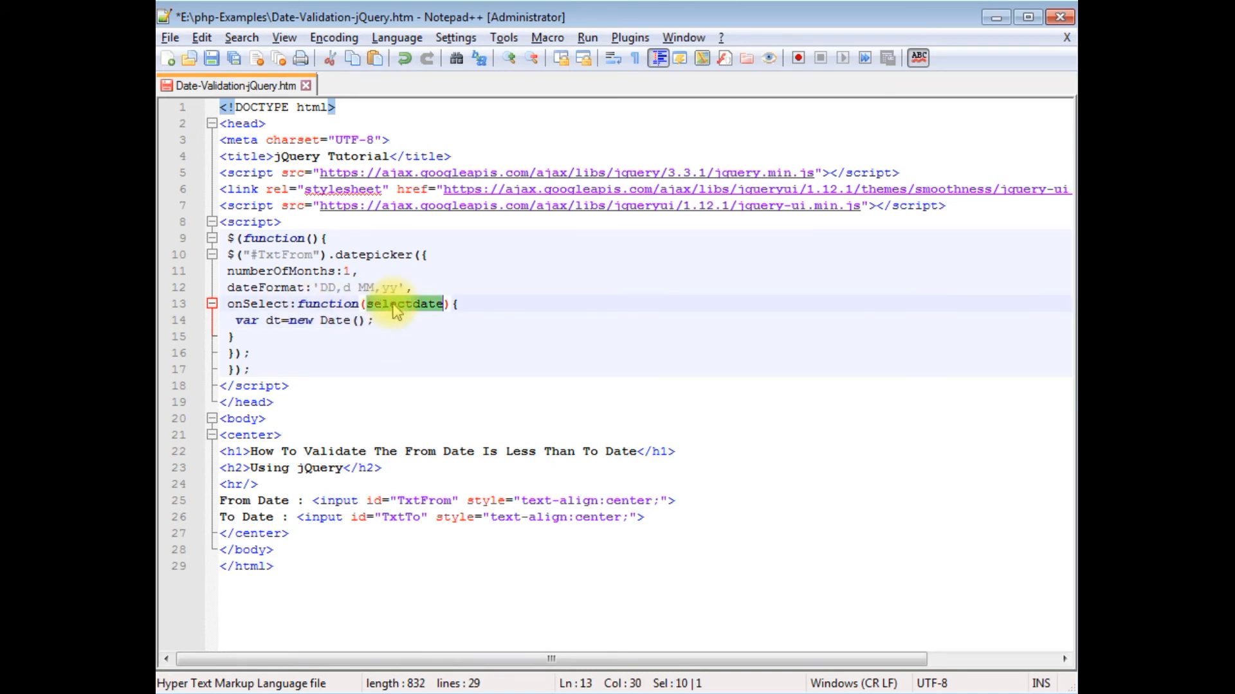
type("selectdate")
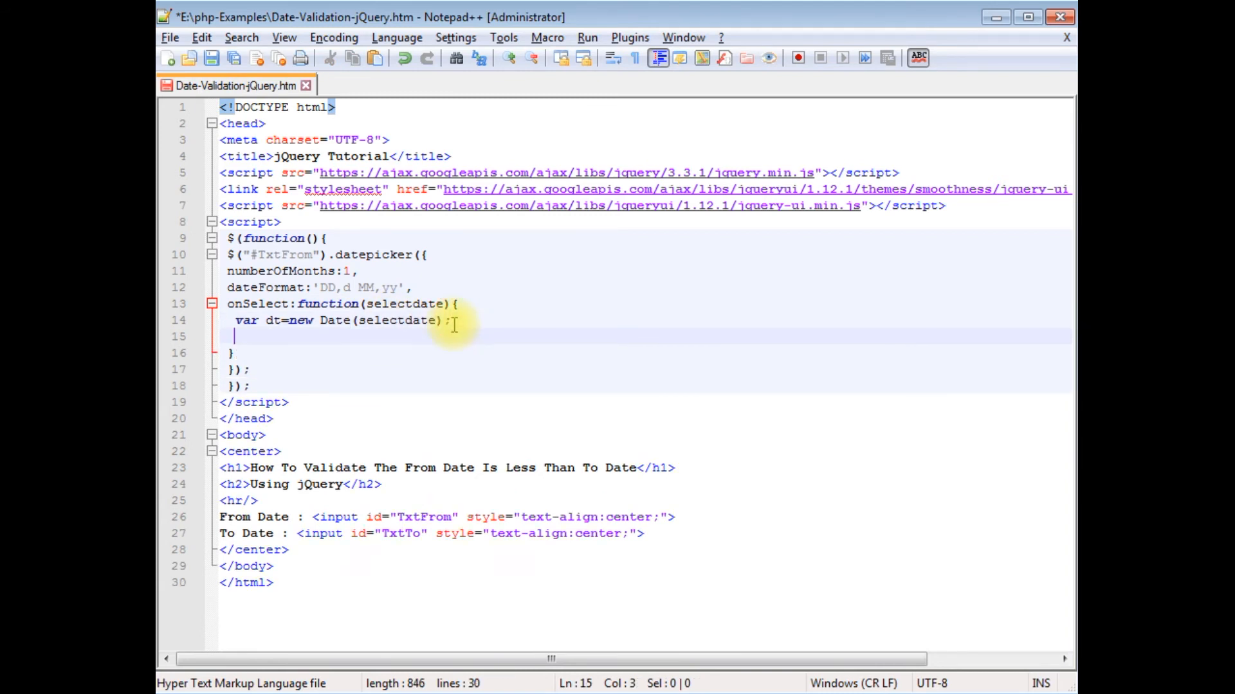
type("dt.setDate(")
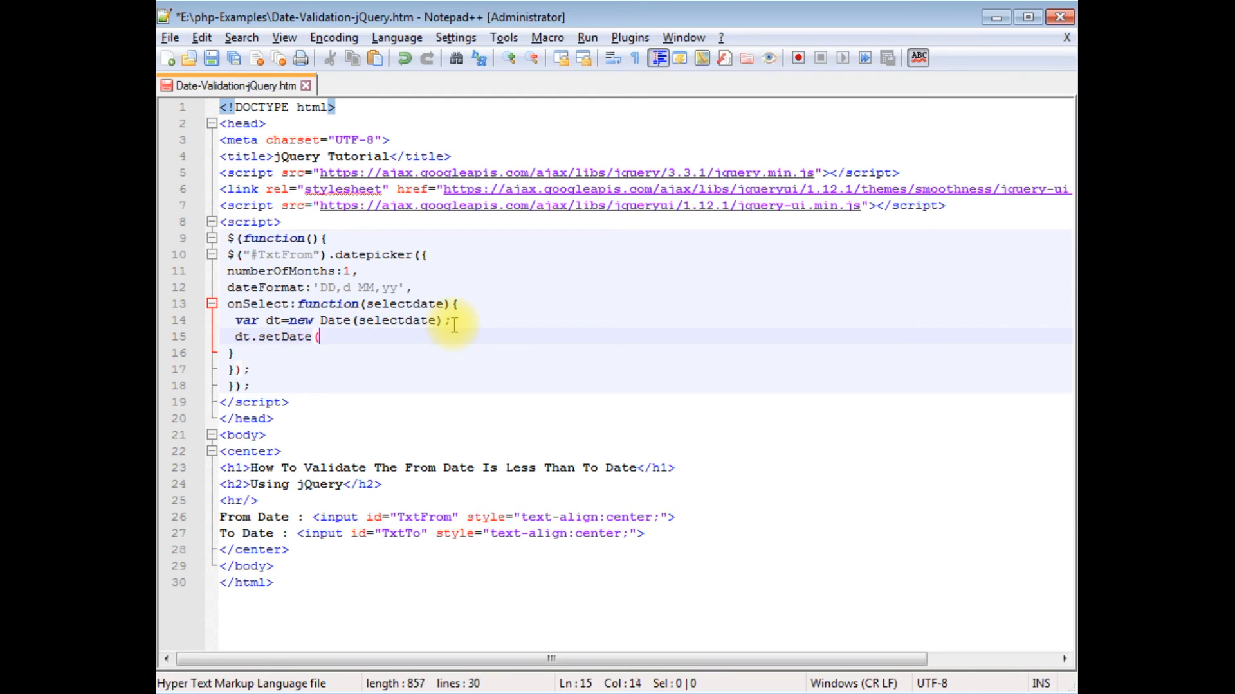
type("dt.g)")
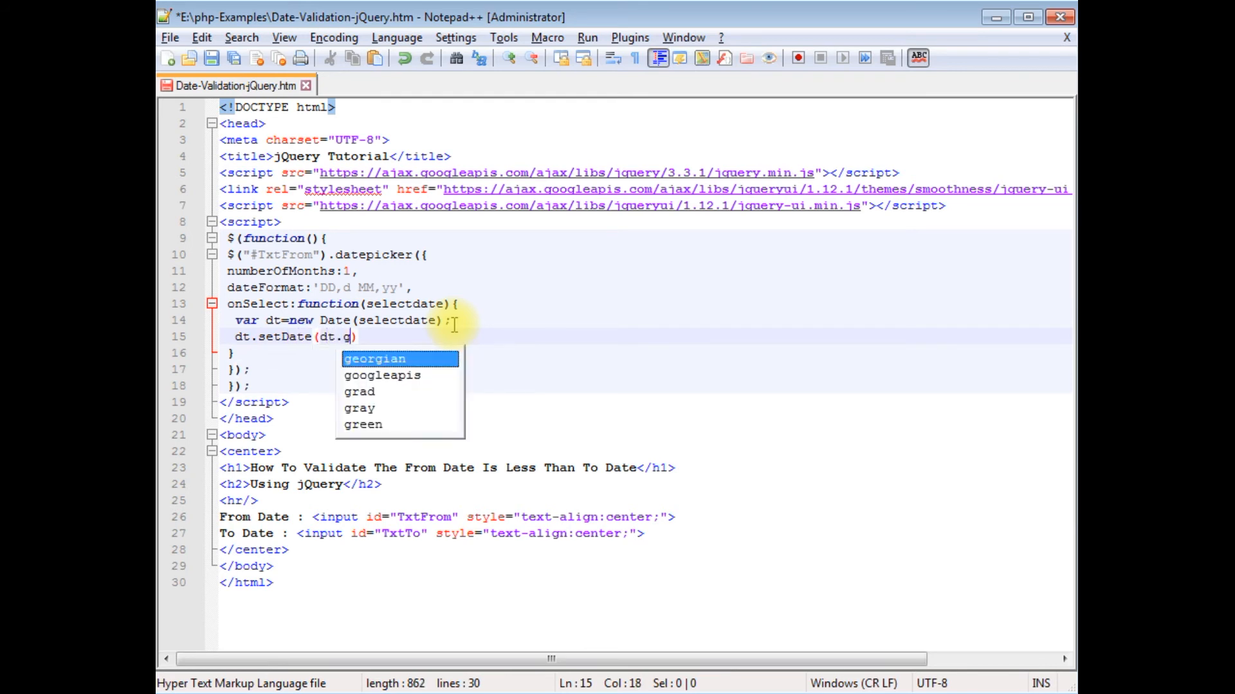
type("etDate(")
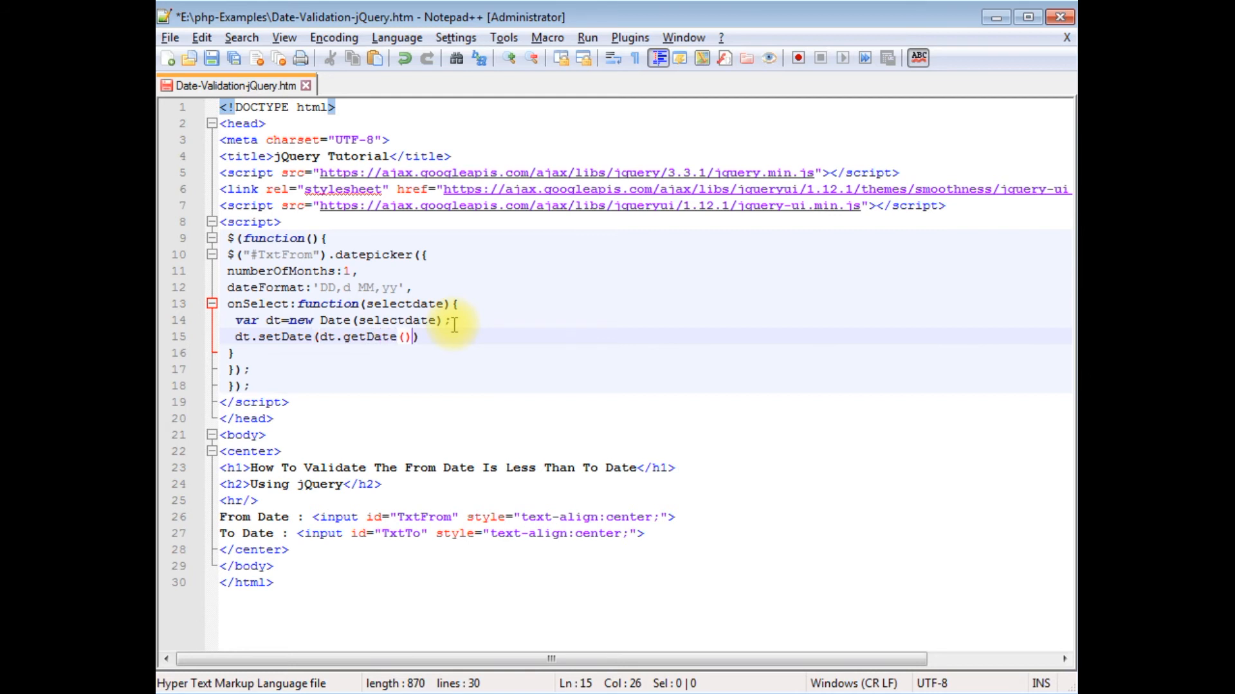
type("+")
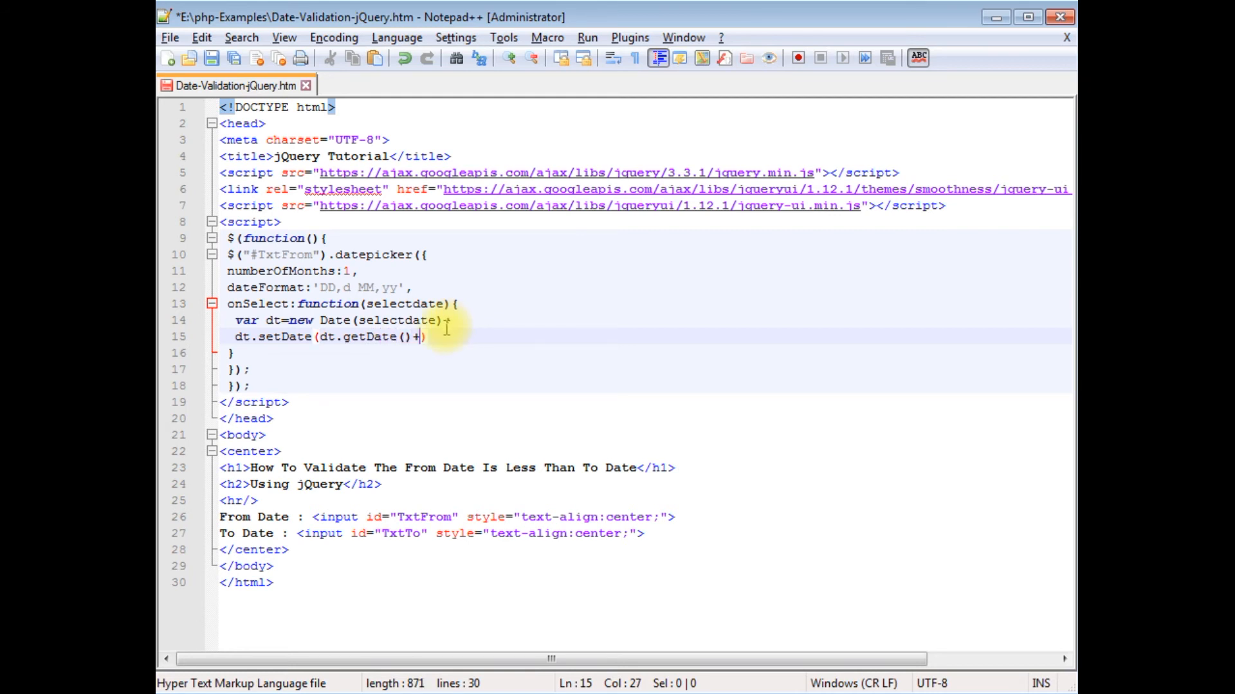
type("1")
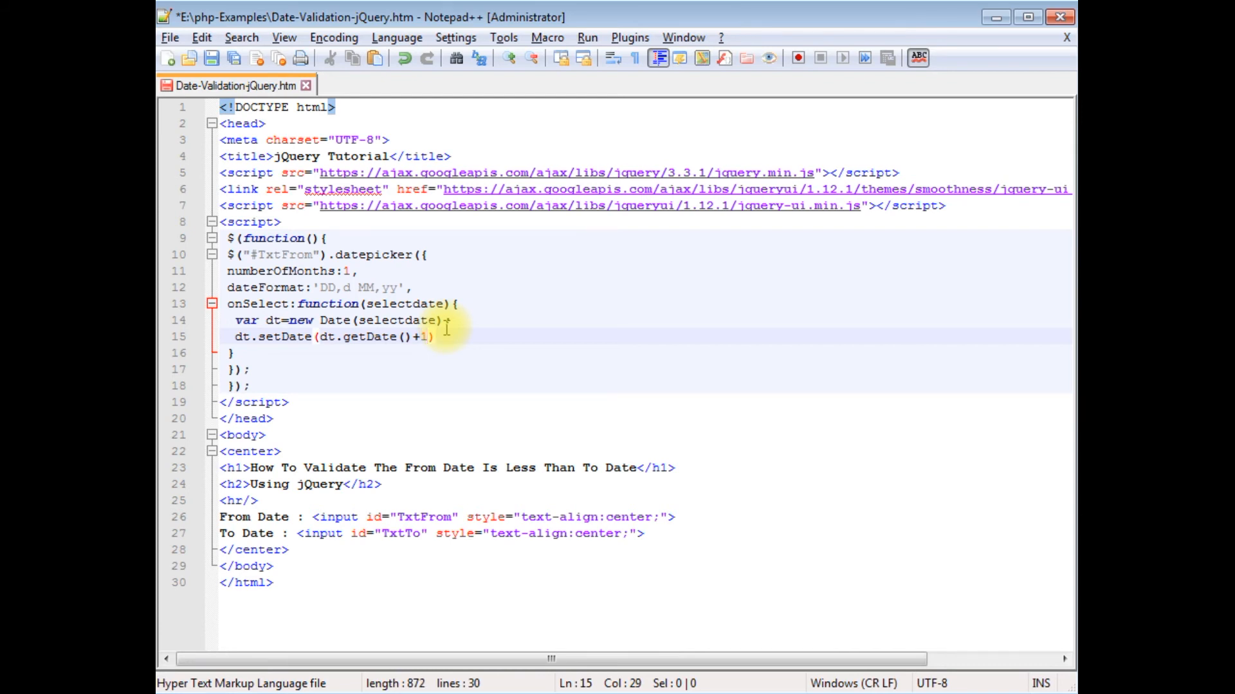
Step: Set the #TxtTo datepicker's minDate option to dt
type("$")
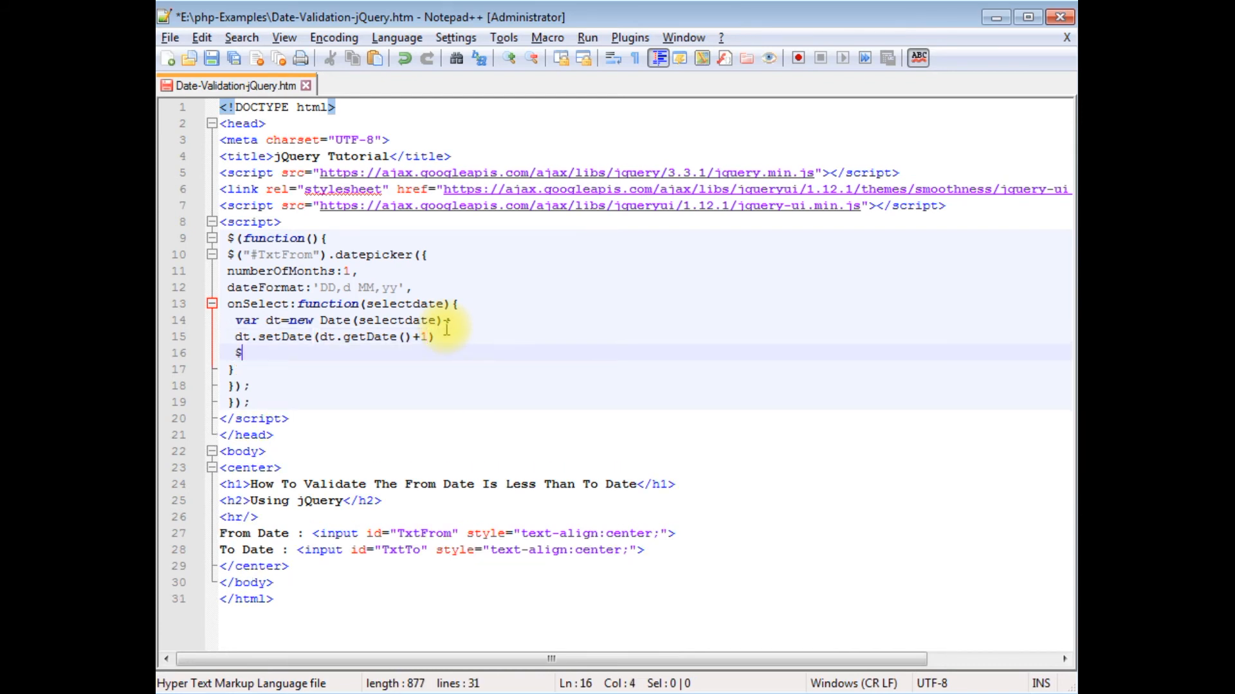
type("(\"\")")
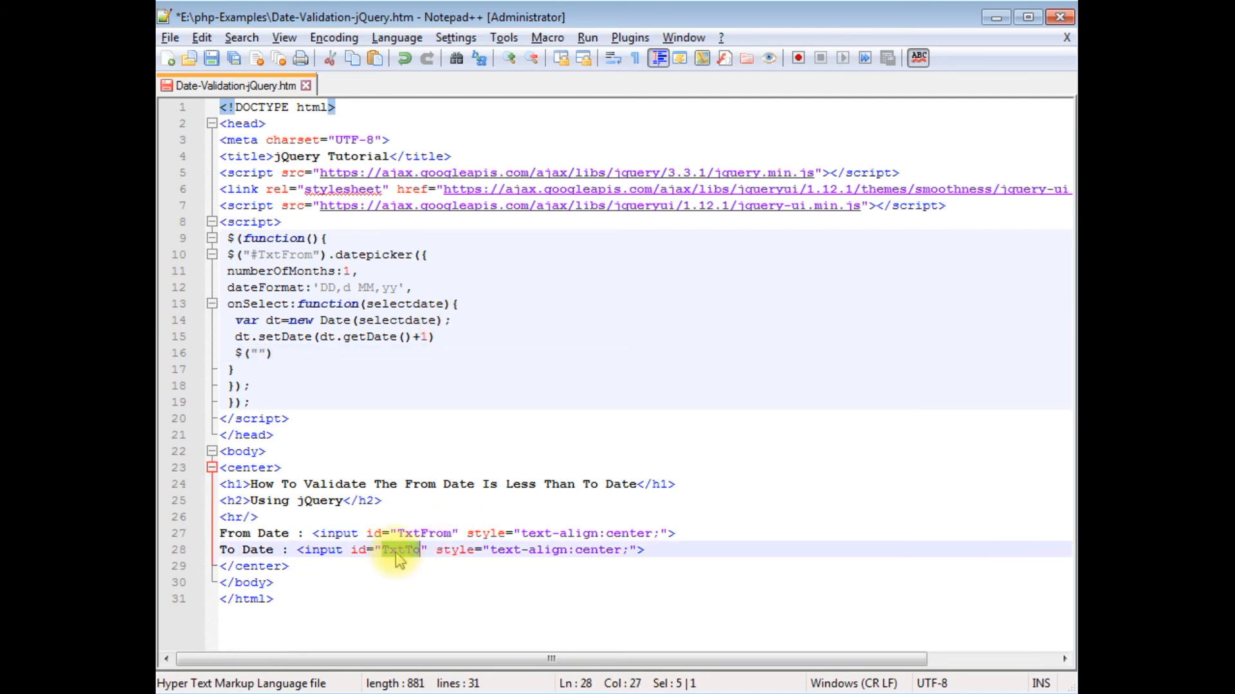
left_click(256, 353)
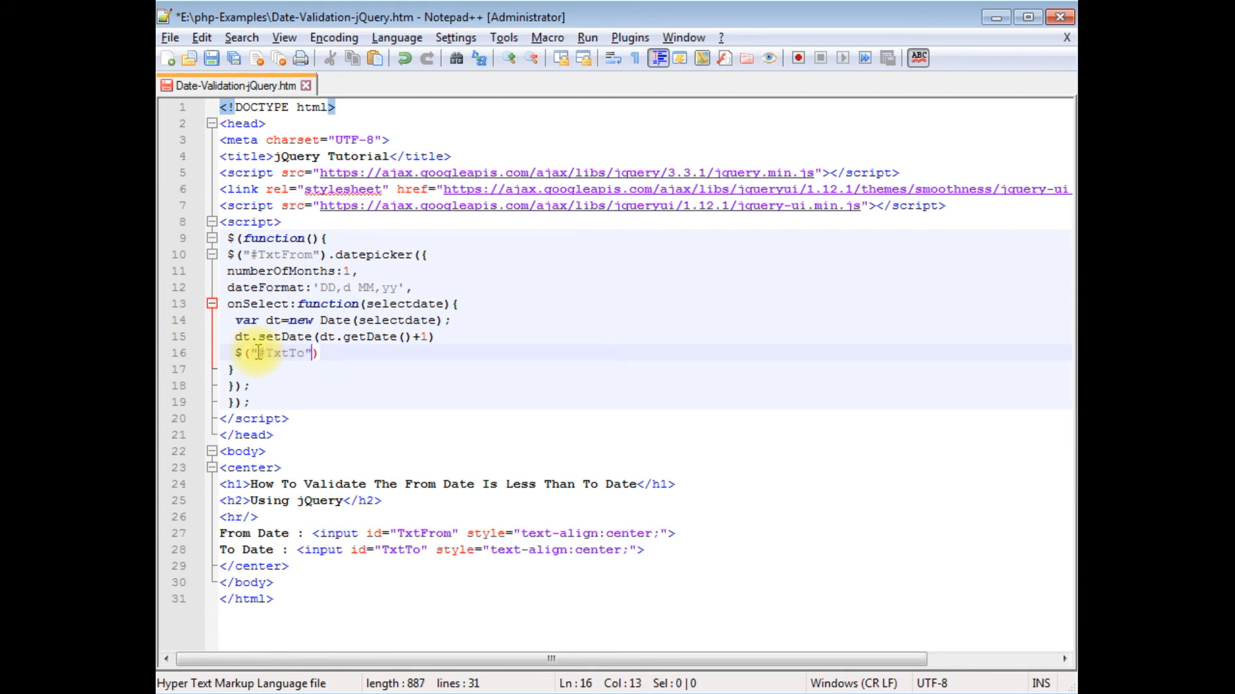
type(".d")
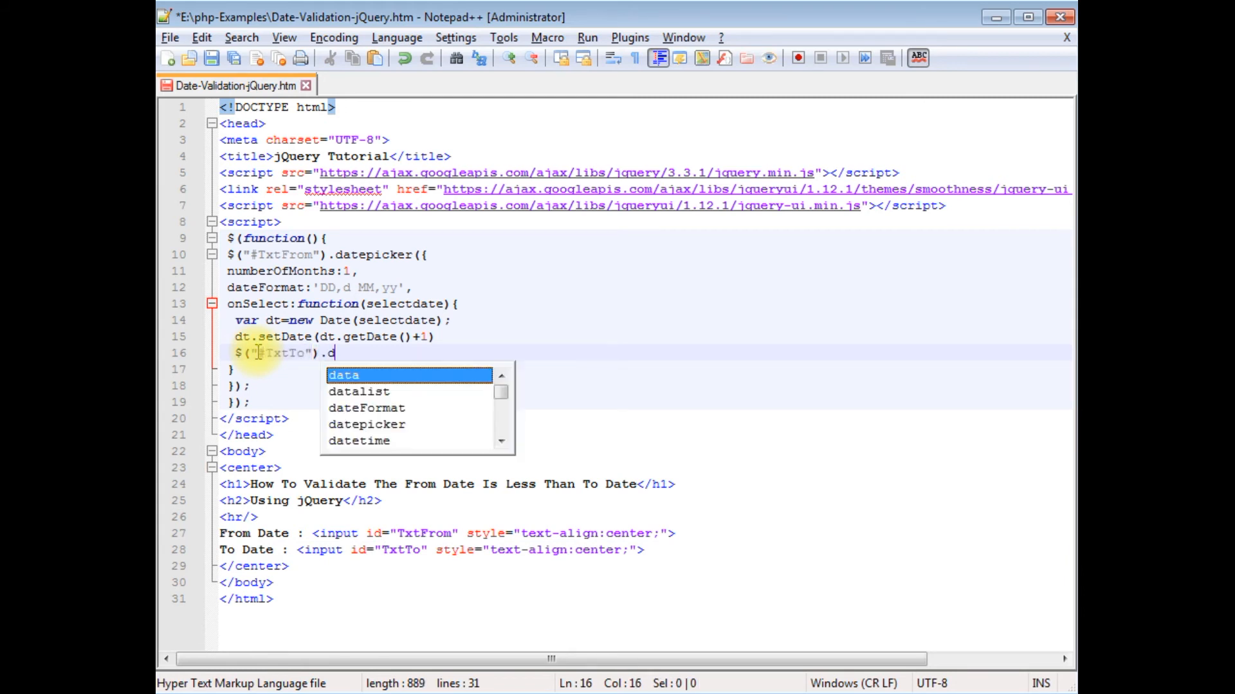
type("atepicker")
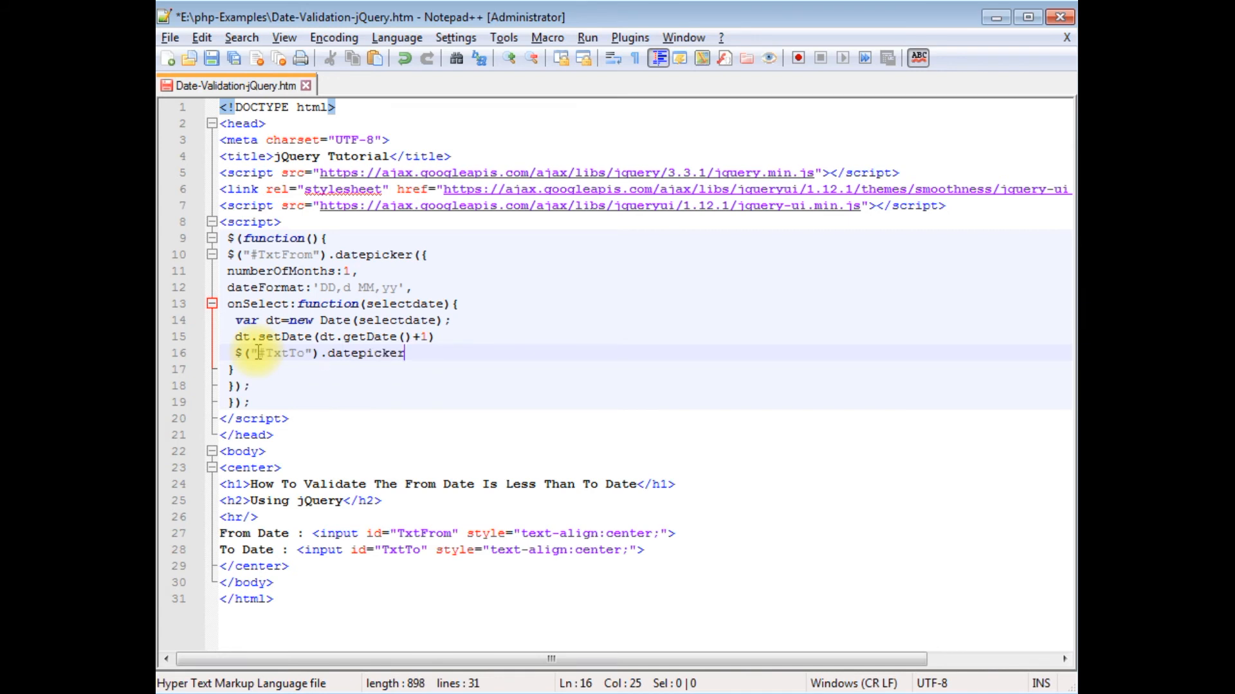
type("()")
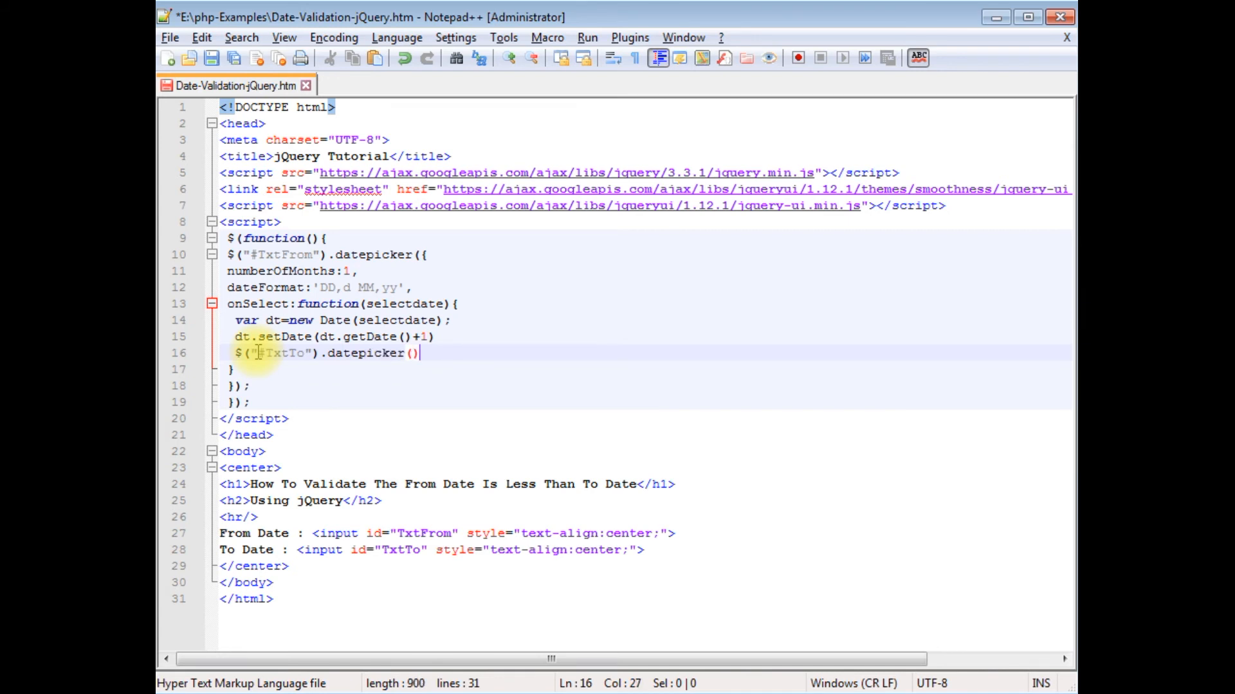
type("\"\"")
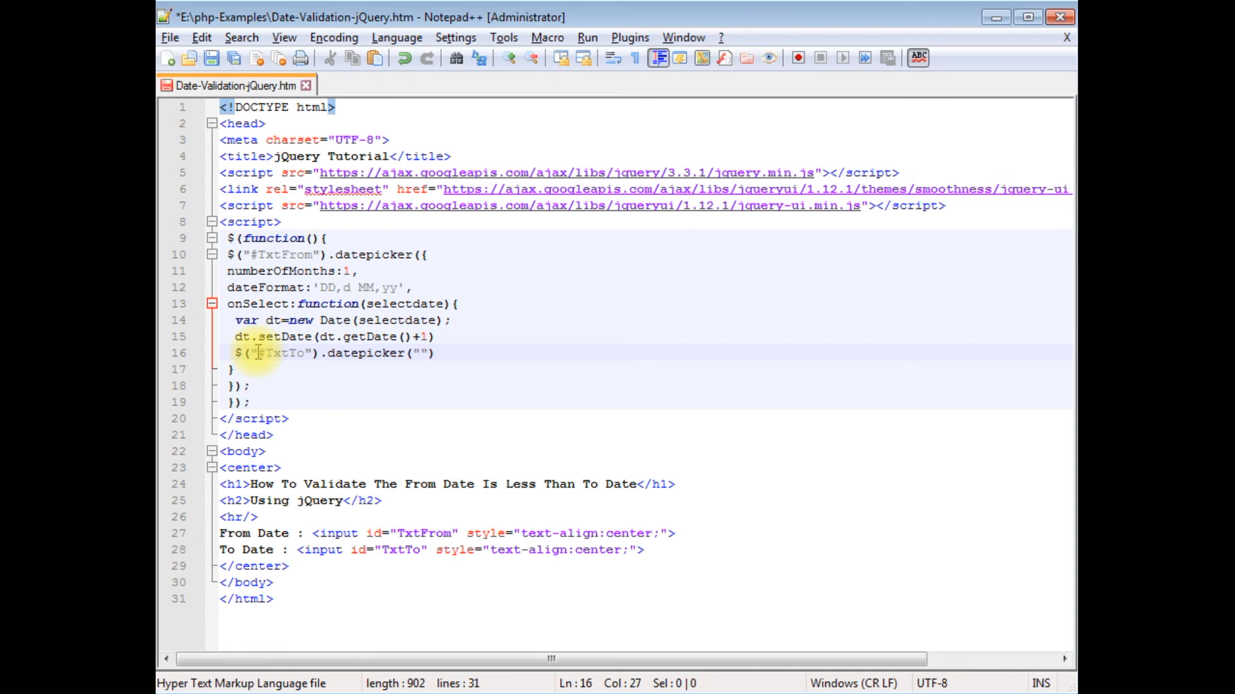
type("option")
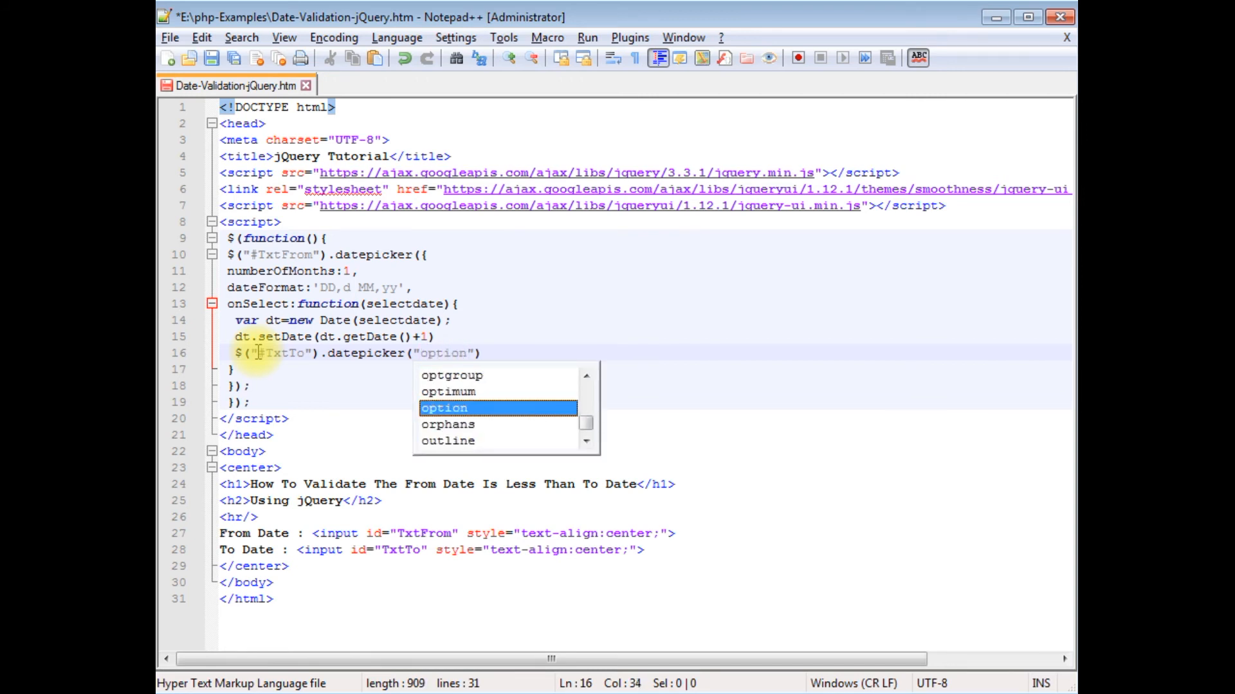
type(",\"min")
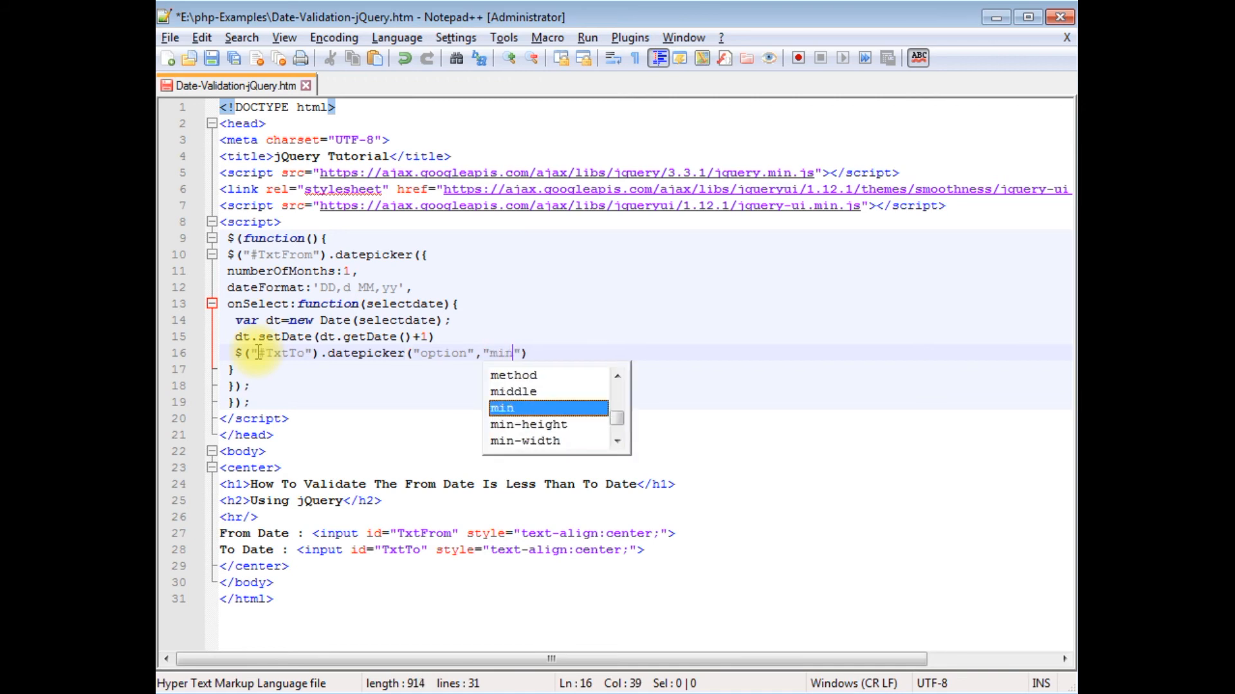
type("Date")
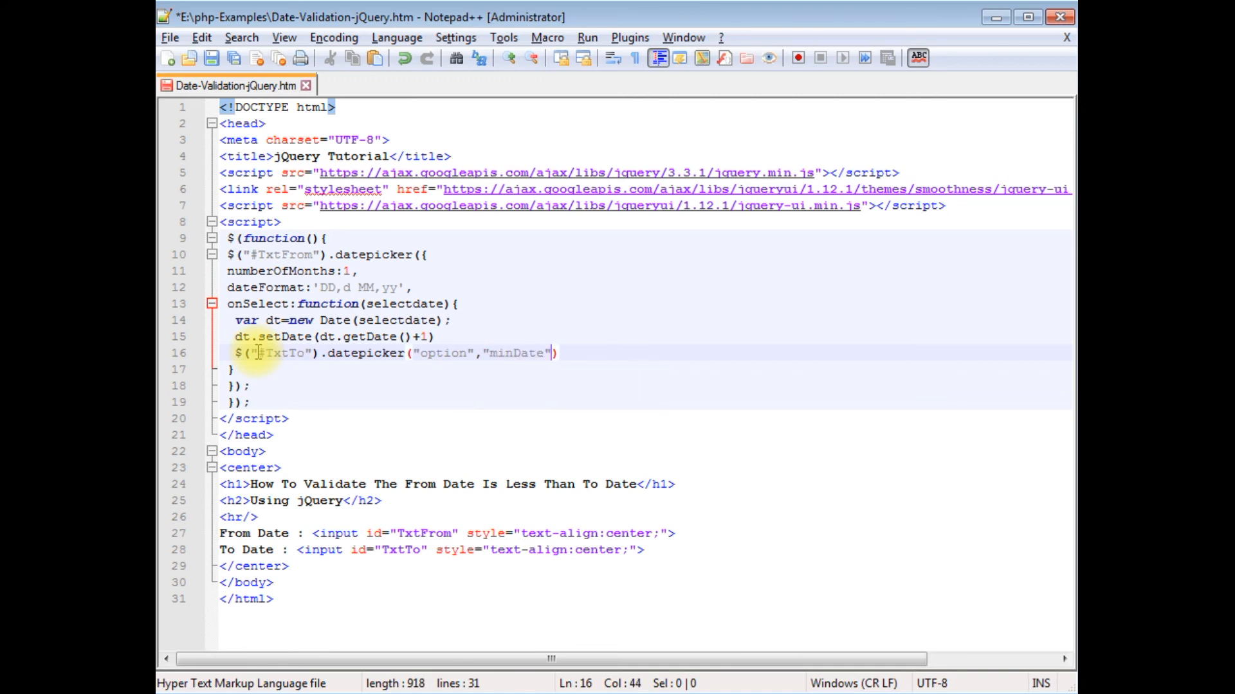
type(",")
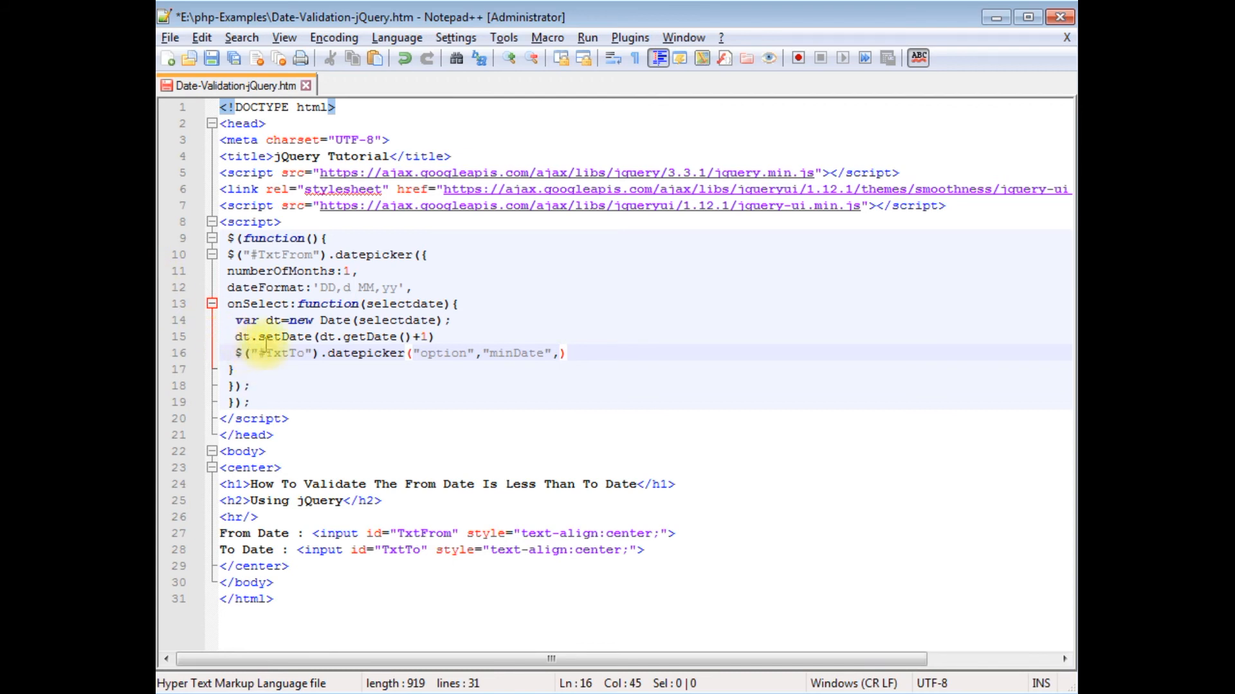
type("dt")
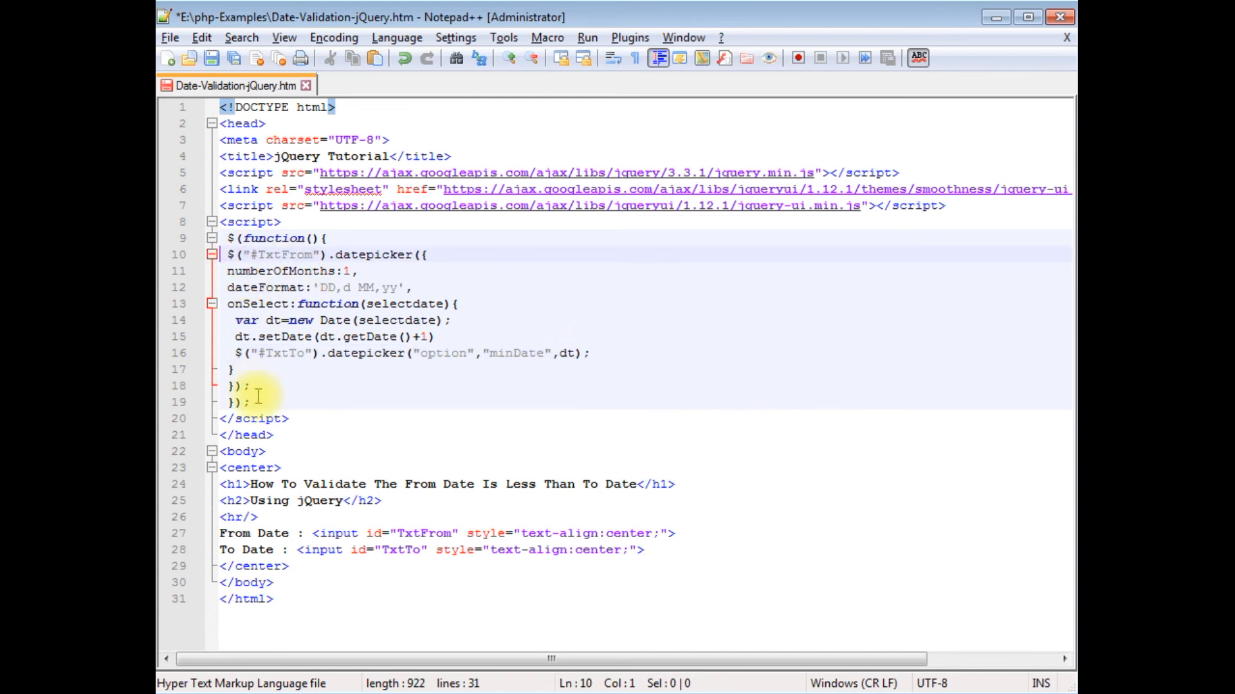
Step: Duplicate the TxtFrom datepicker as #TxtTo, using getDate()-1 to set #TxtFrom's maxDate
left_click(250, 385)
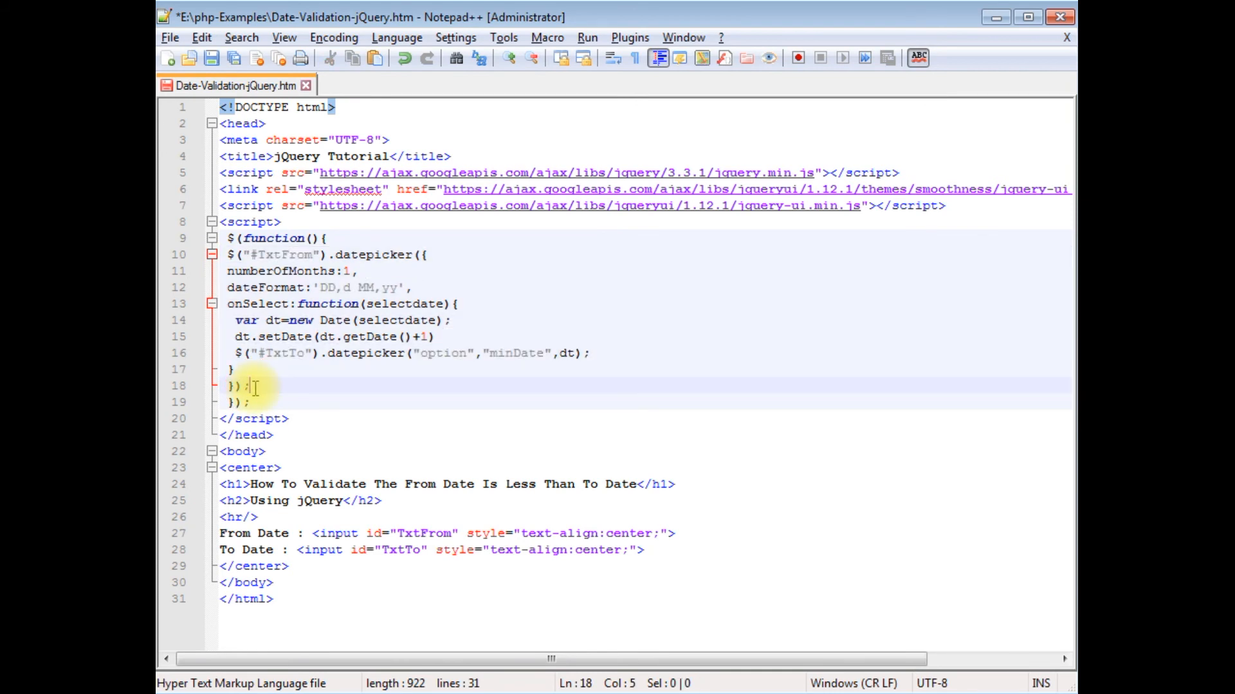
key("Enter")
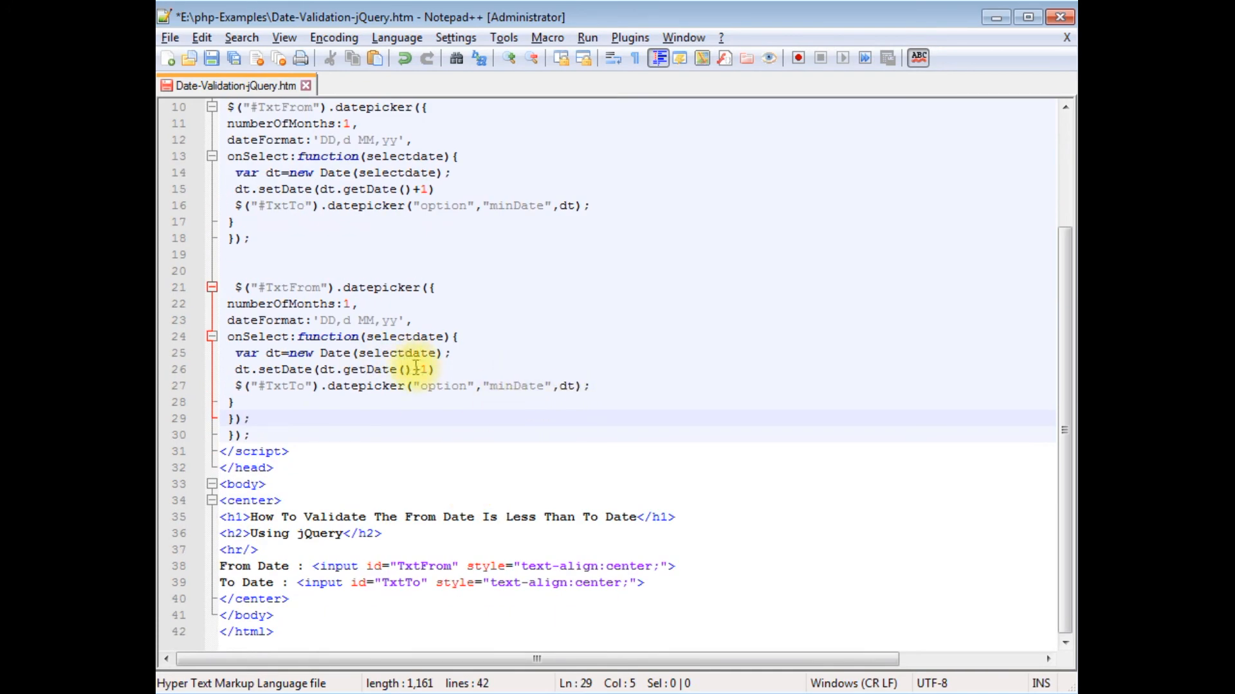
key("Backspace")
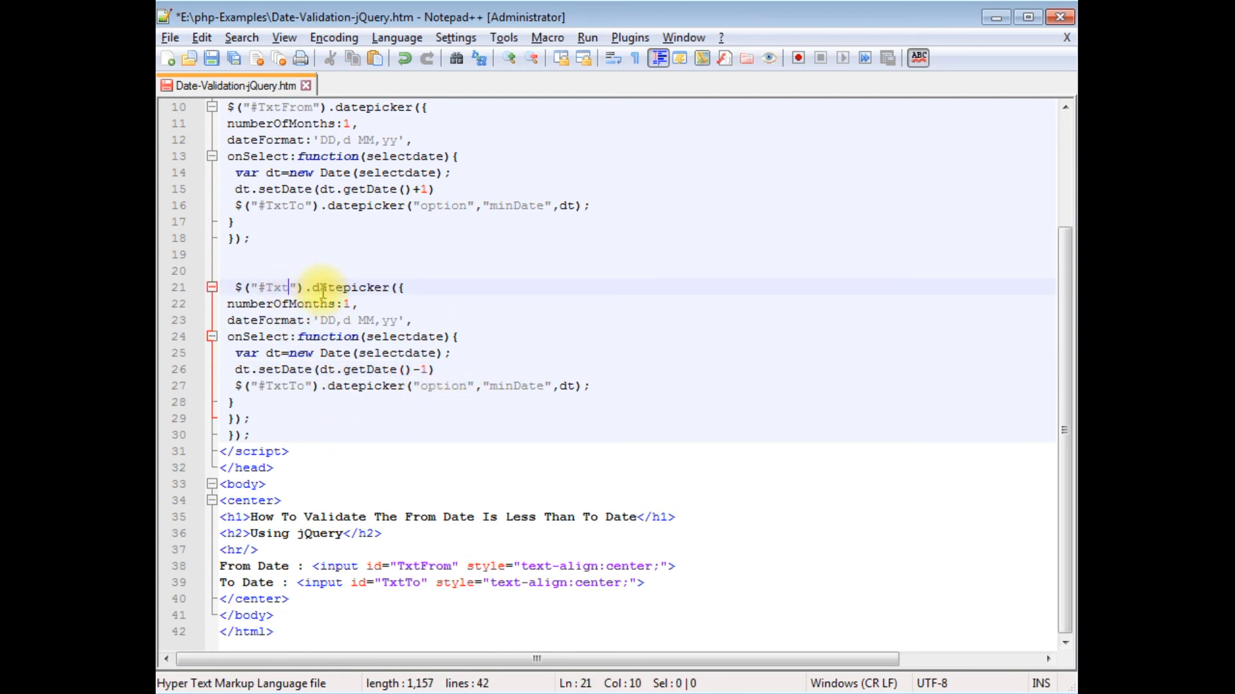
type("To")
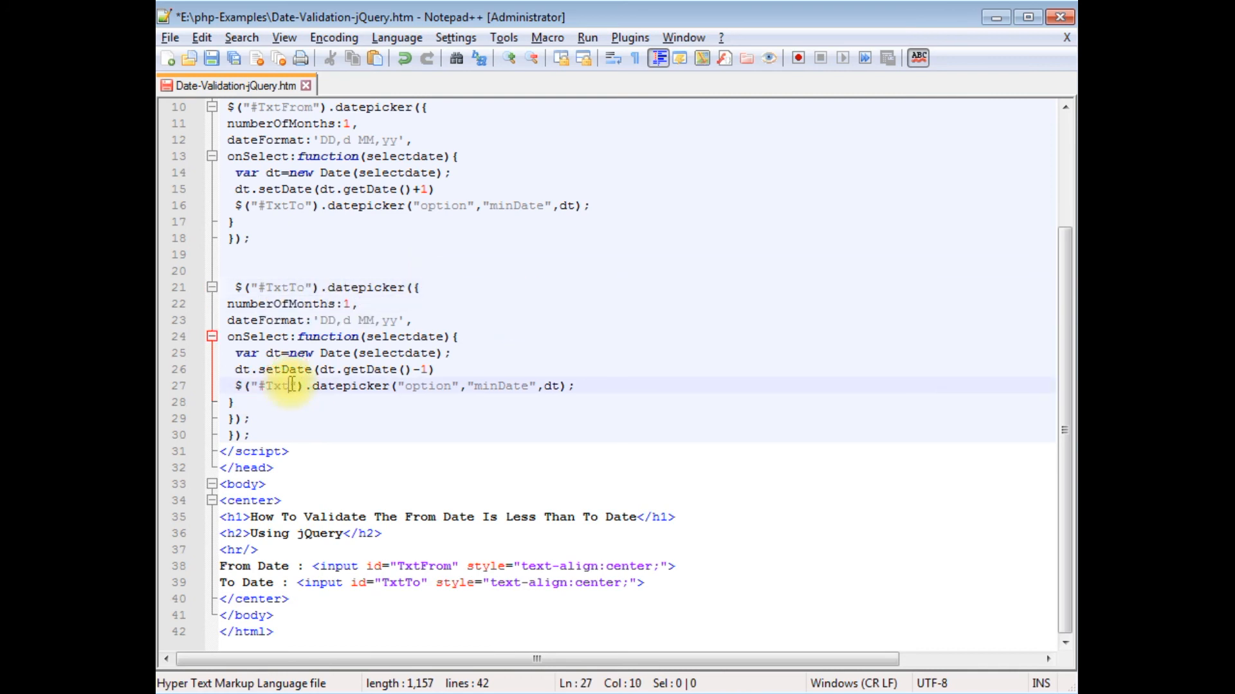
type("From")
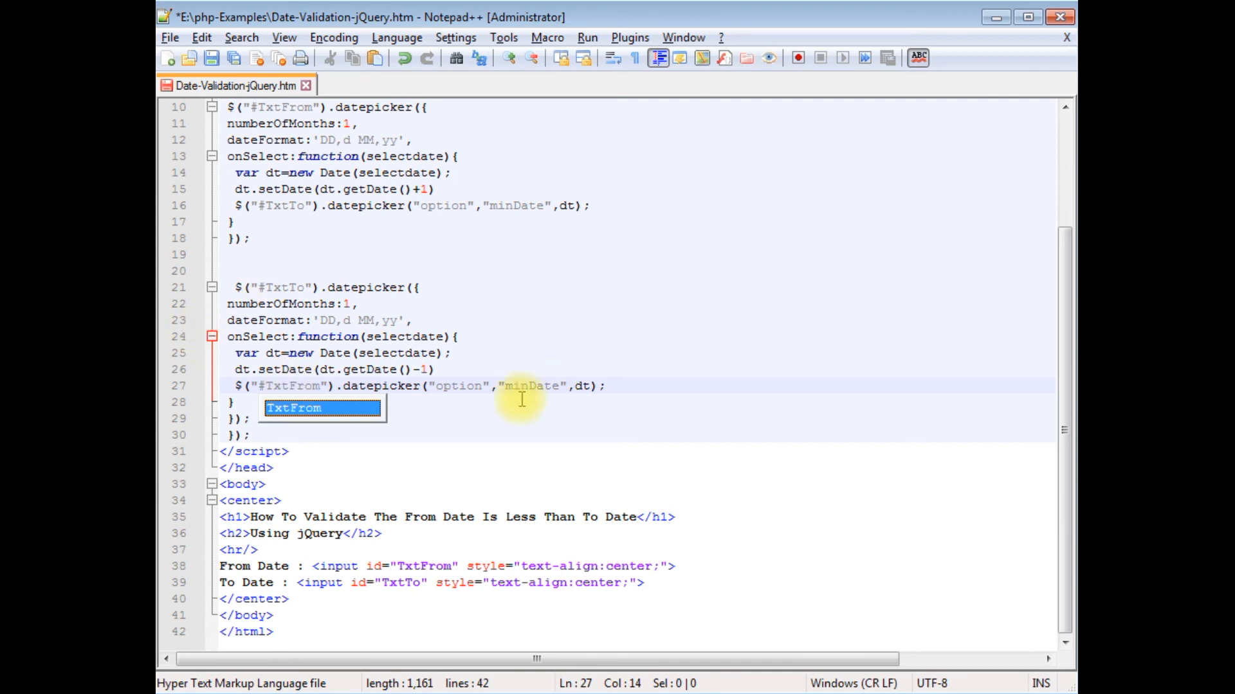
mouse_move(512, 390)
type("ax")
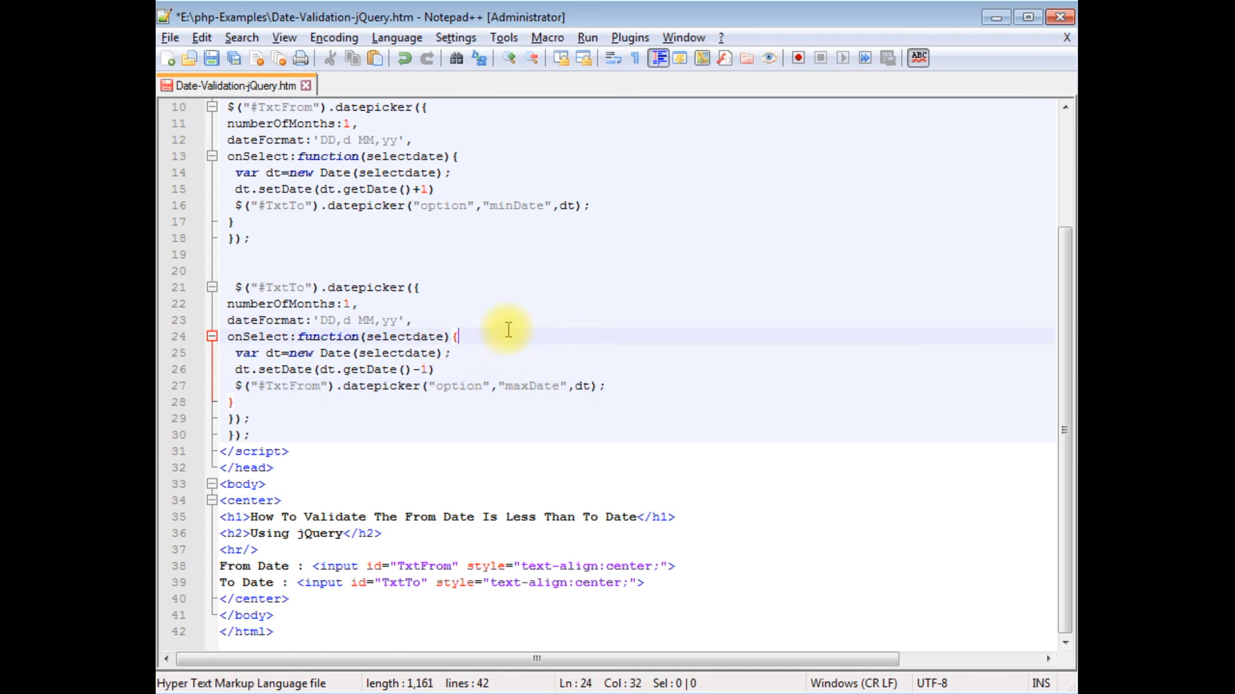
left_click(211, 57)
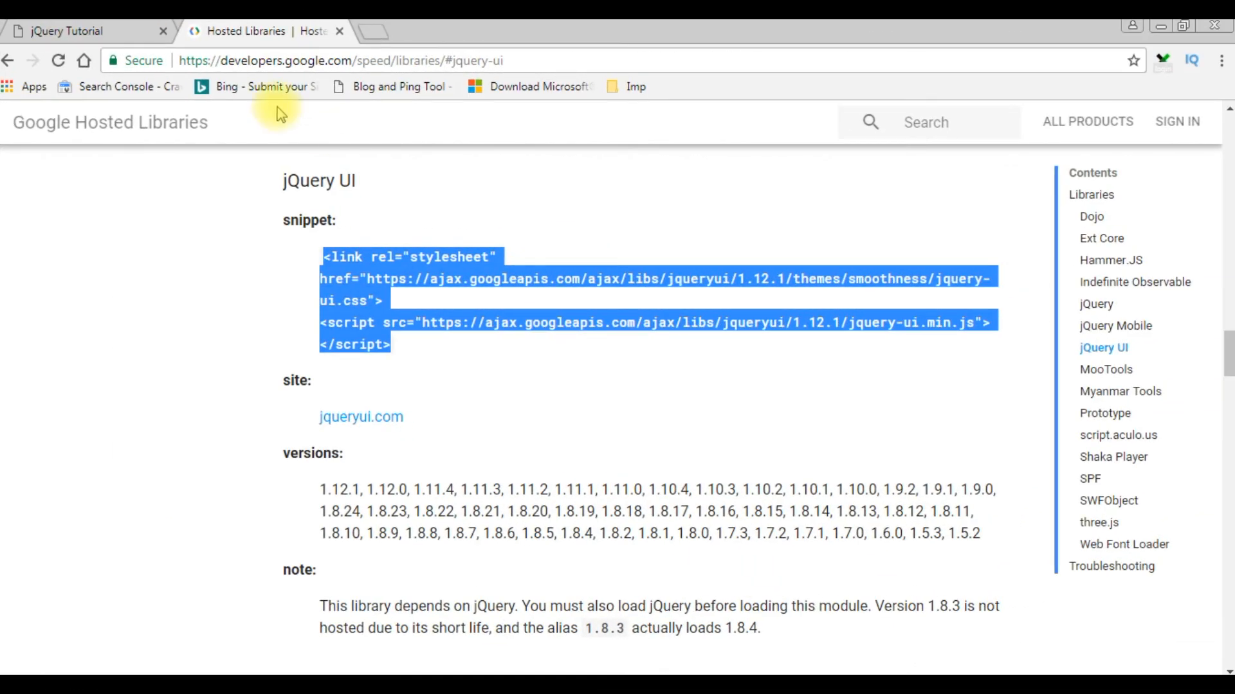
Step: Reload the jQuery Tutorial test page and open the From Date calendar at February 2018
left_click(79, 31)
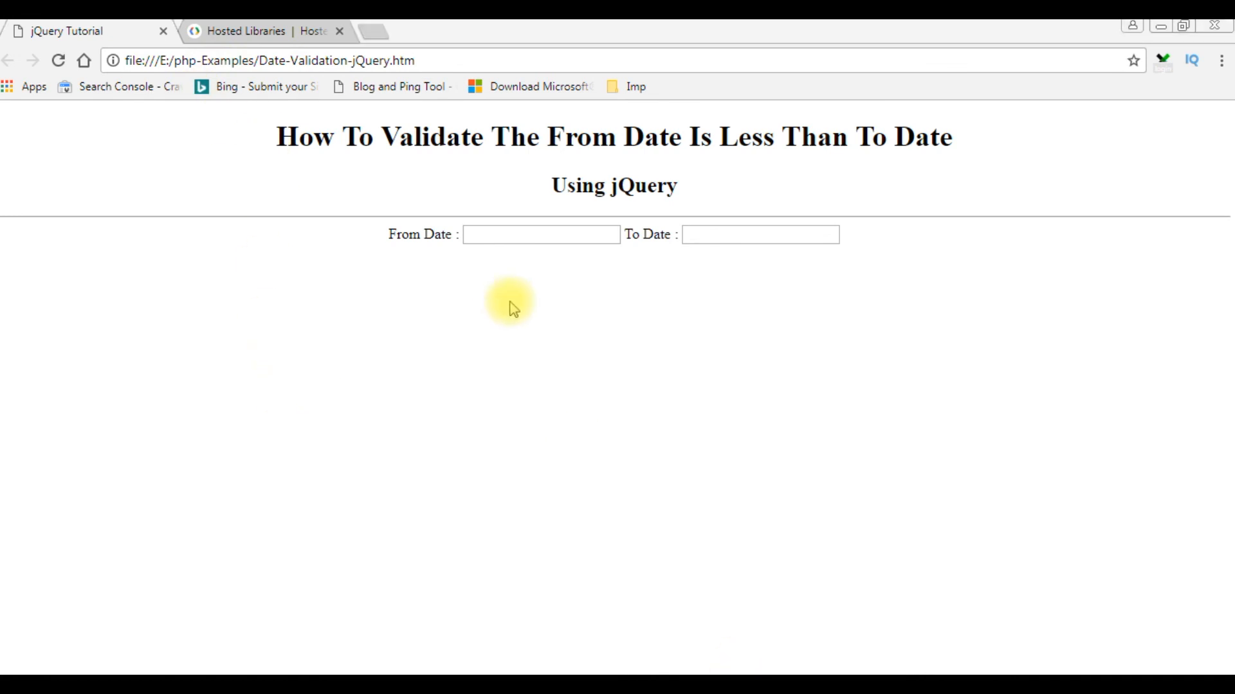
mouse_move(768, 252)
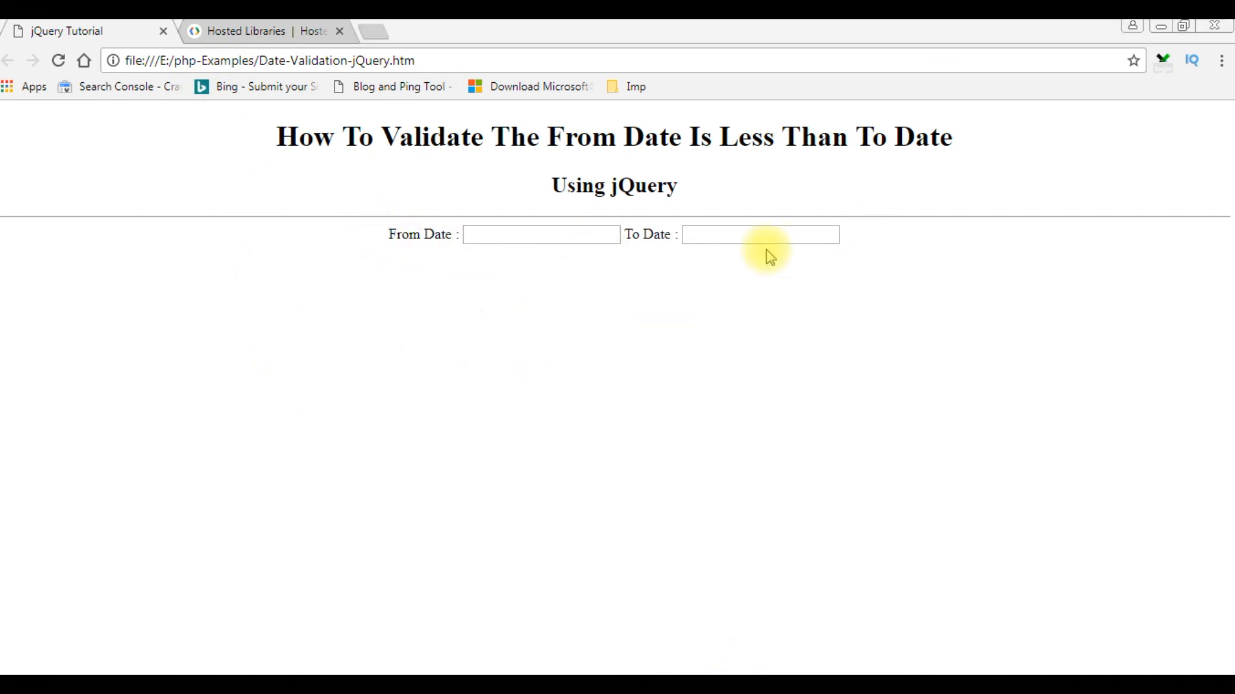
left_click(541, 234)
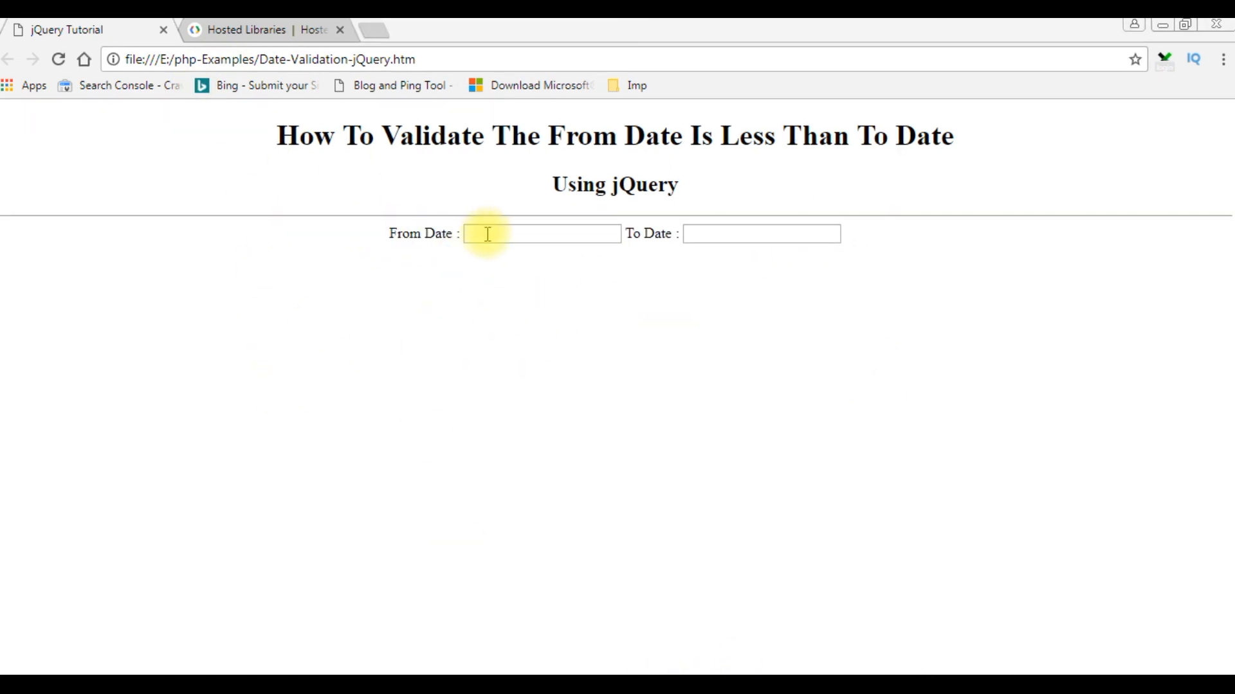
left_click(541, 233)
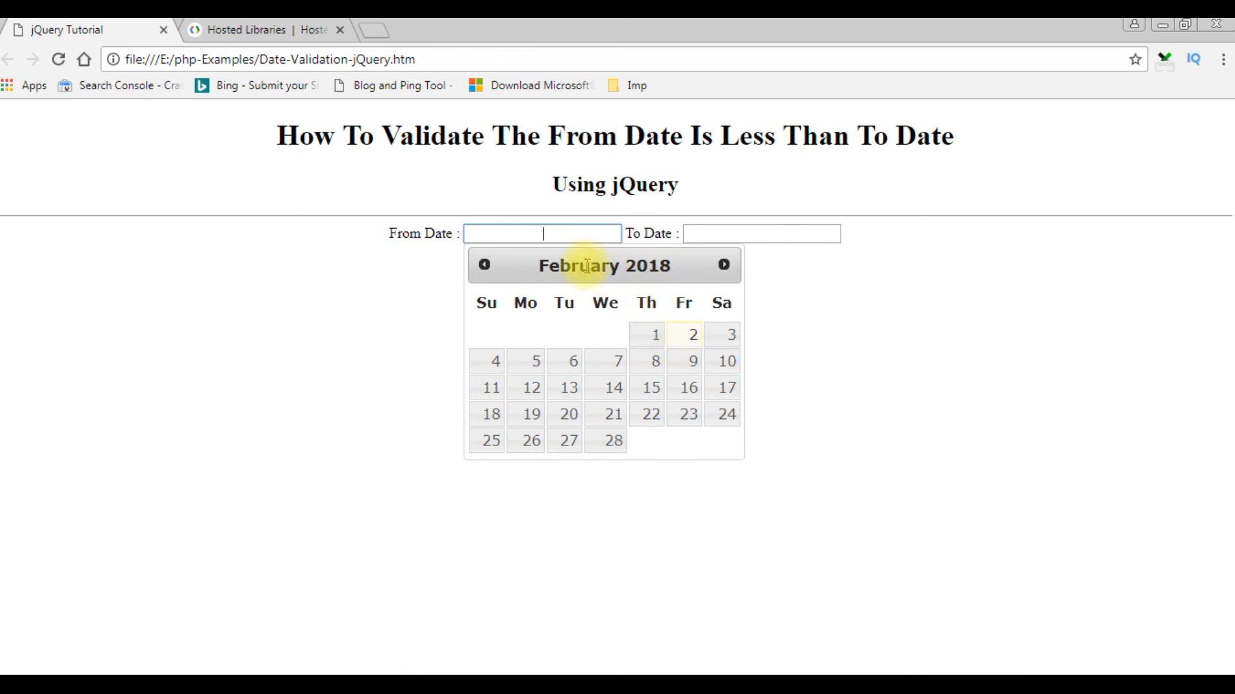
mouse_move(693, 361)
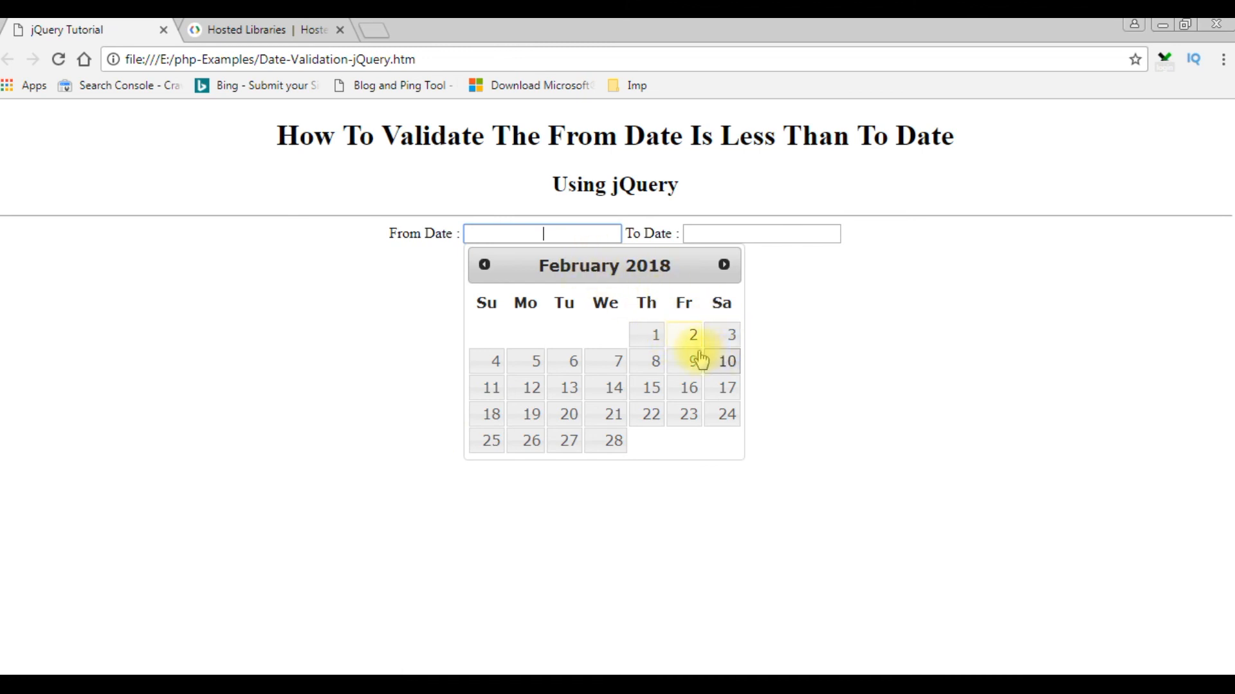
Step: Pick 2 February 2018 as From Date and 3 February 2018 as To Date
left_click(692, 335)
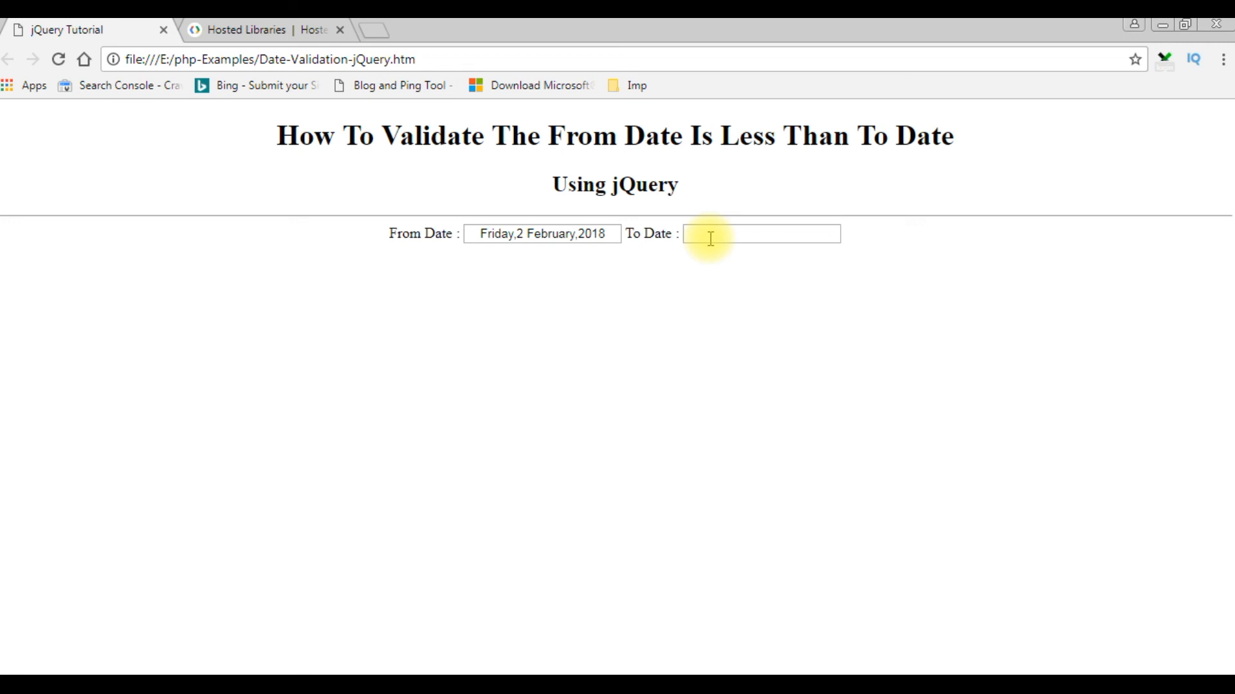
left_click(761, 234)
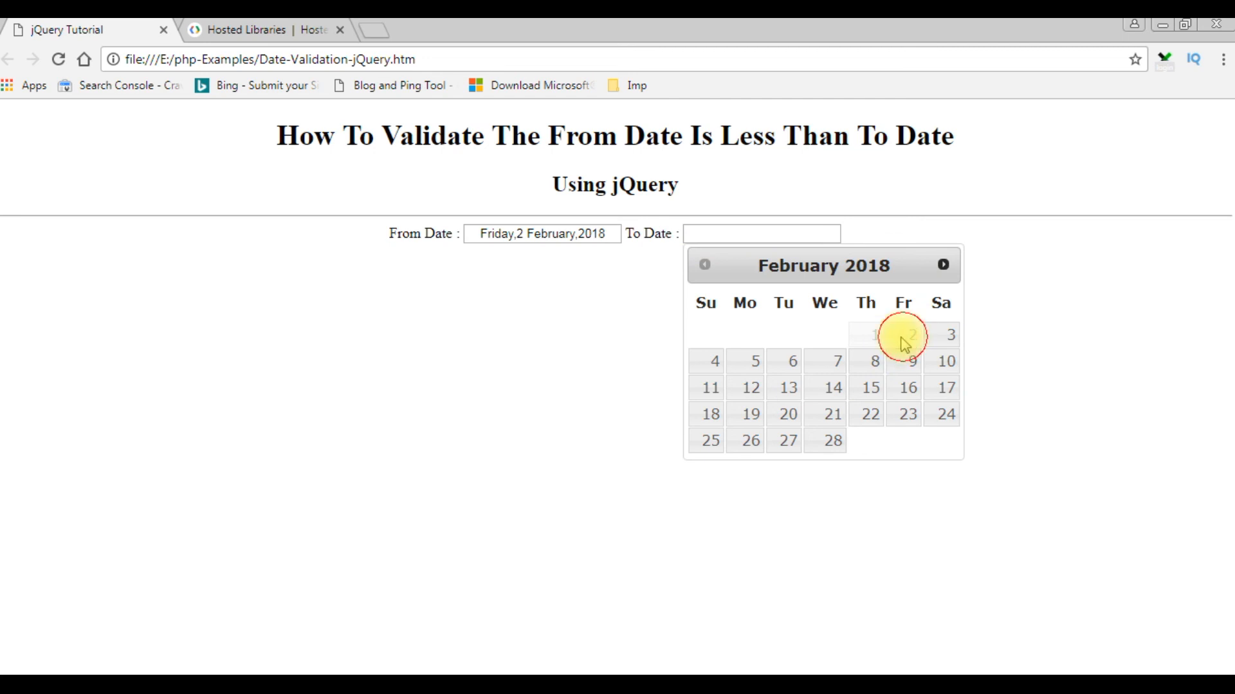
mouse_move(890, 339)
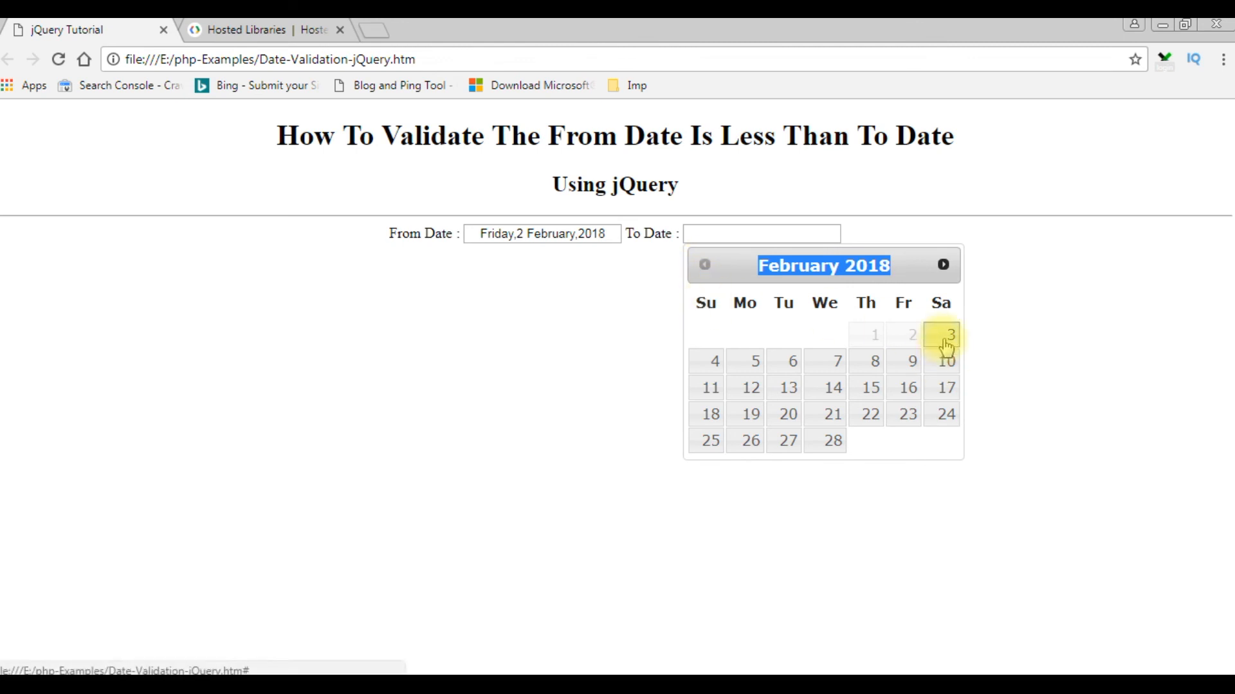
left_click(948, 334)
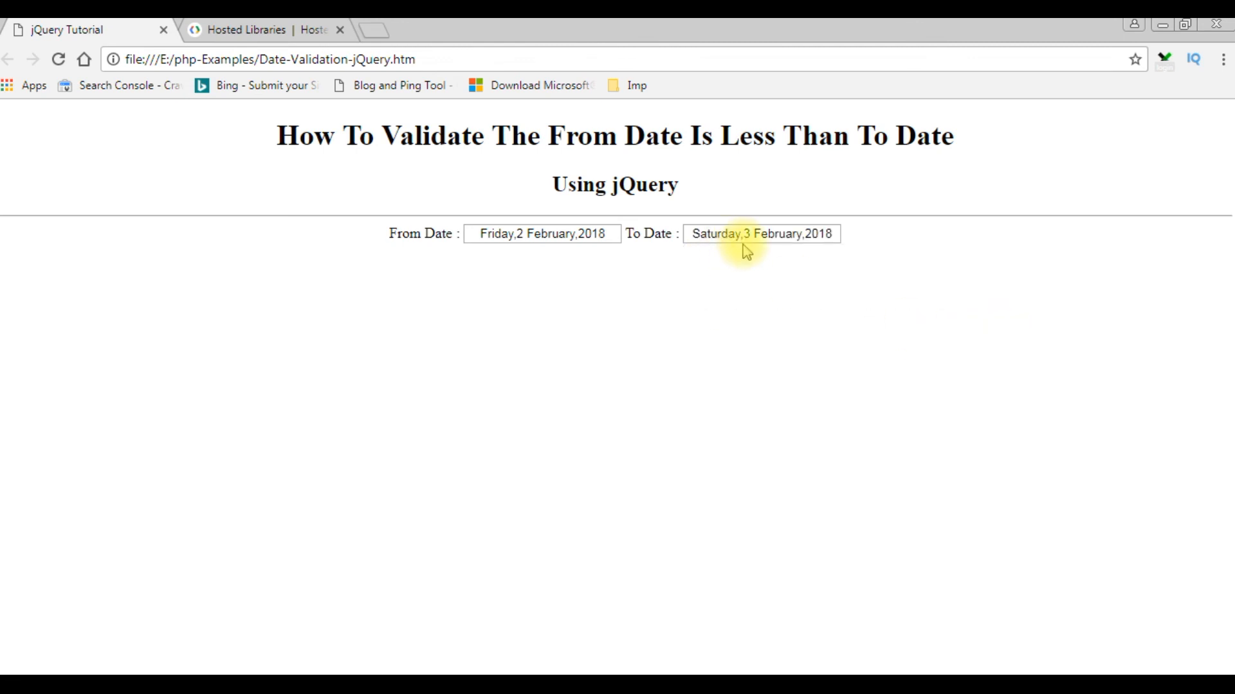